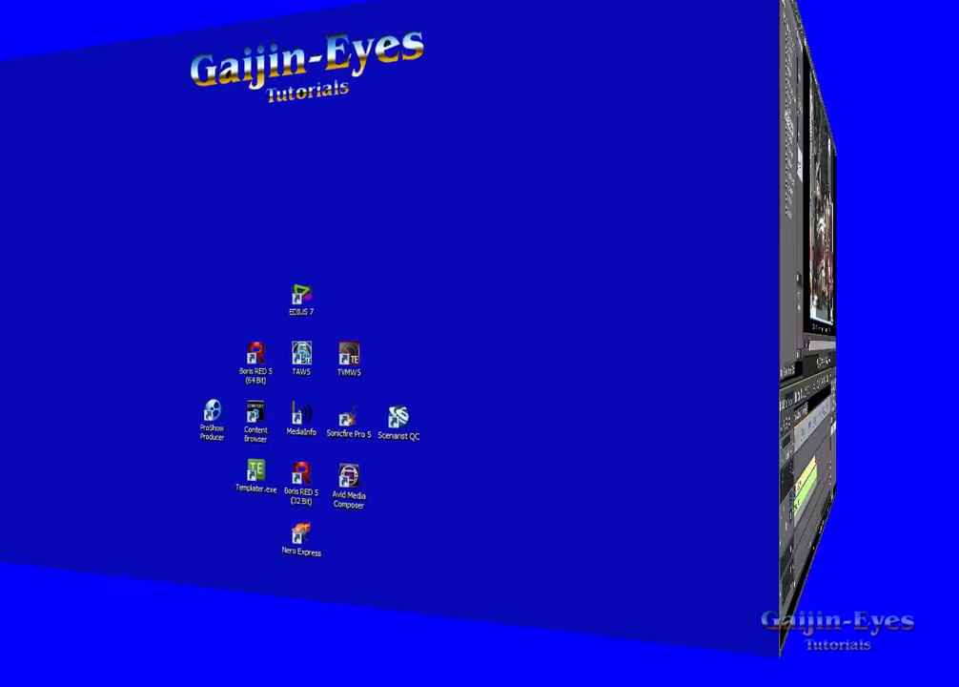
Step: Launch EDIUS and cut the drummer clip at about 00:00:13
double_click(302, 297)
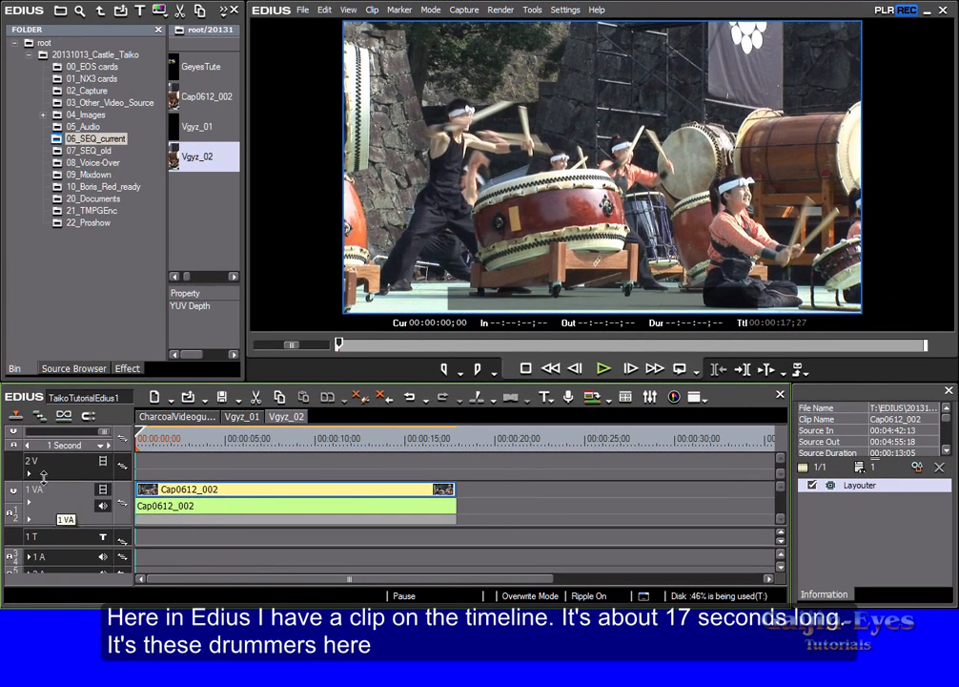
mouse_move(248, 489)
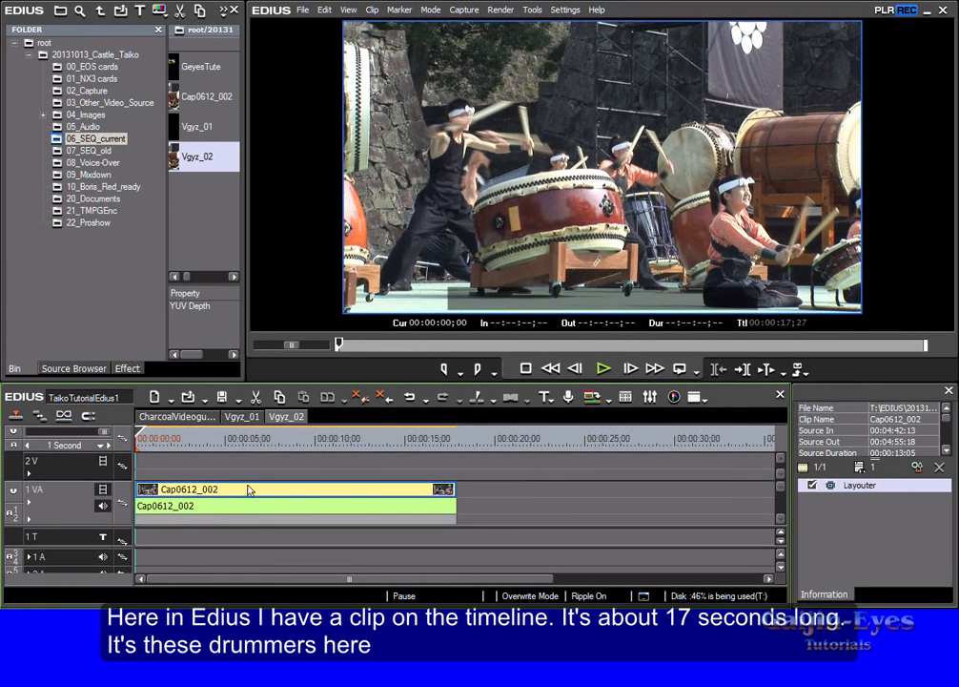
mouse_move(431, 440)
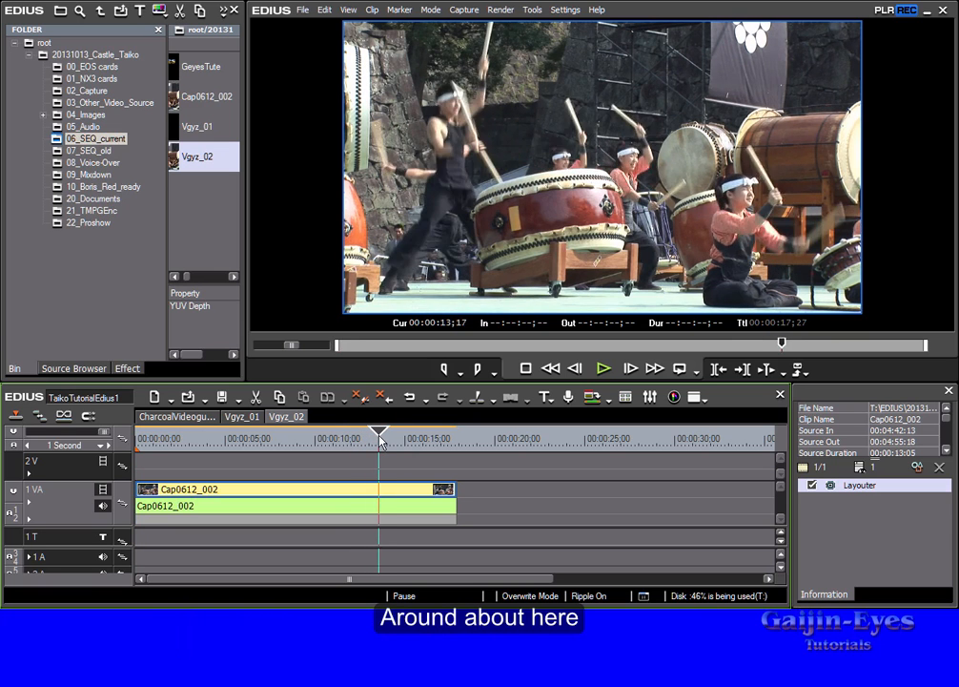
drag(380, 431, 372, 431)
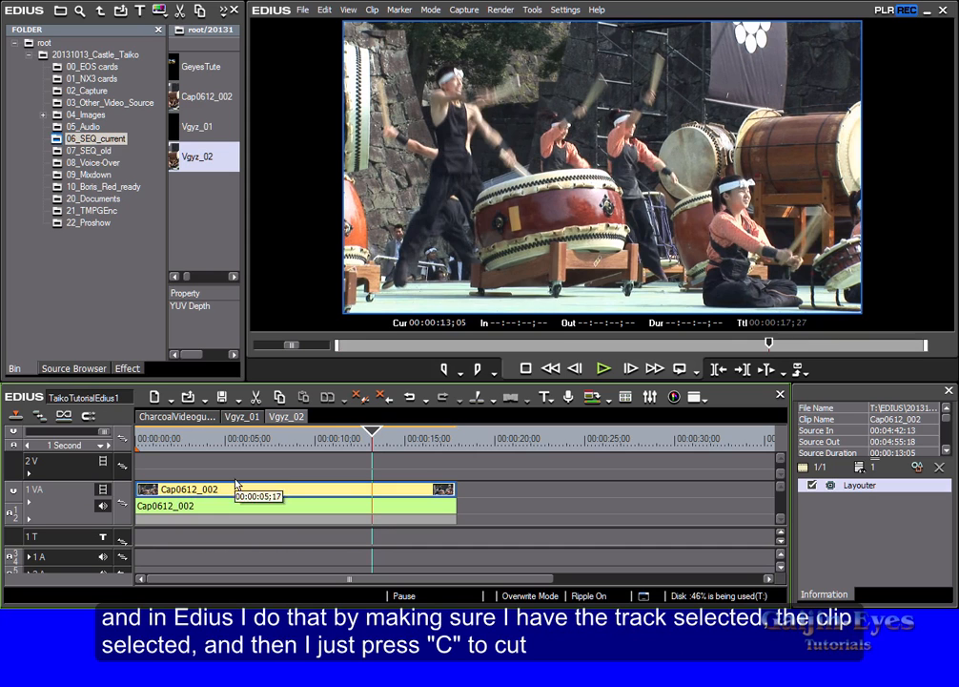
key(c)
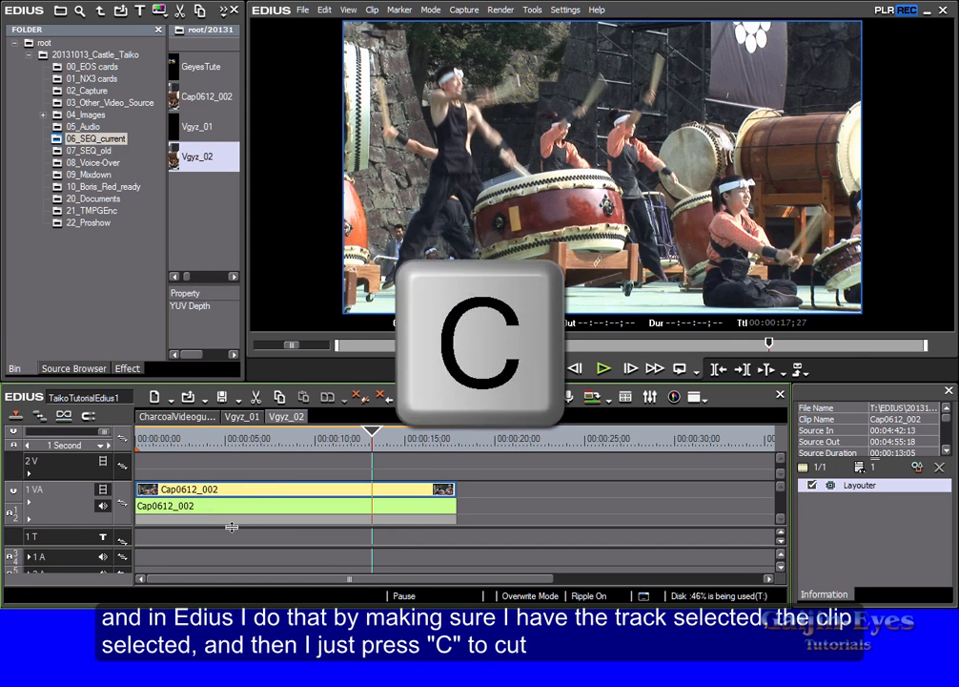
key(c)
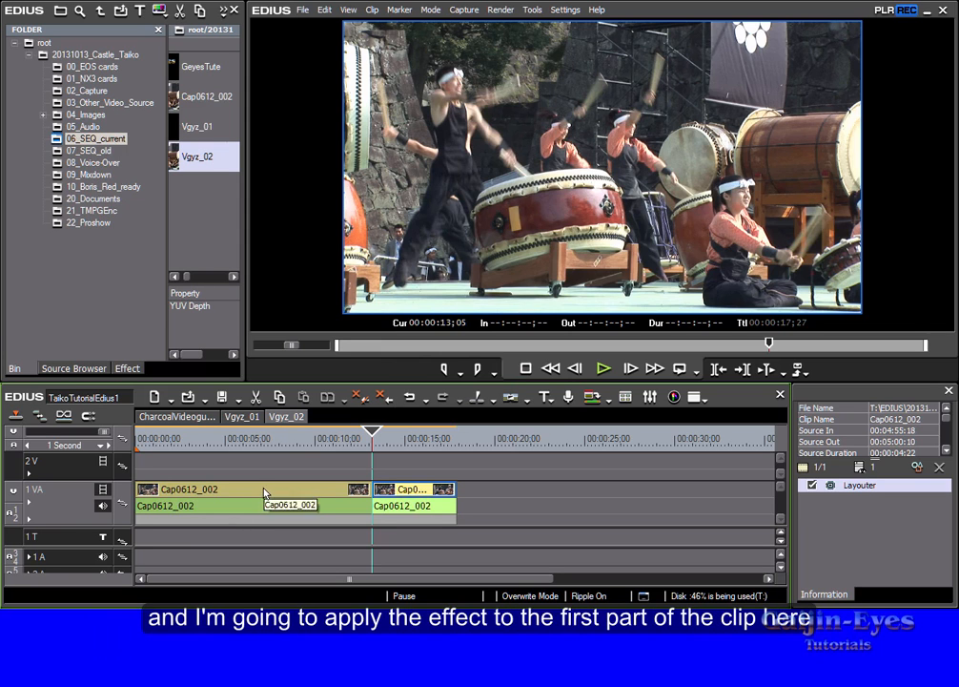
Step: Apply Boris RED 5 FL from the Effect palette to the first drummer clip part
click(253, 490)
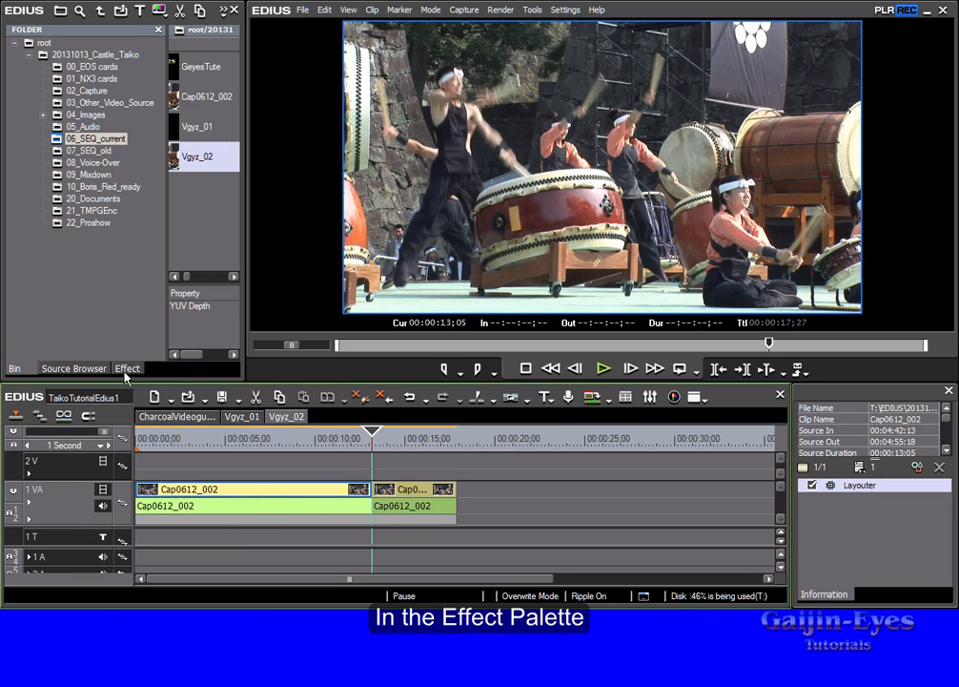
click(126, 368)
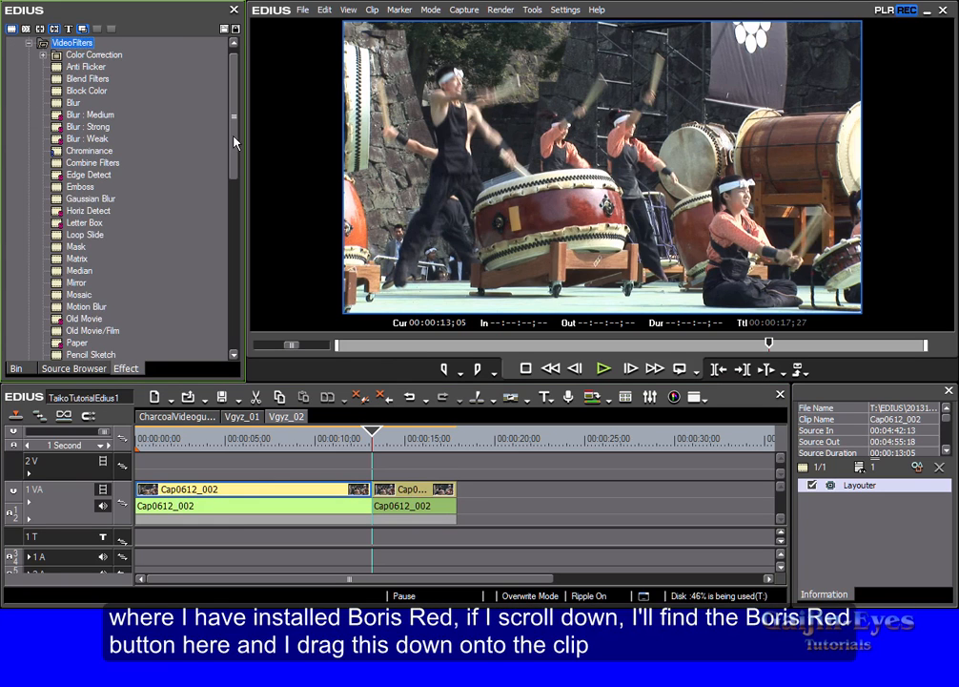
scroll(down, 3)
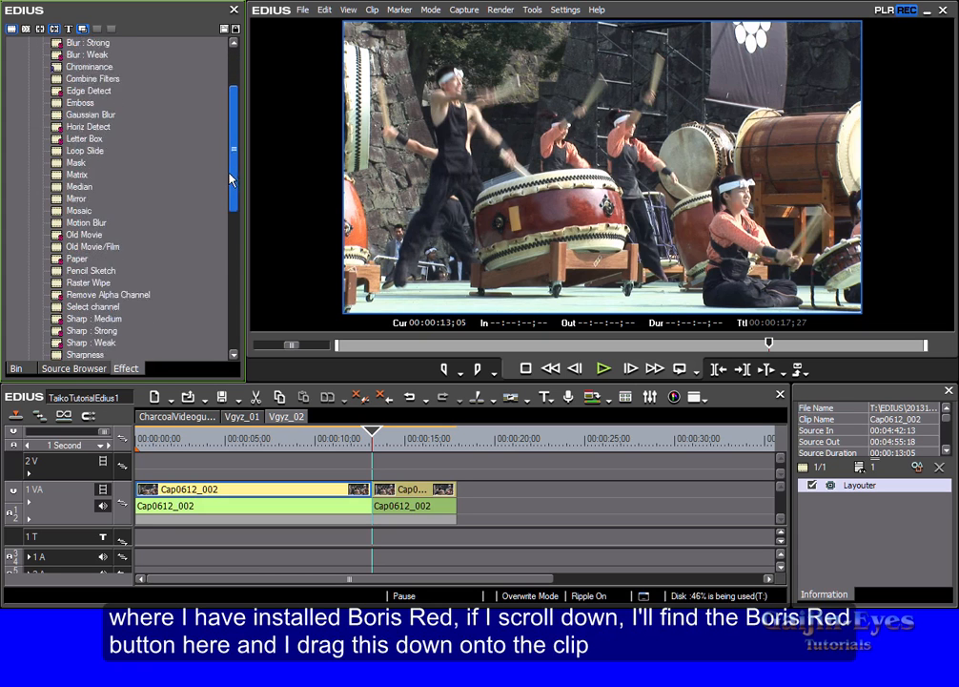
scroll(down, 3)
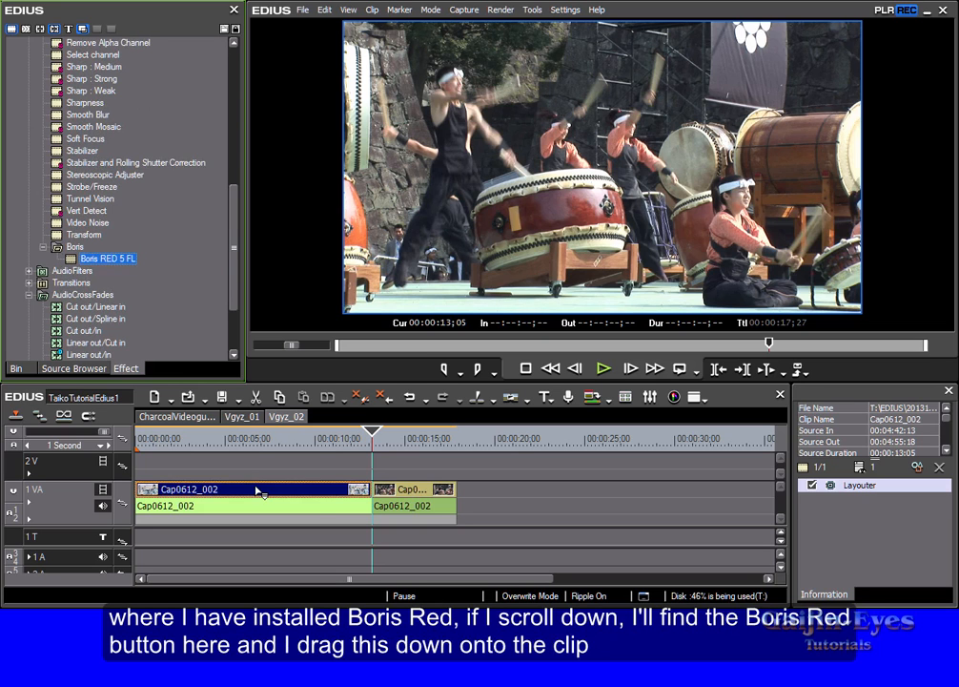
drag(108, 257, 253, 490)
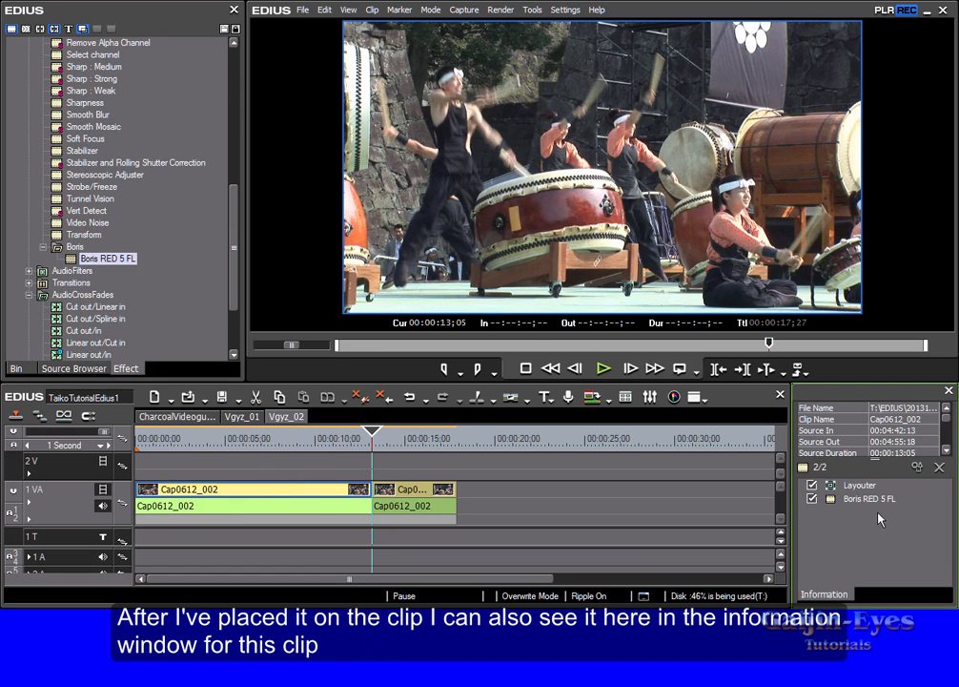
mouse_move(830, 515)
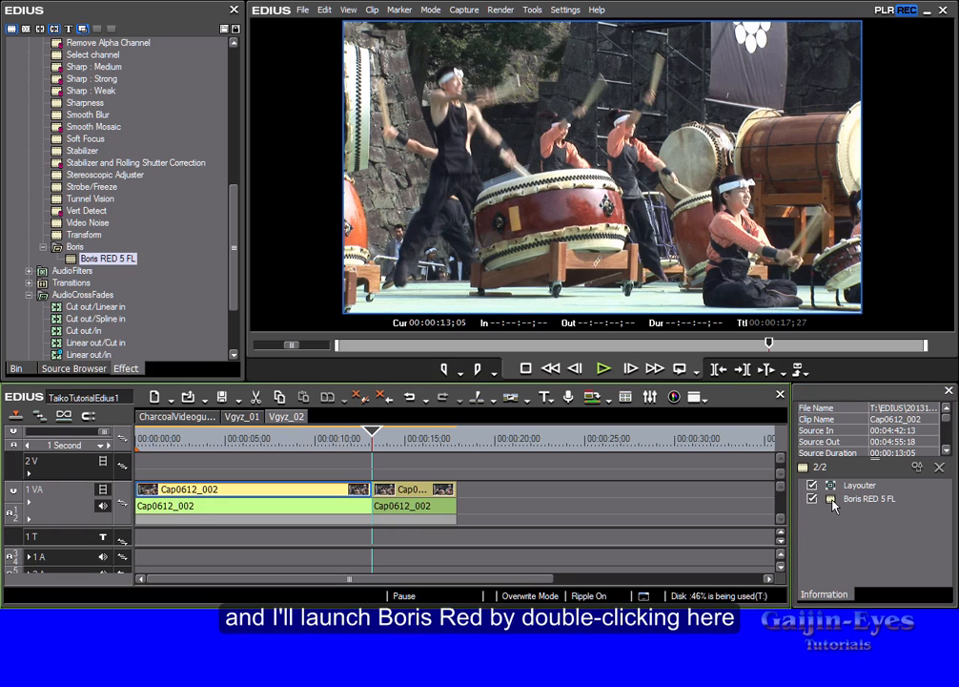
mouse_move(868, 499)
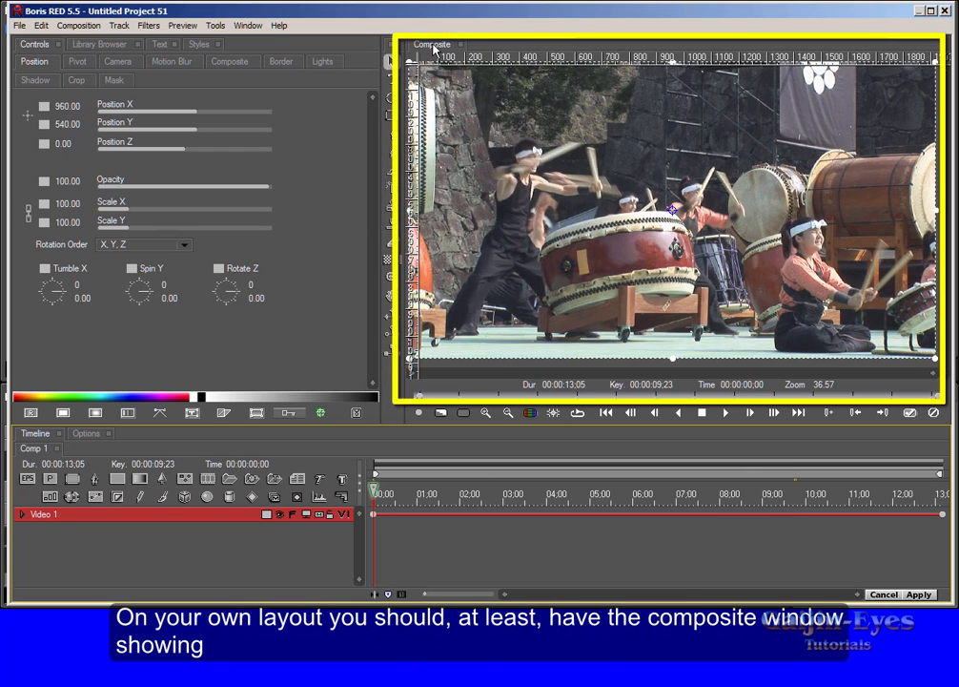
Step: Launch Boris RED on the first clip part, leaving animate mode active
click(34, 44)
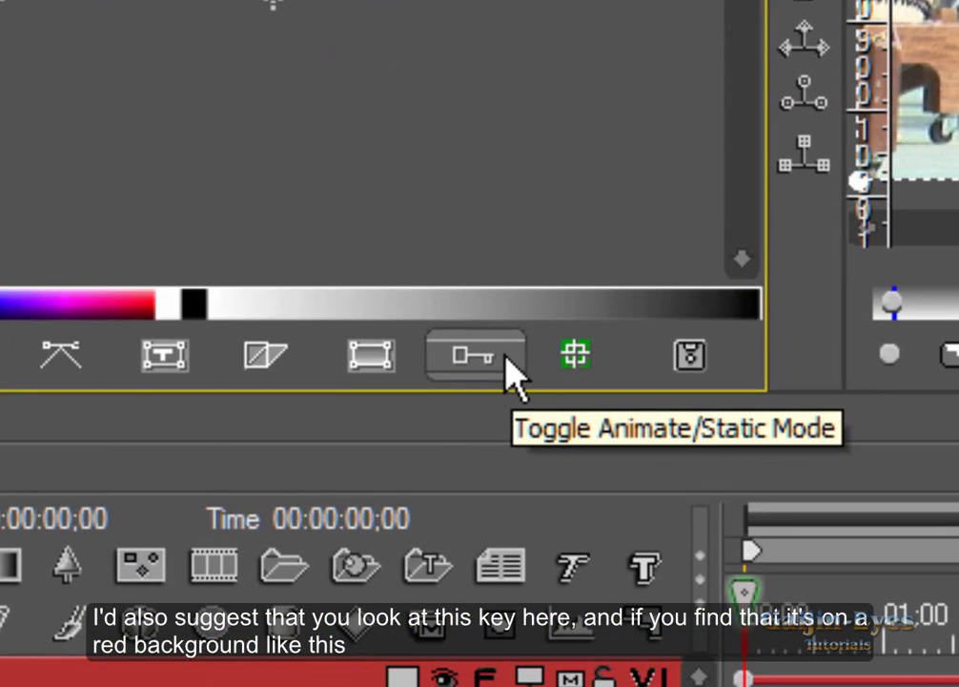
click(476, 357)
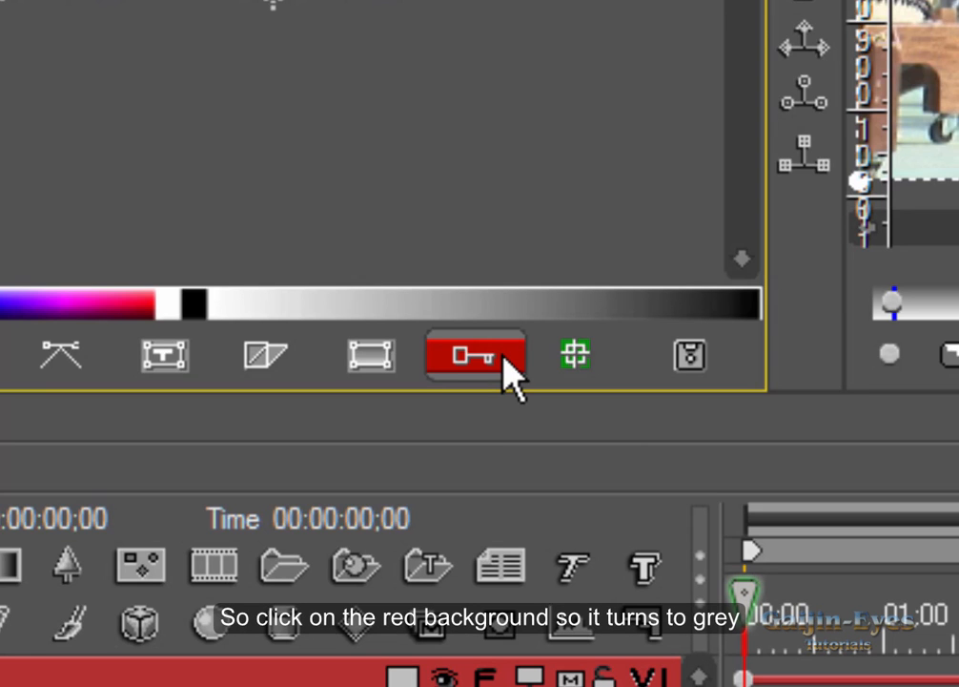
click(476, 356)
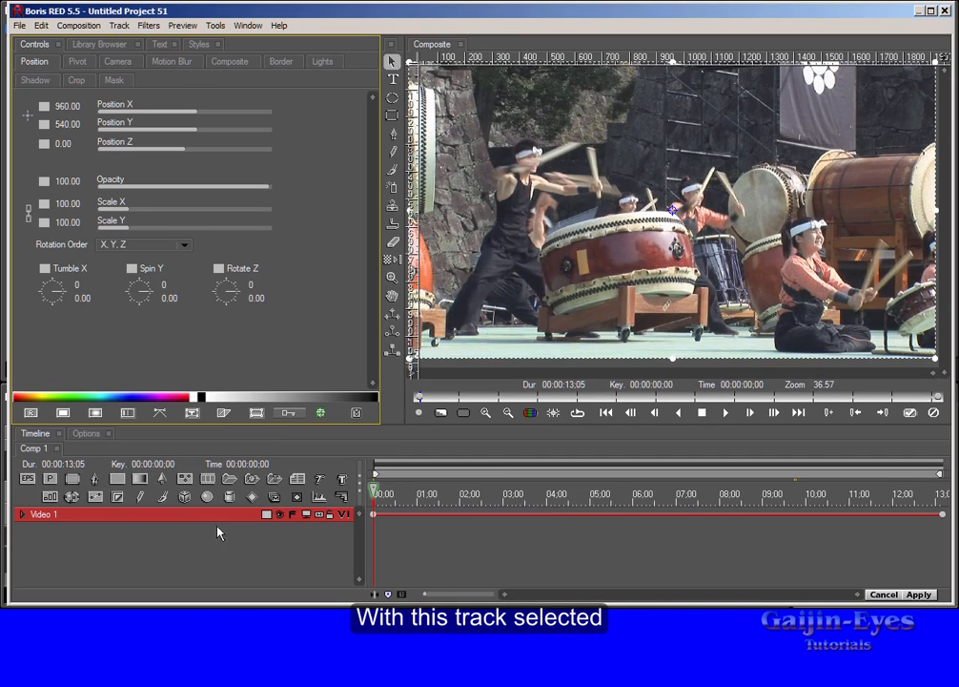
mouse_move(190, 518)
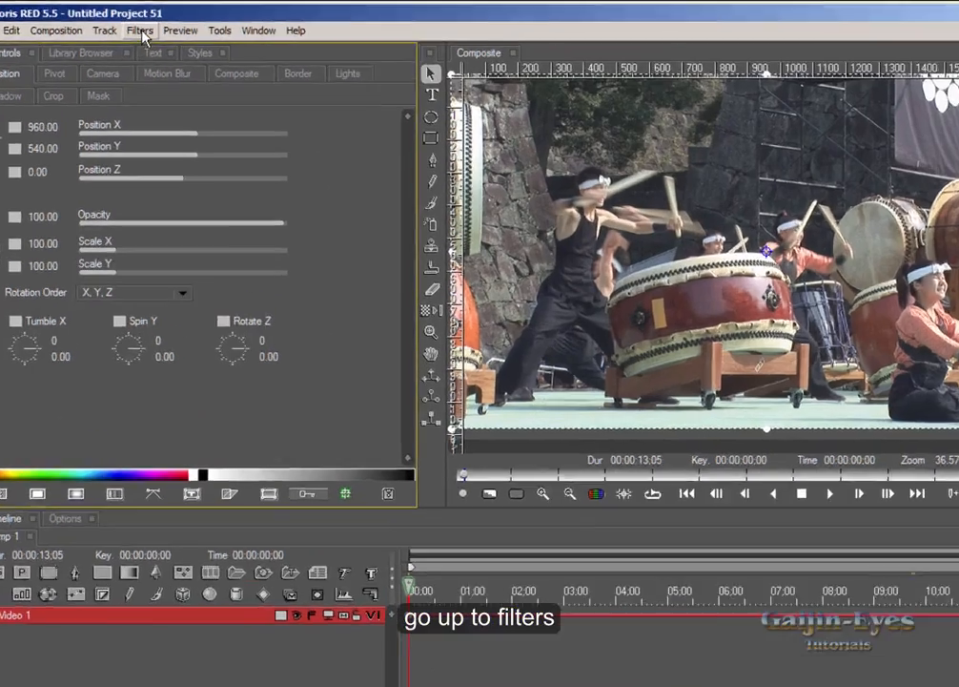
Step: Add the BCC Pencil Sketch filter to Video 1 from the Filters menu
click(141, 29)
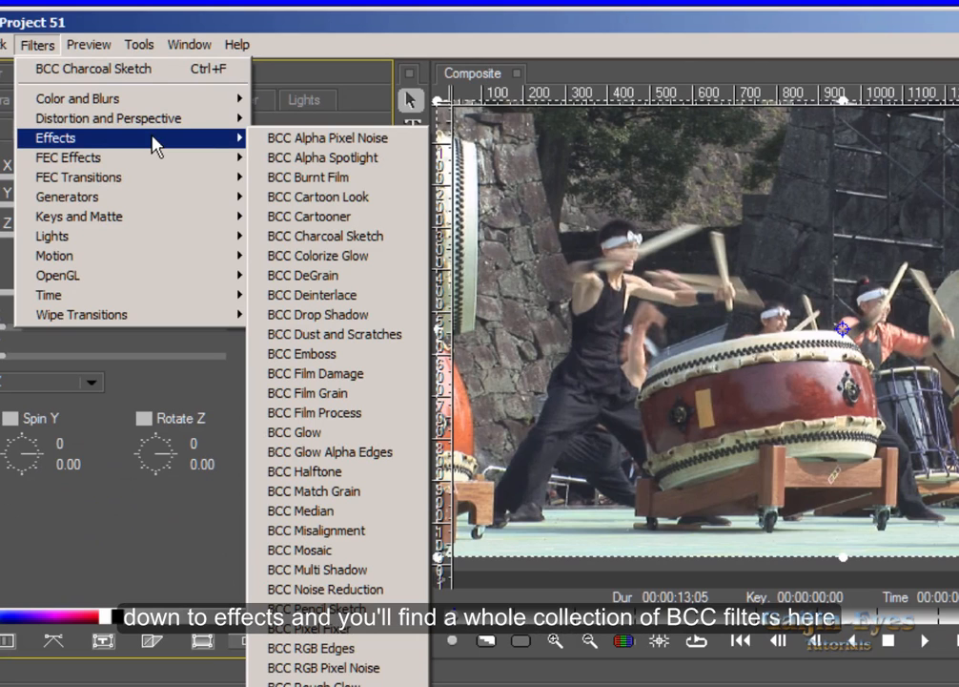
mouse_move(327, 138)
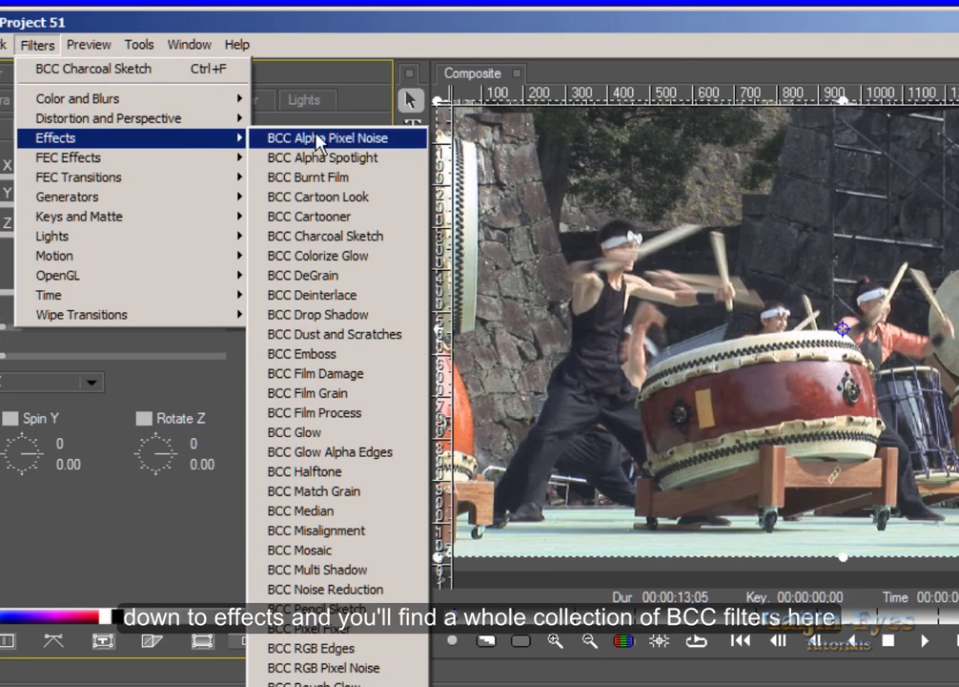
mouse_move(380, 195)
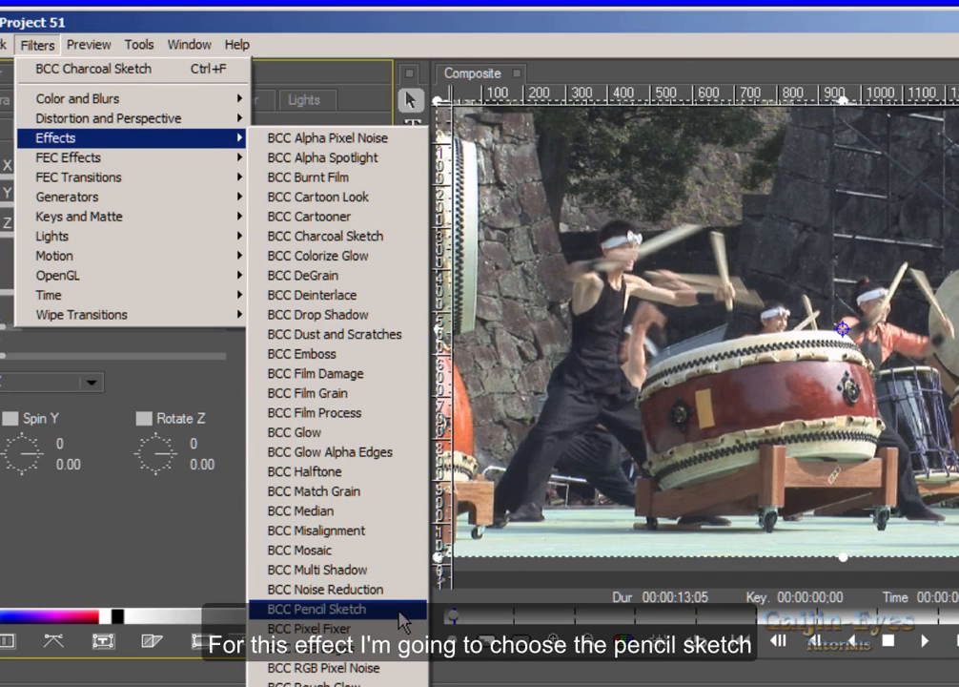
click(315, 609)
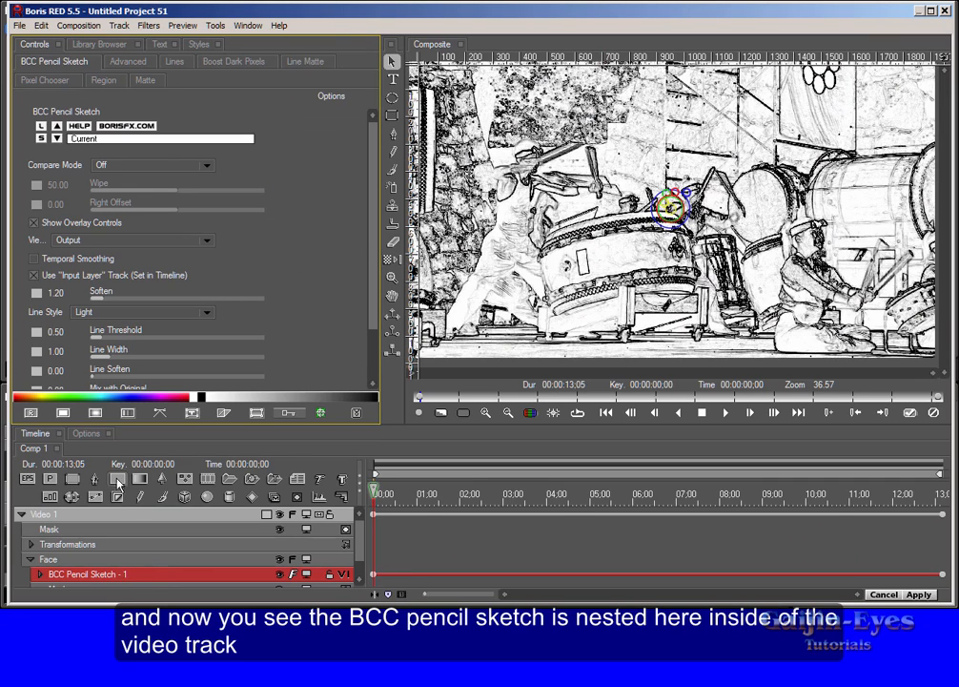
mouse_move(113, 518)
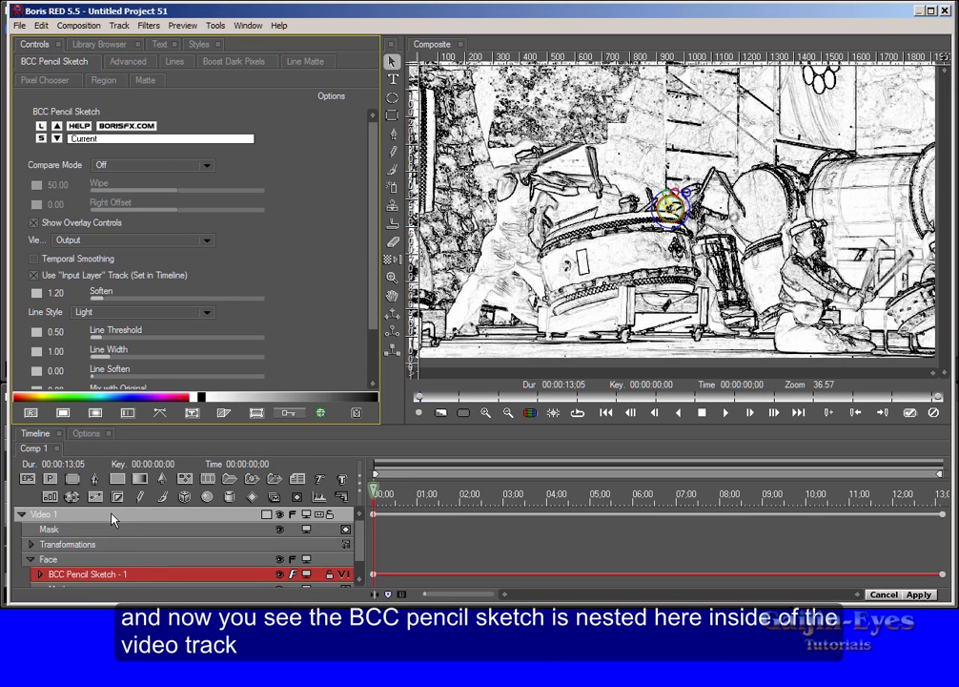
mouse_move(300, 525)
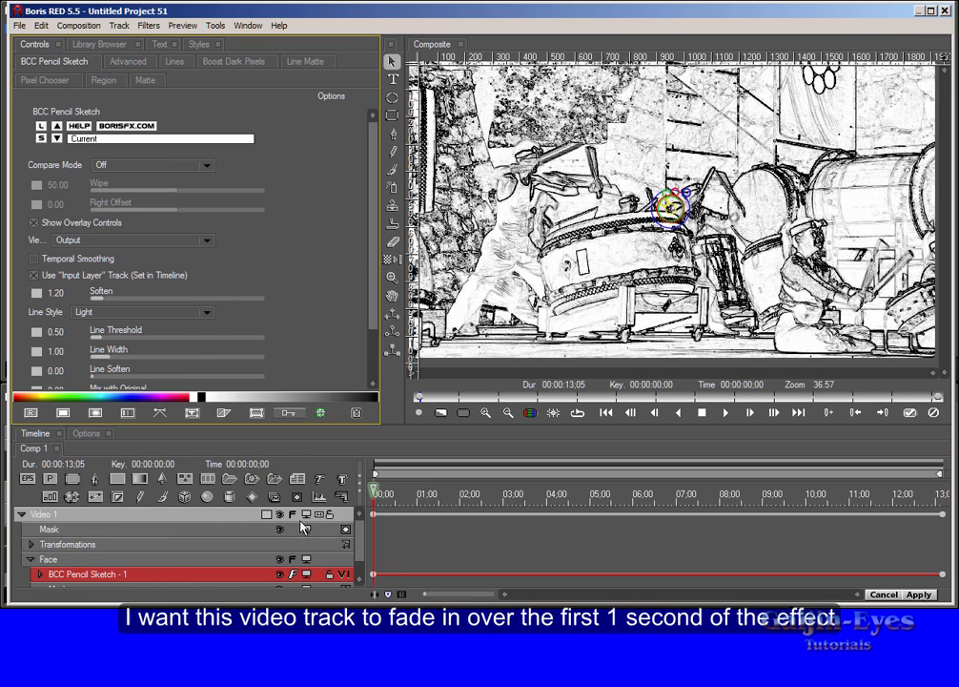
mouse_move(232, 521)
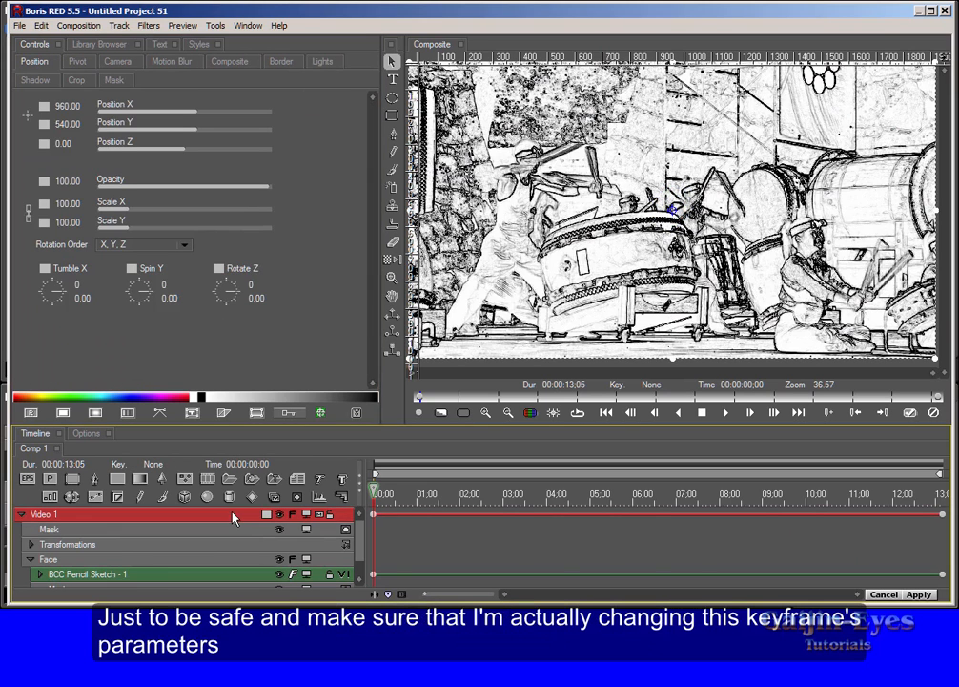
mouse_move(375, 520)
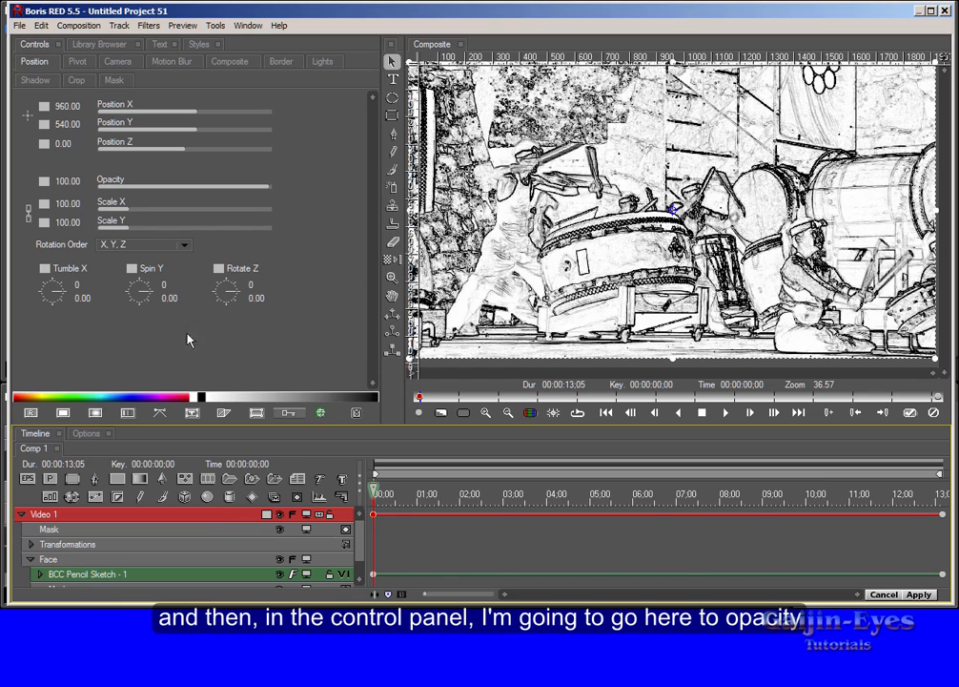
mouse_move(92, 188)
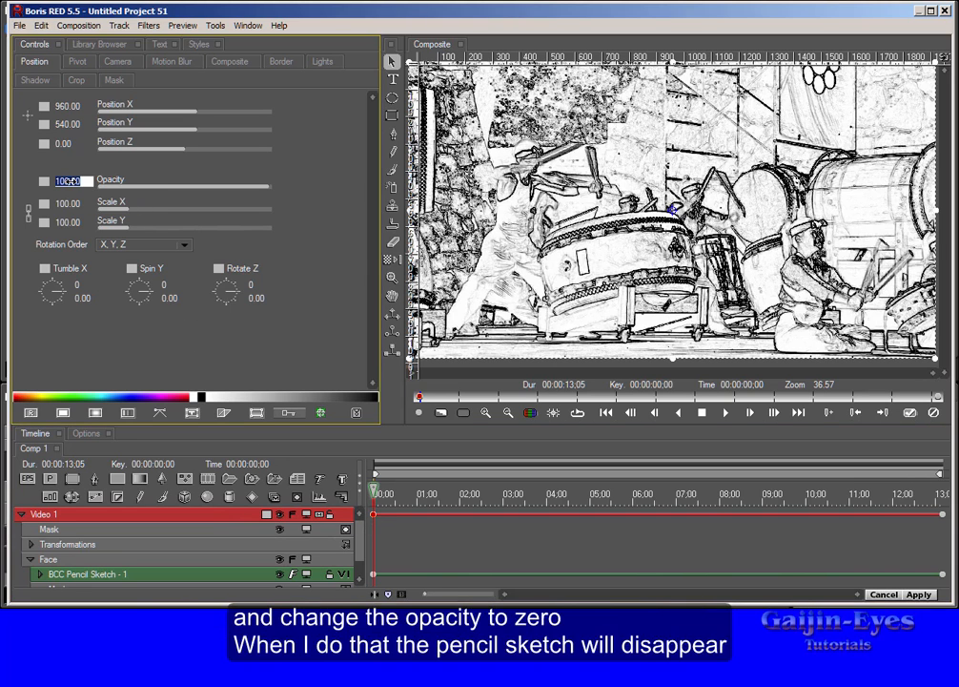
Step: Set Video 1 opacity to 0 with Linear interpolation at the start keyframe
text(0)
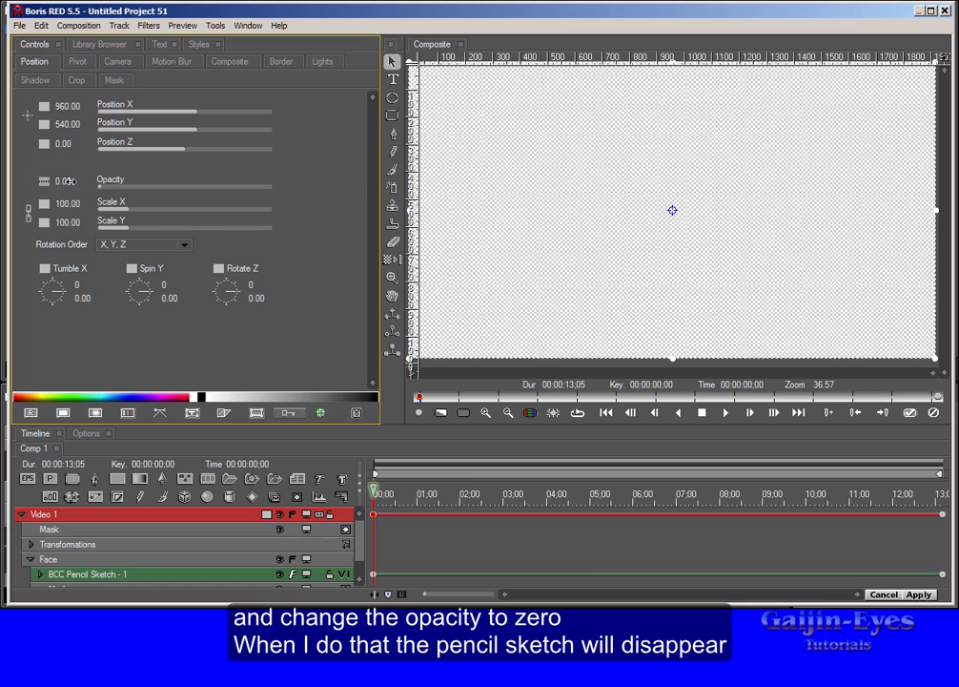
mouse_move(64, 180)
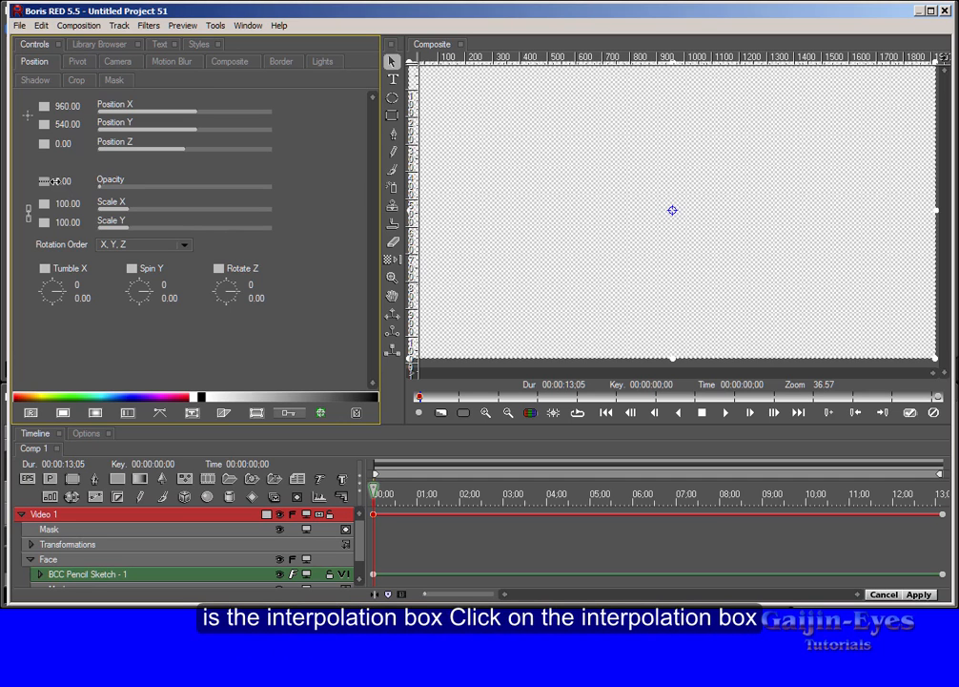
click(53, 182)
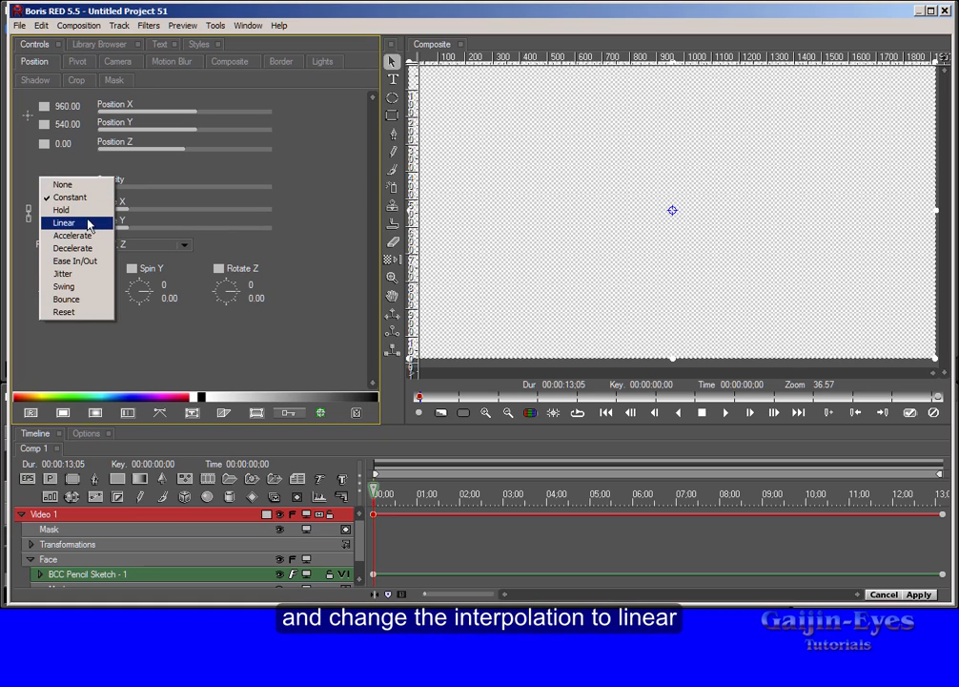
mouse_move(99, 224)
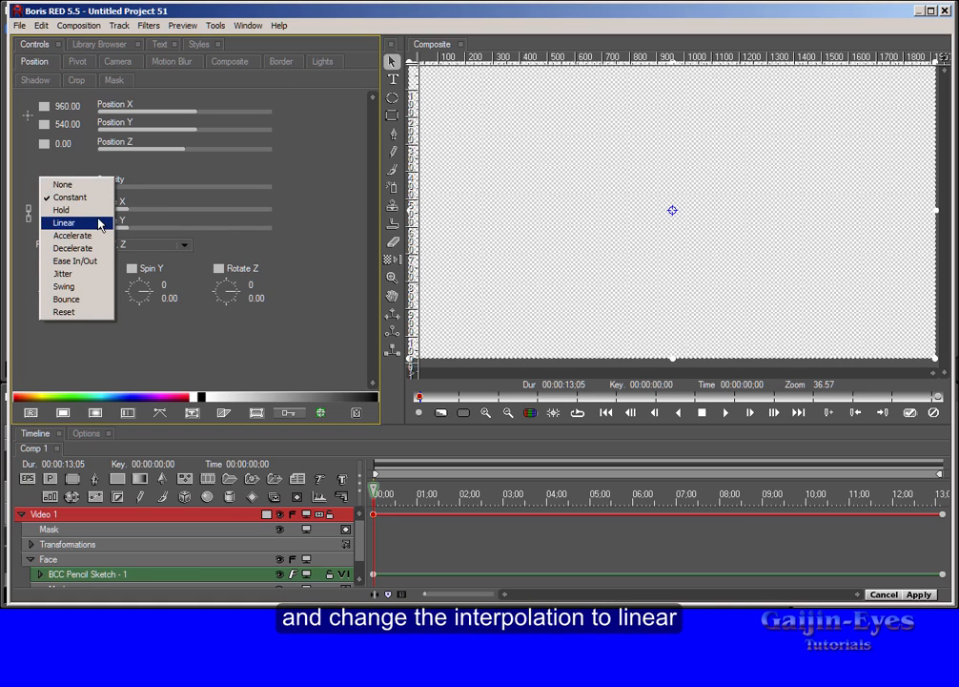
click(64, 222)
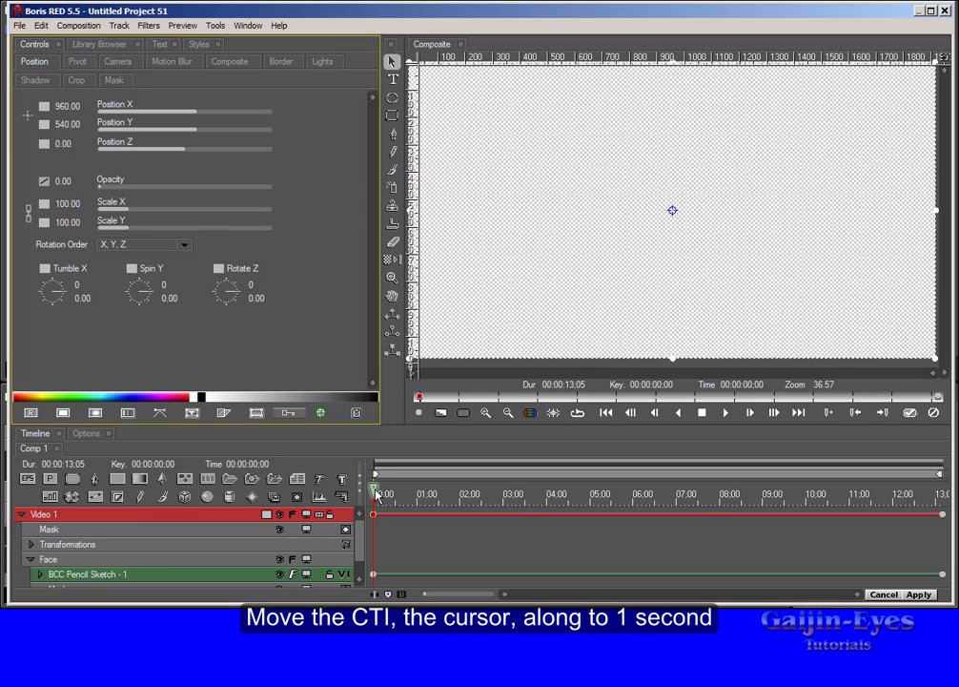
Step: Move the current time to 1:00 and add a keyframe on Video 1
drag(375, 488, 372, 488)
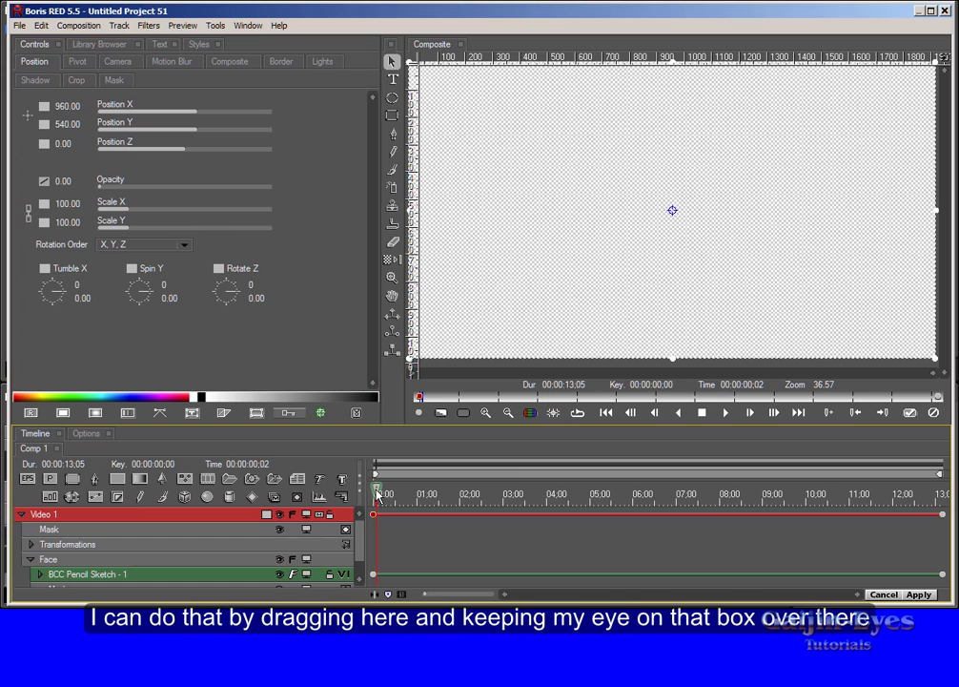
drag(372, 488, 406, 488)
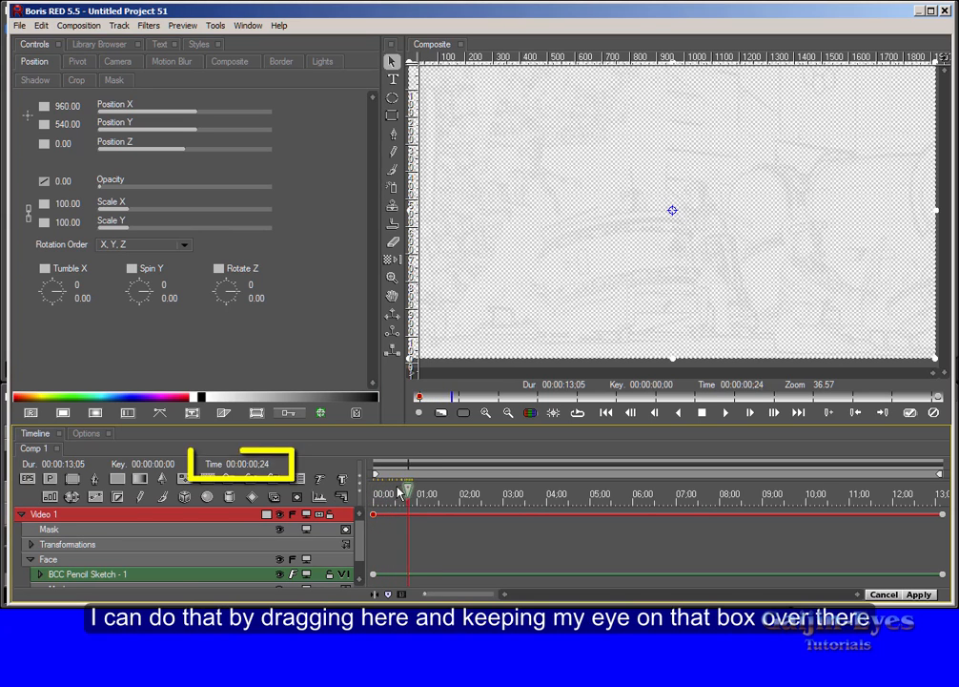
drag(405, 491, 409, 491)
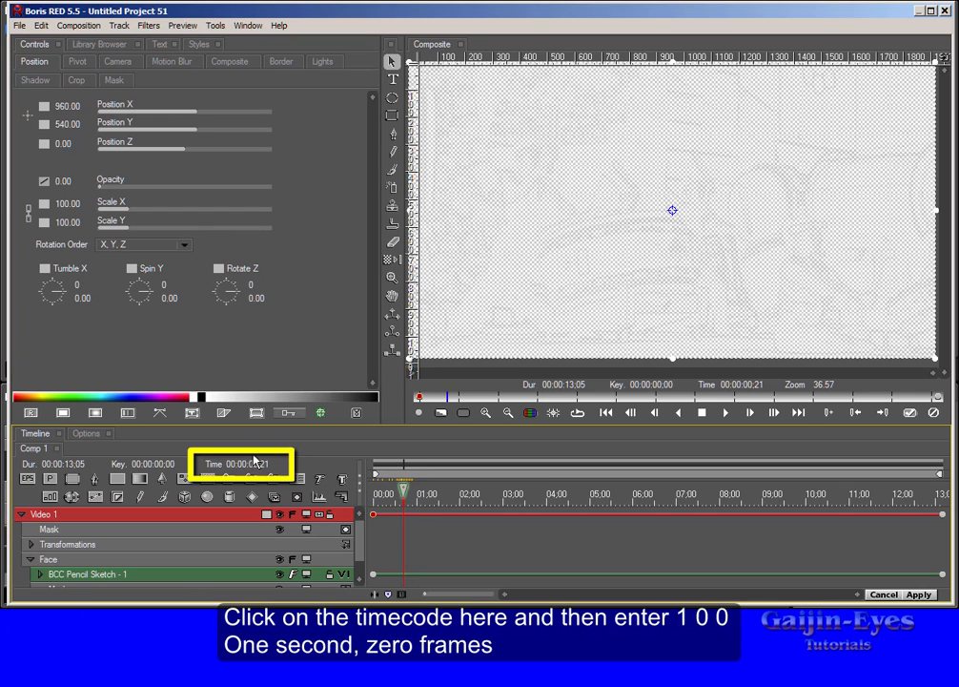
mouse_move(257, 467)
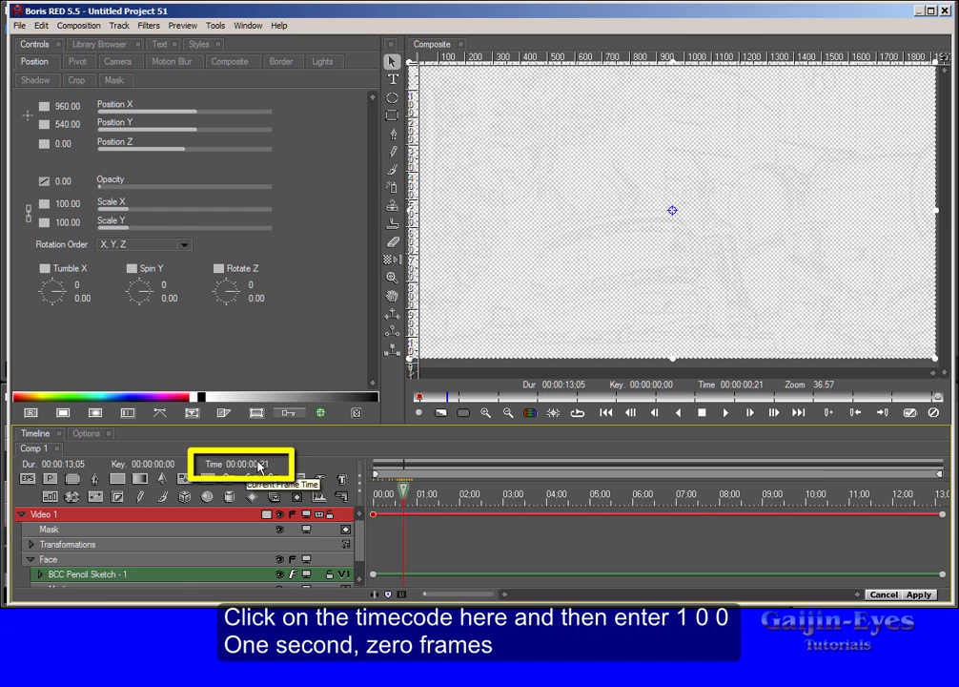
click(242, 464)
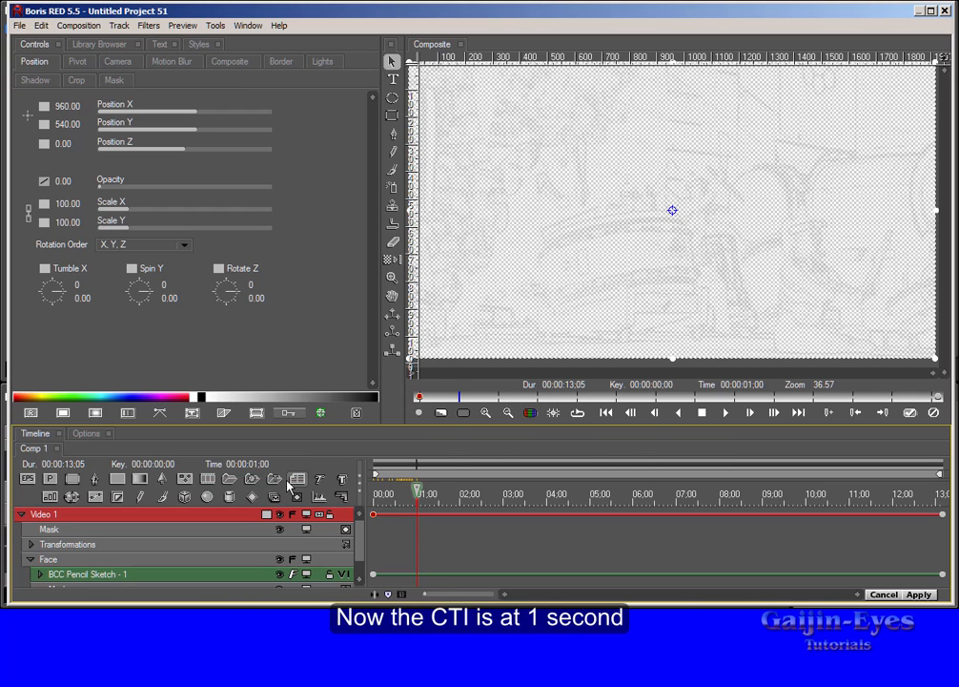
key(ctrl+n)
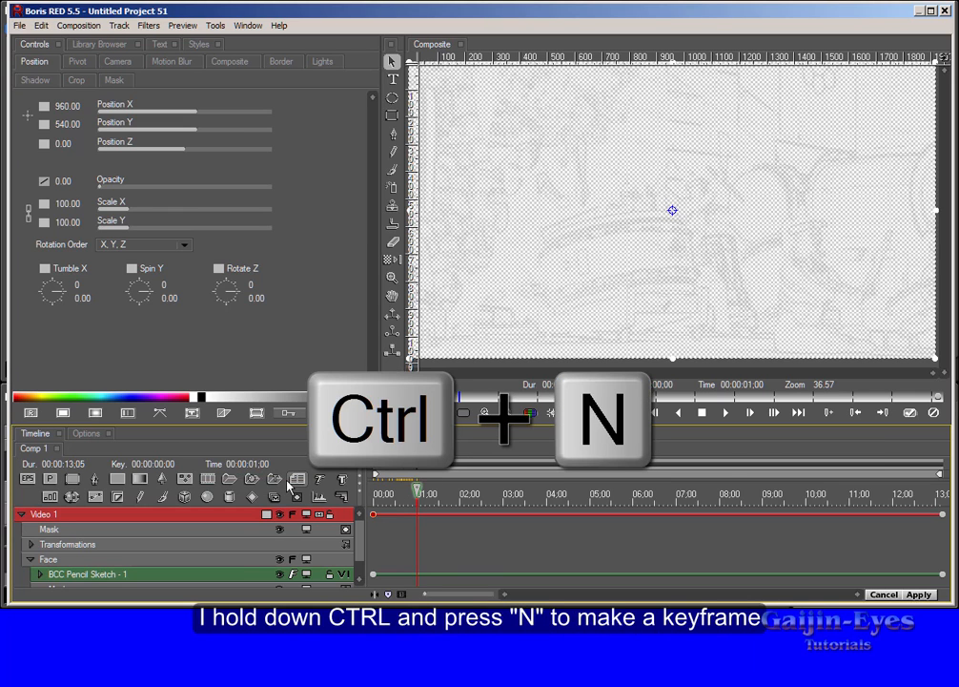
key(ctrl+n)
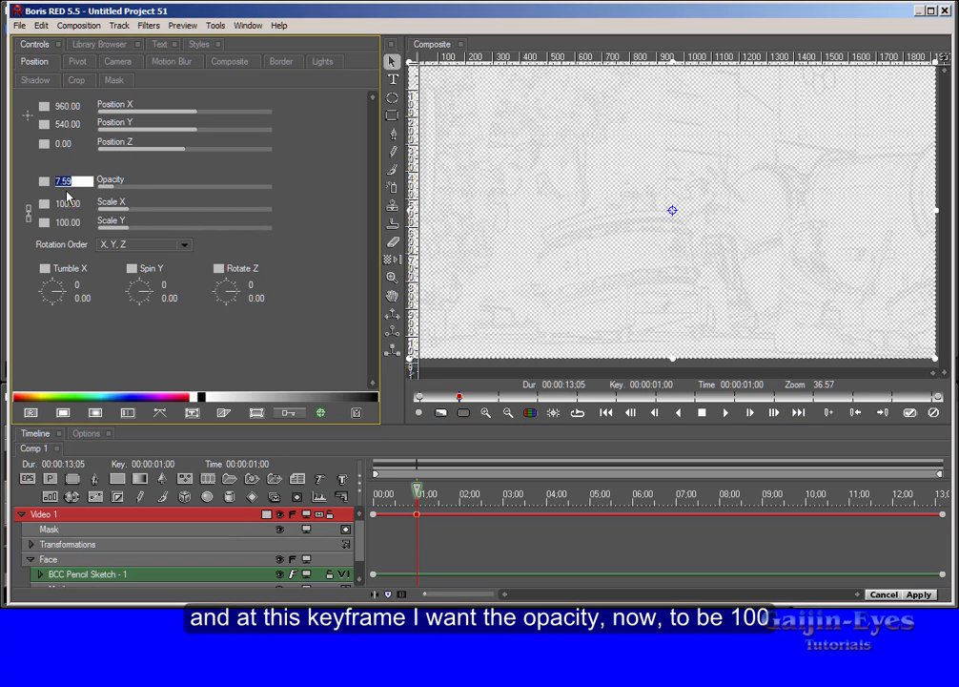
Step: Set Video 1 opacity to 100 with Hold interpolation at the 1-second keyframe
text(100.00)
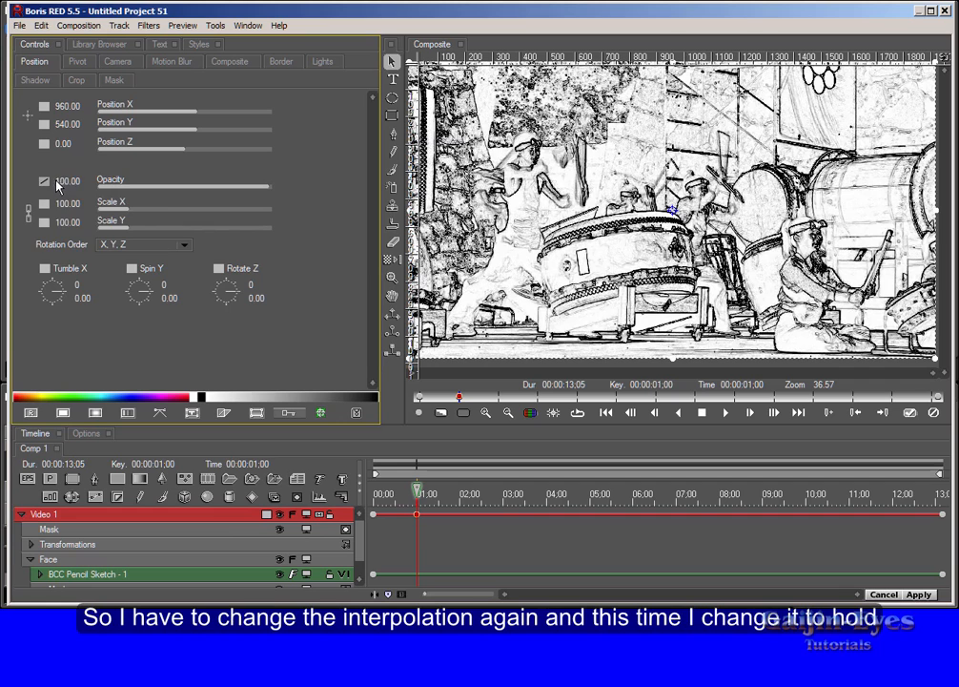
click(44, 182)
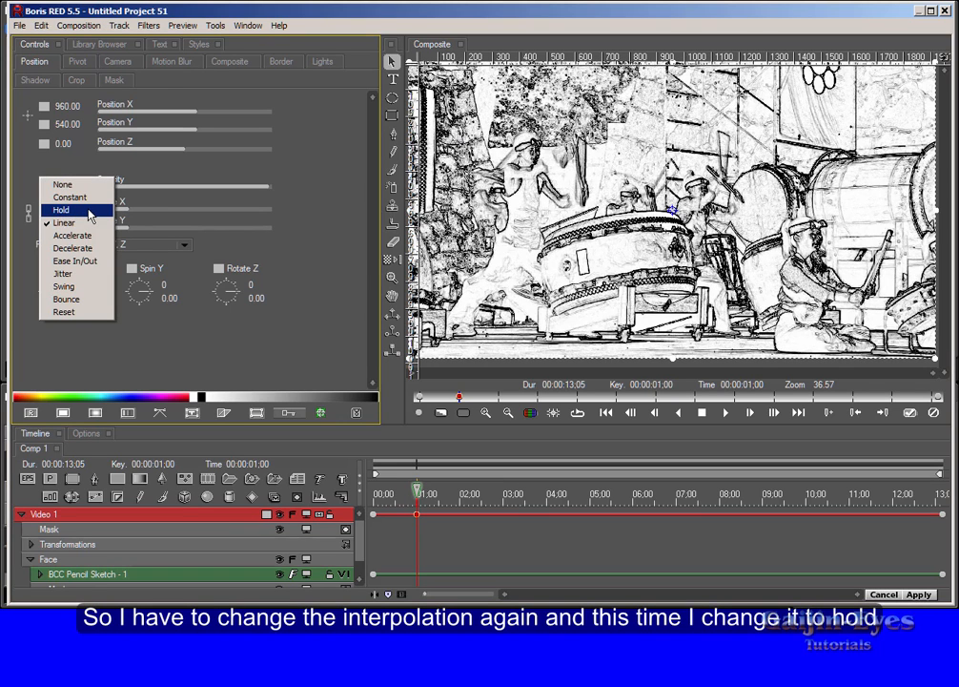
click(60, 210)
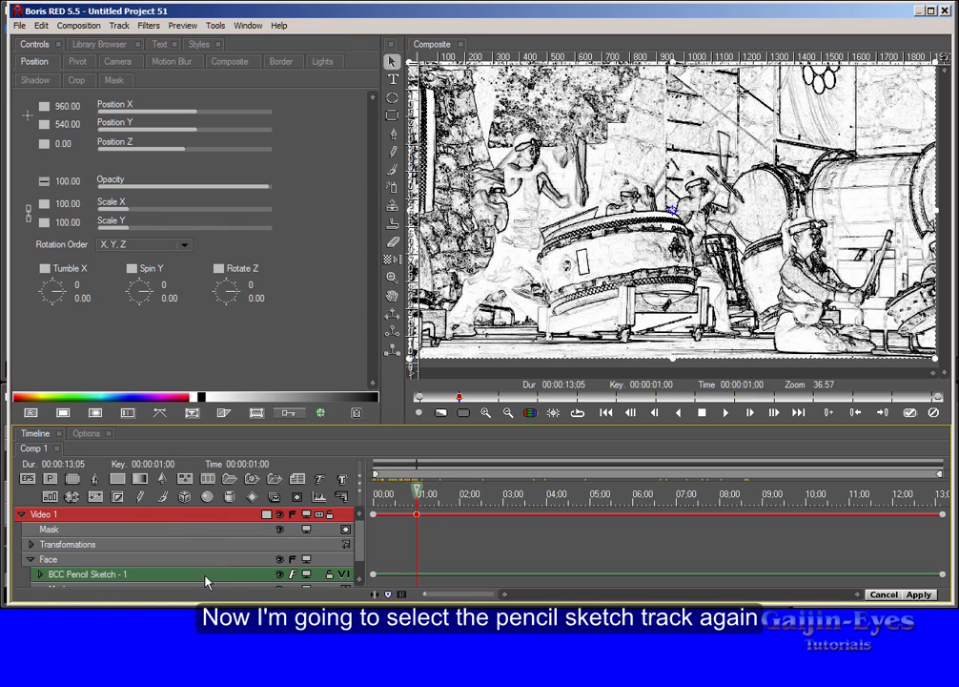
Step: Add a 2:00 Pencil Sketch keyframe with Mix with Original 0 and Linear interpolation
click(87, 573)
text(20)
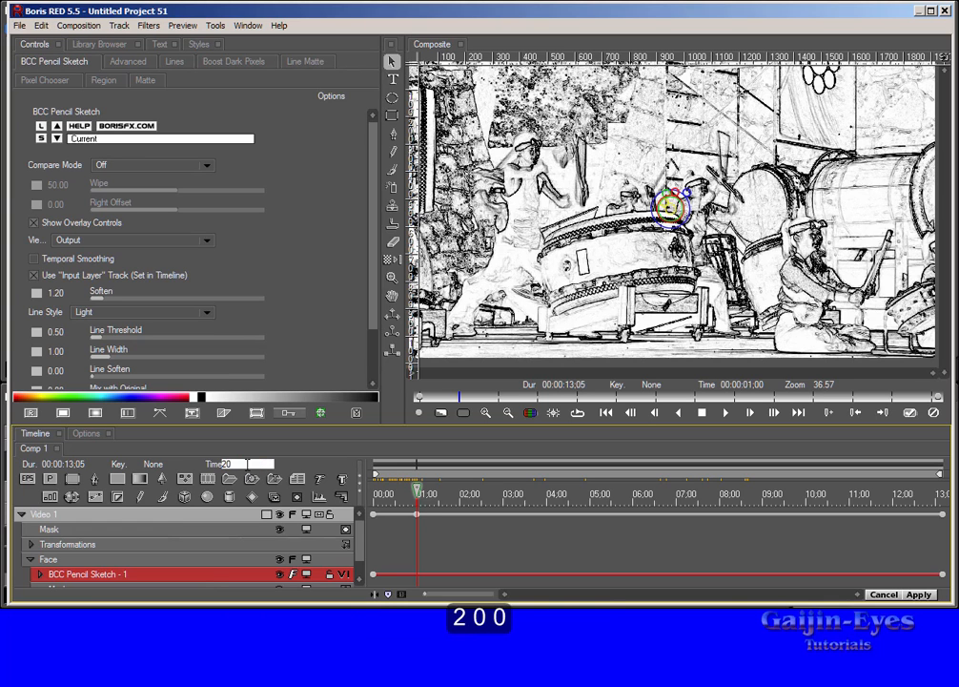
key(Enter)
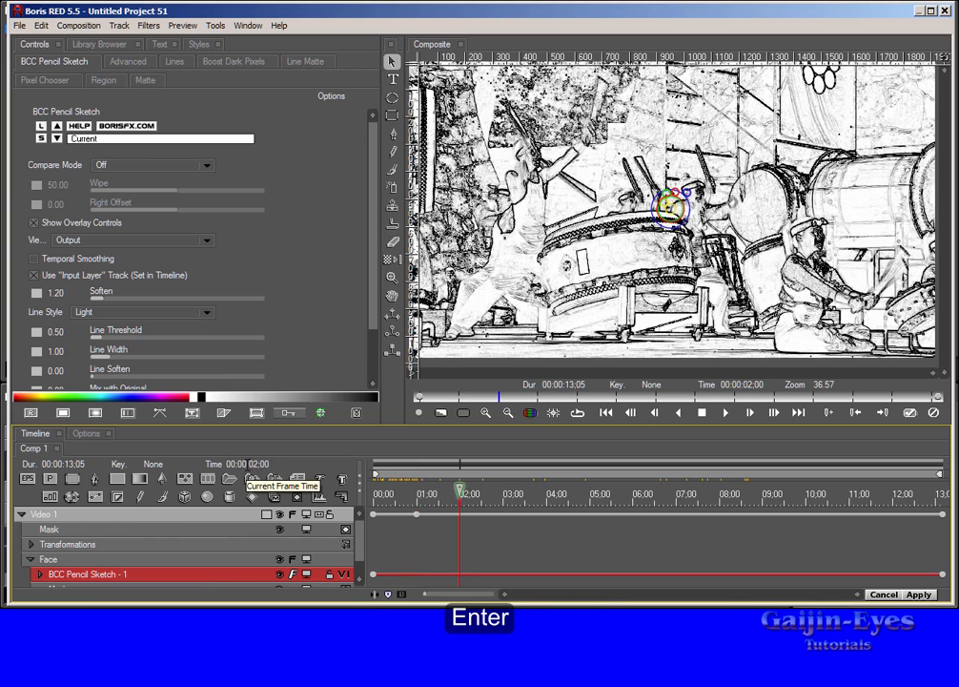
key(ctrl+n)
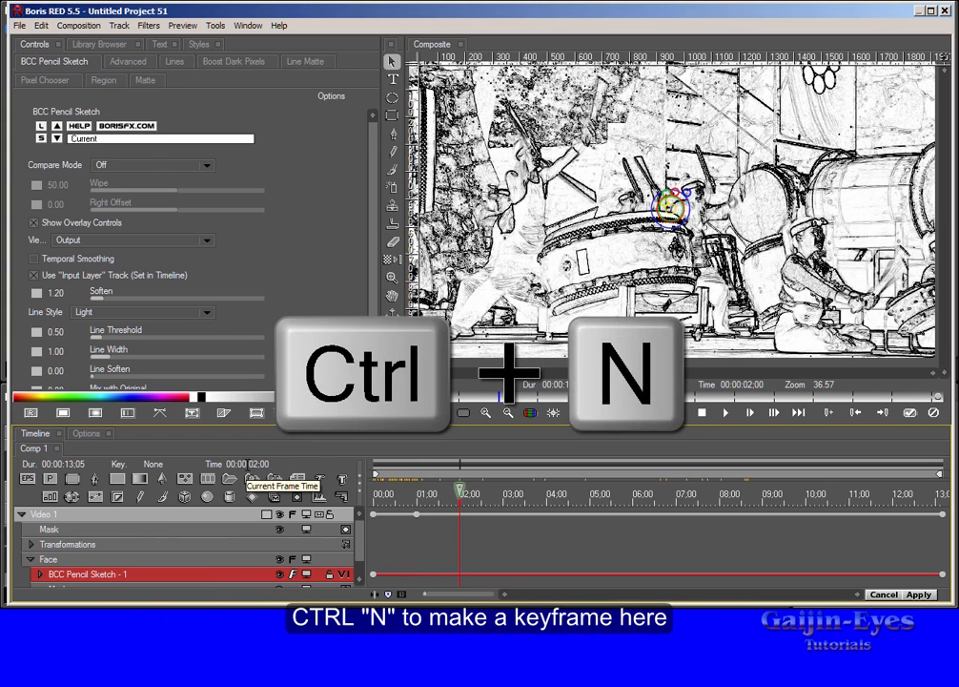
key(ctrl+n)
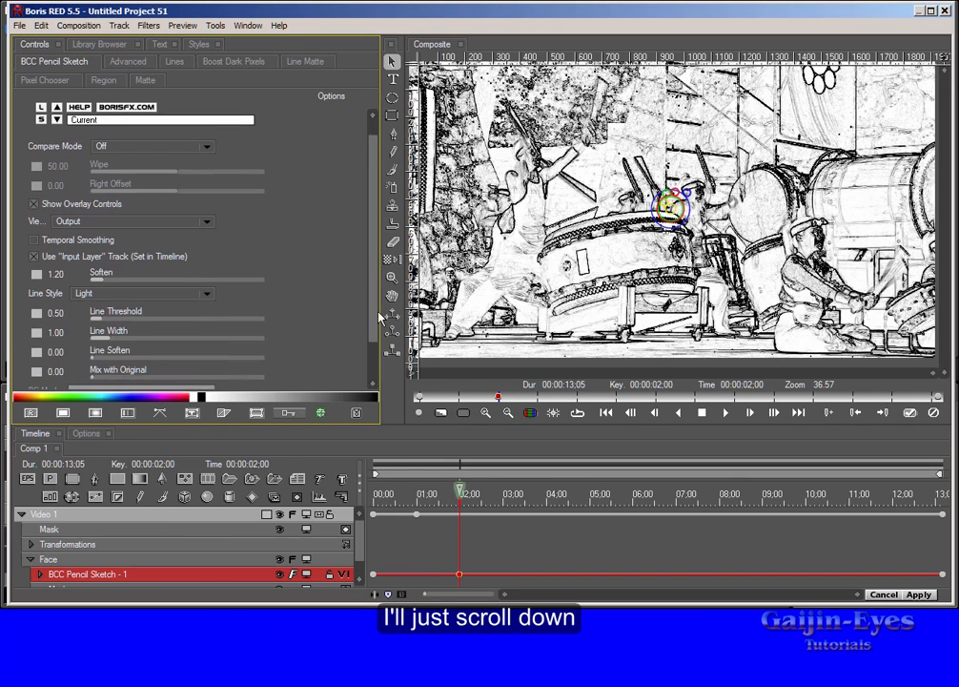
scroll(down, 3)
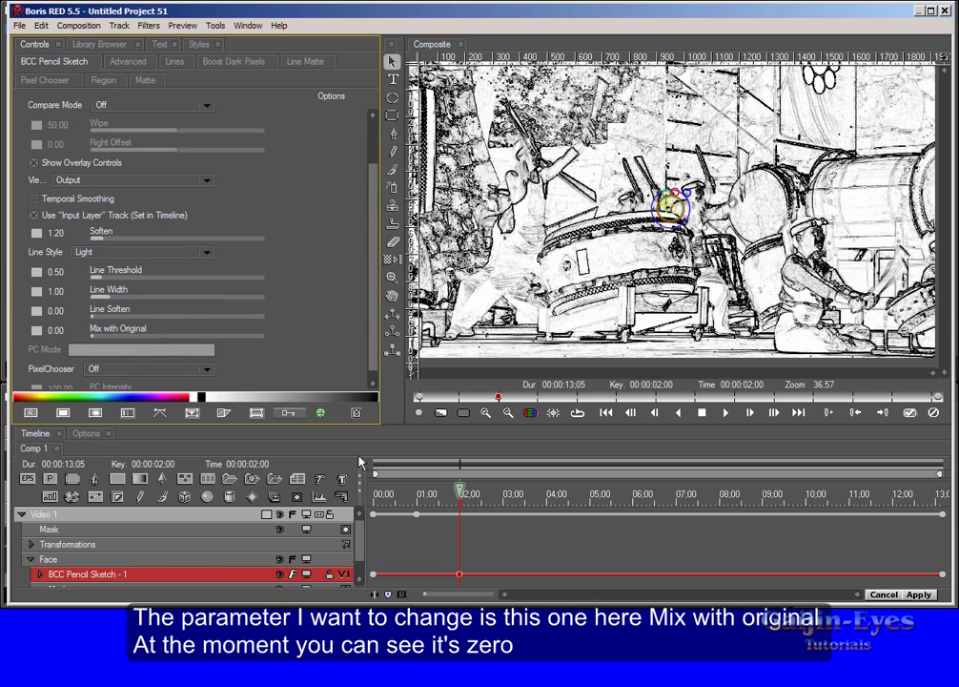
mouse_move(130, 345)
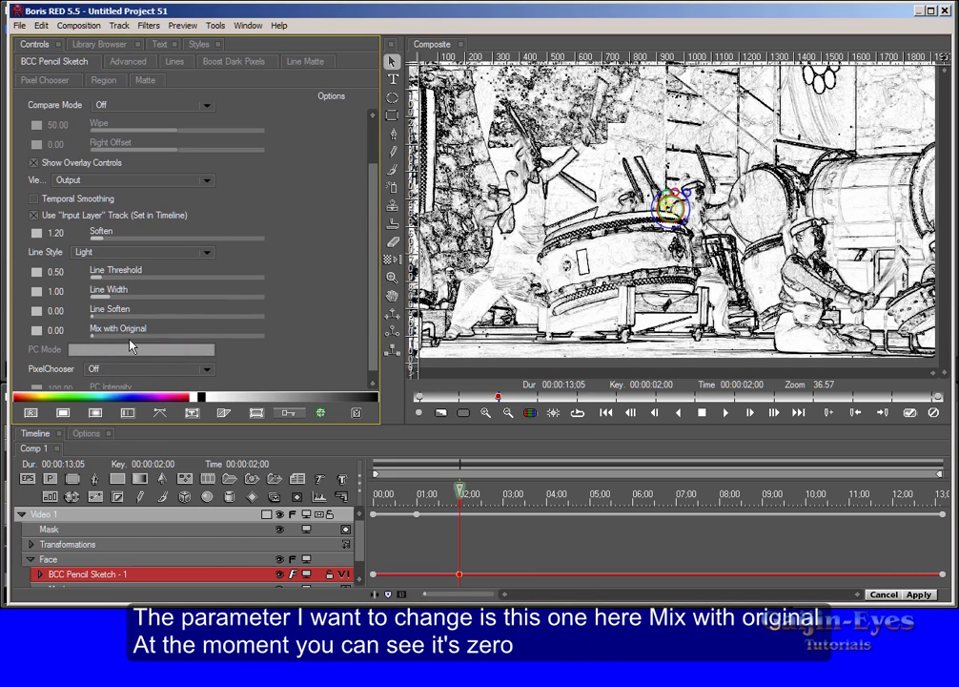
mouse_move(102, 331)
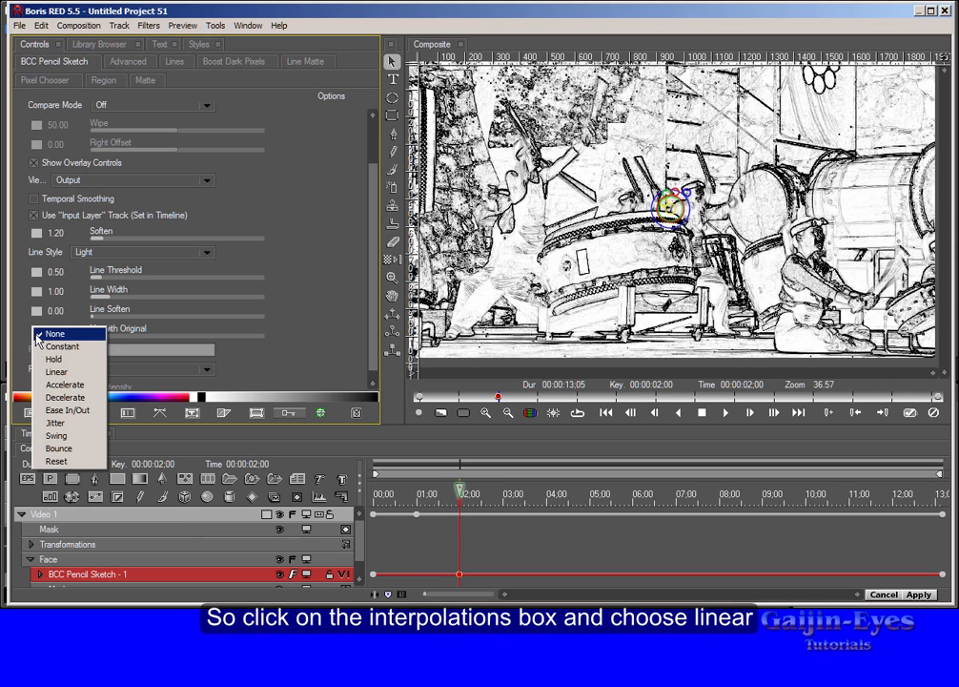
click(55, 333)
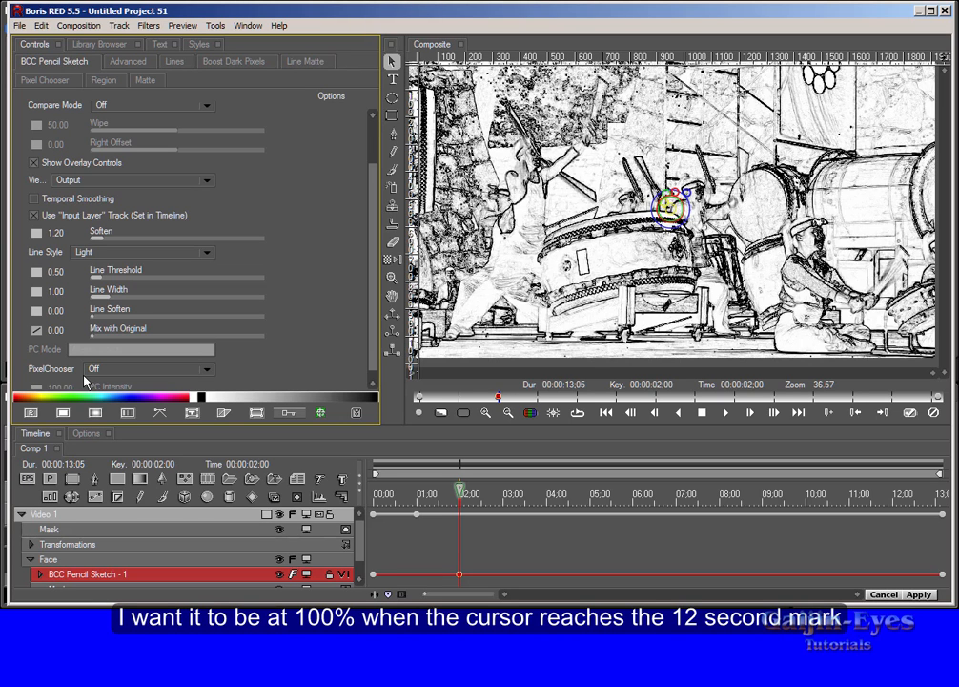
mouse_move(262, 477)
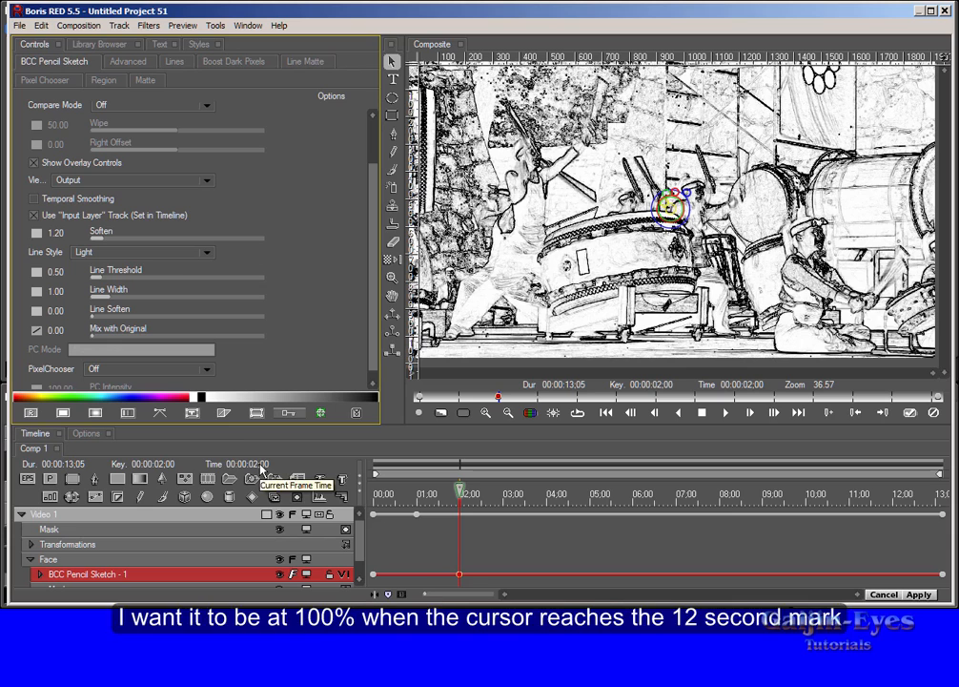
Step: Add a 12:00 Pencil Sketch keyframe with Mix with Original 100 and Hold interpolation
click(243, 463)
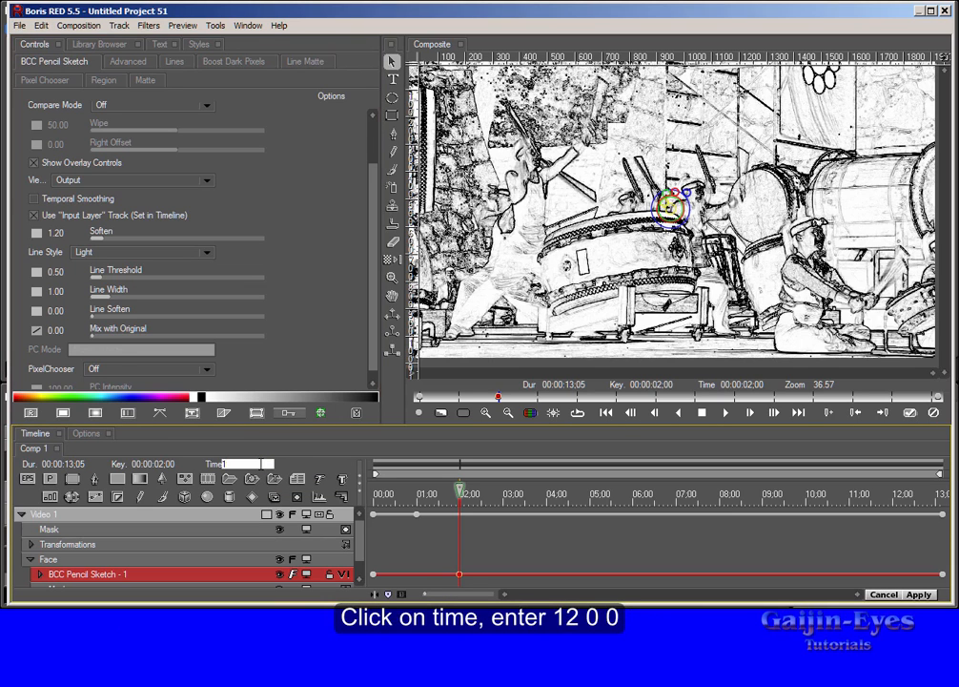
text(1200)
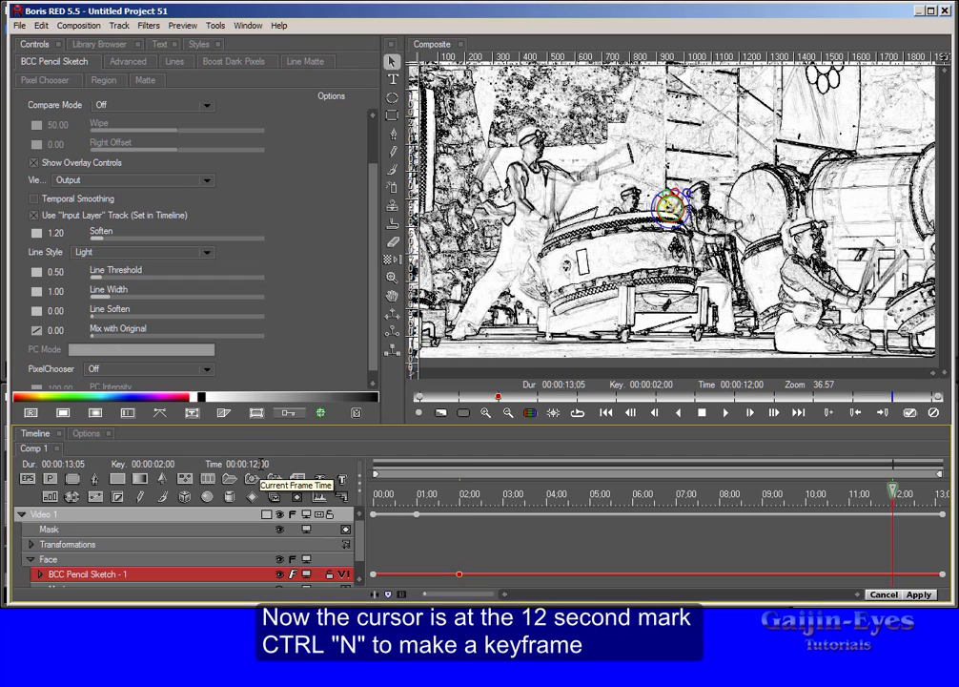
key(ctrl+n)
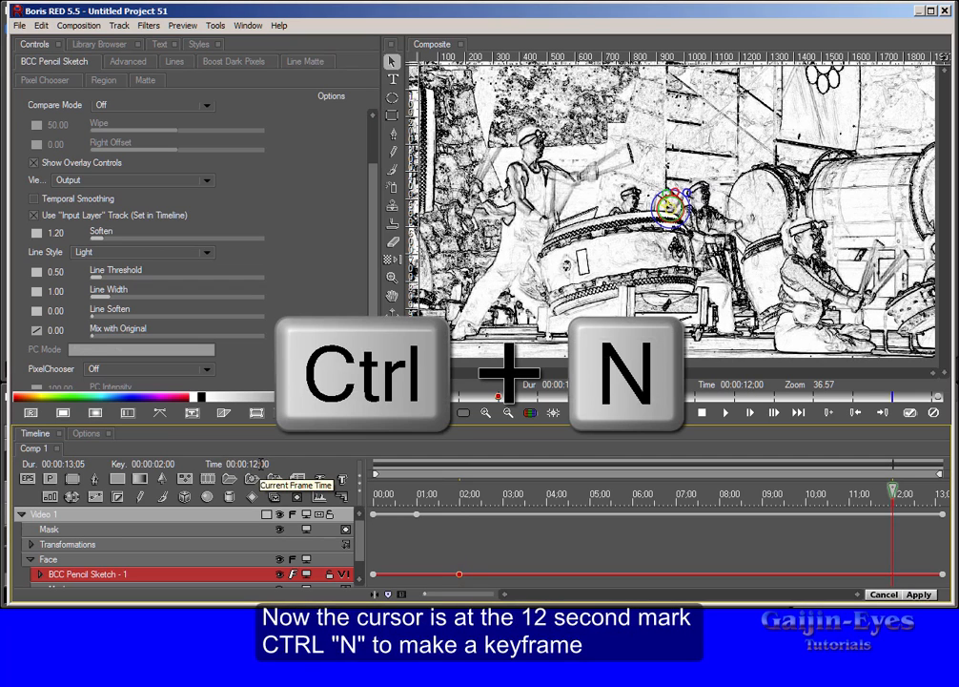
key(ctrl+n)
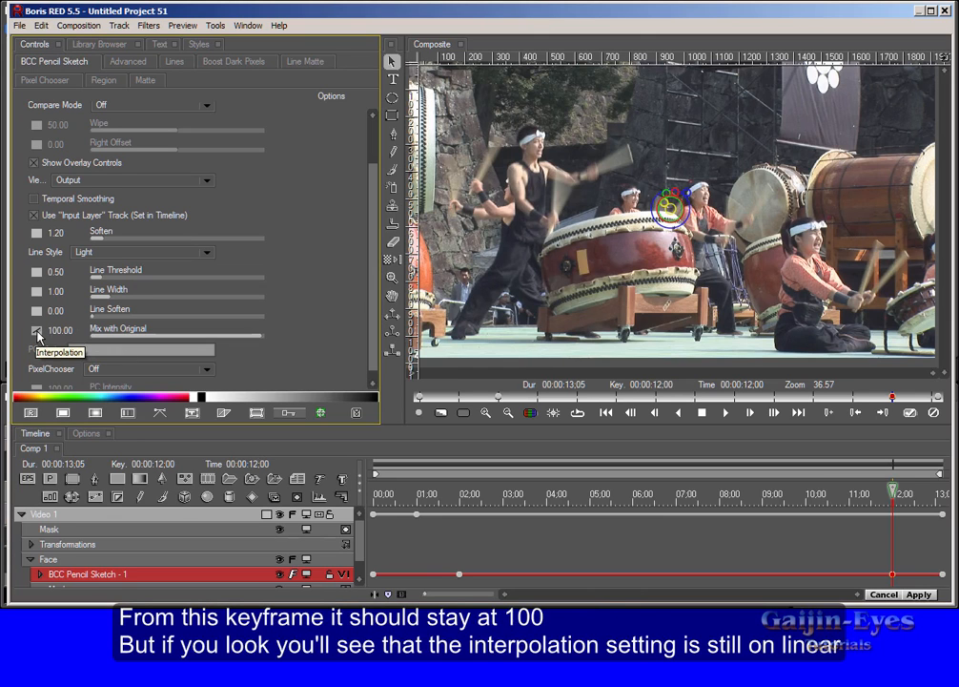
click(60, 351)
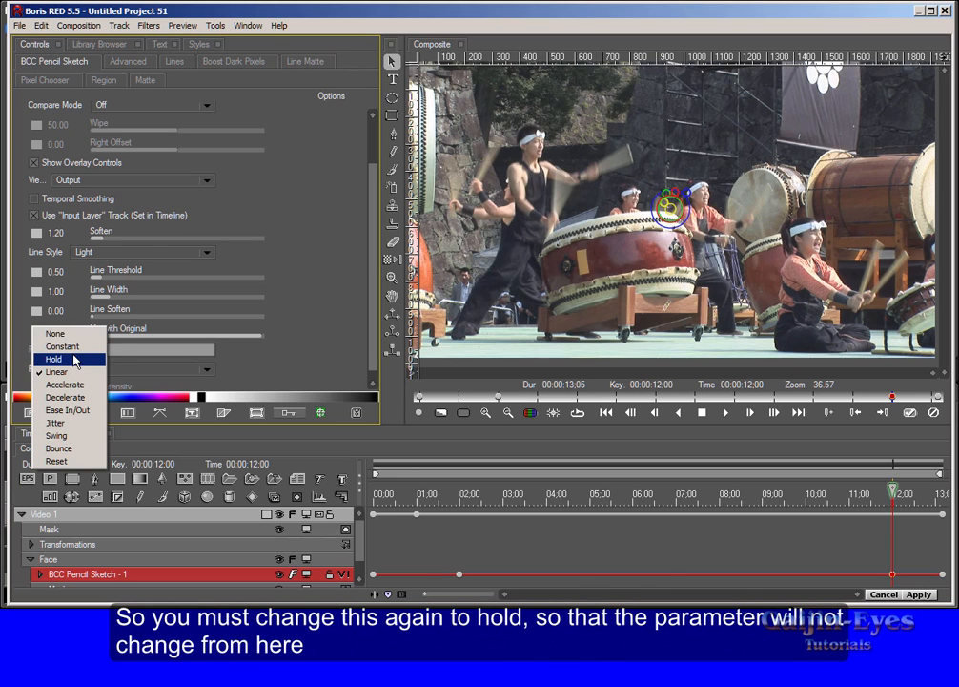
click(55, 357)
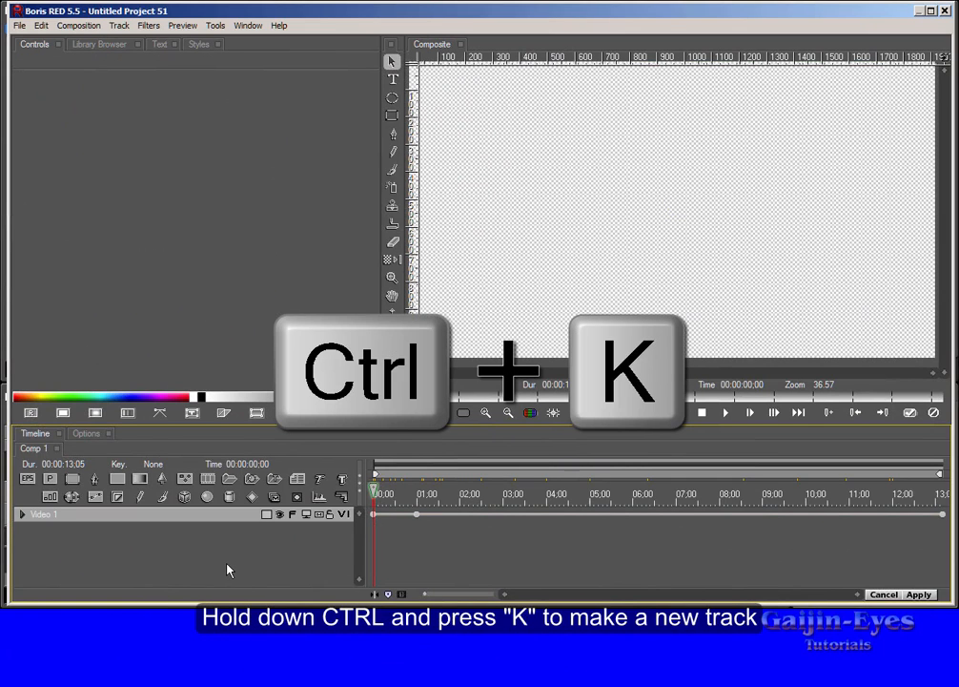
Step: Add a new video track above Video 1 with Ctrl+K
key(ctrl+k)
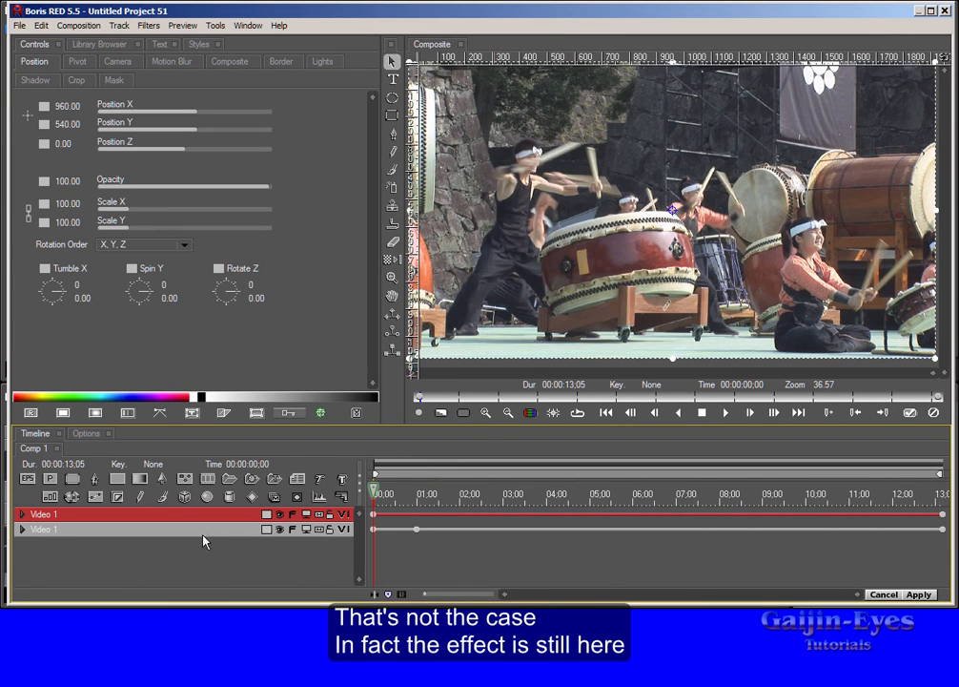
mouse_move(148, 534)
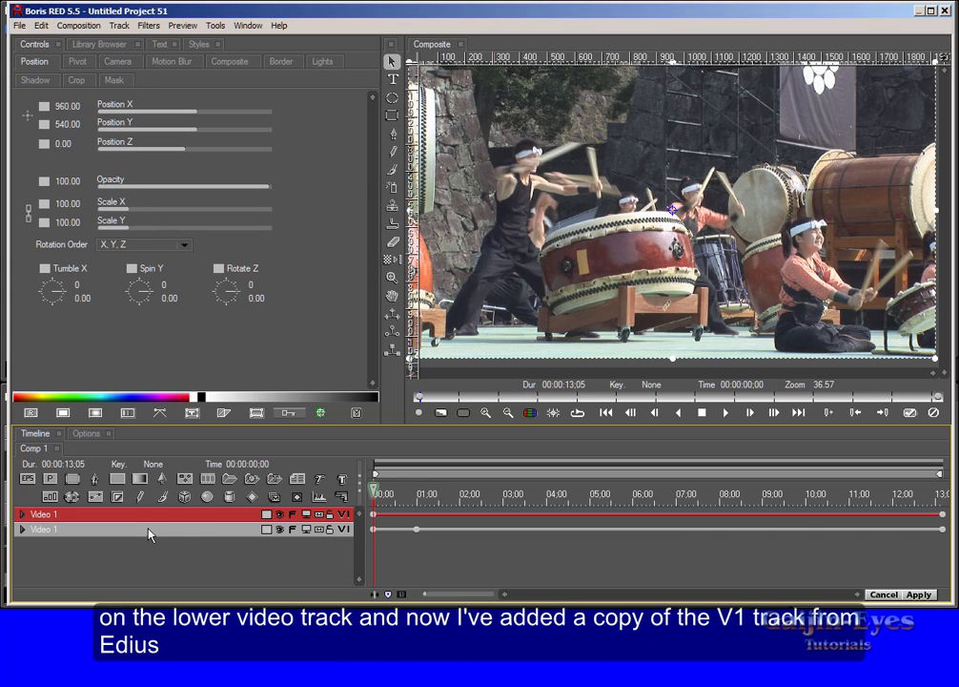
mouse_move(200, 518)
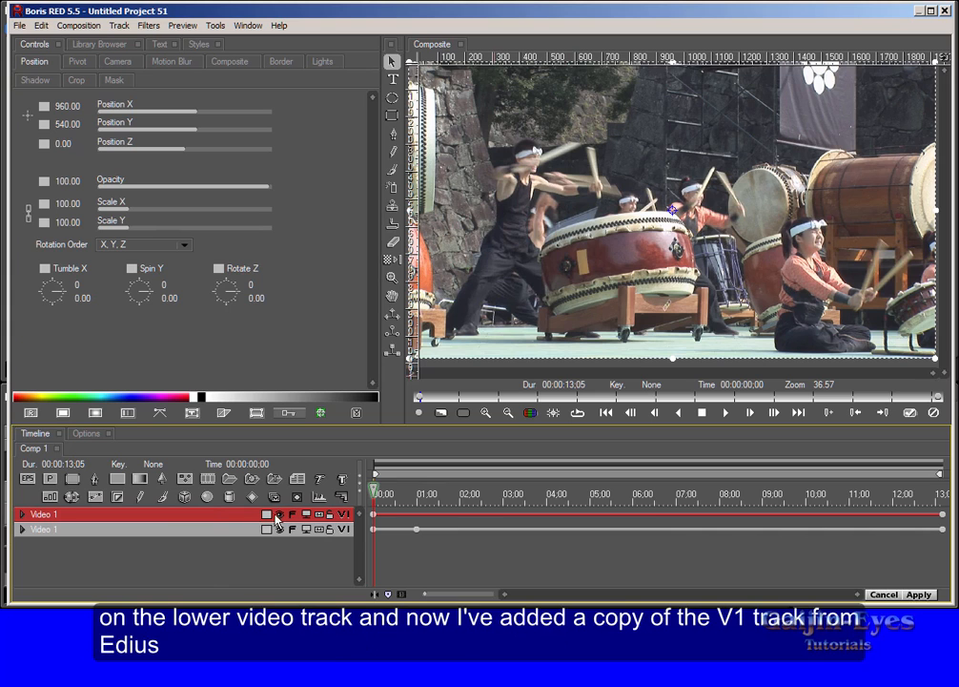
mouse_move(349, 515)
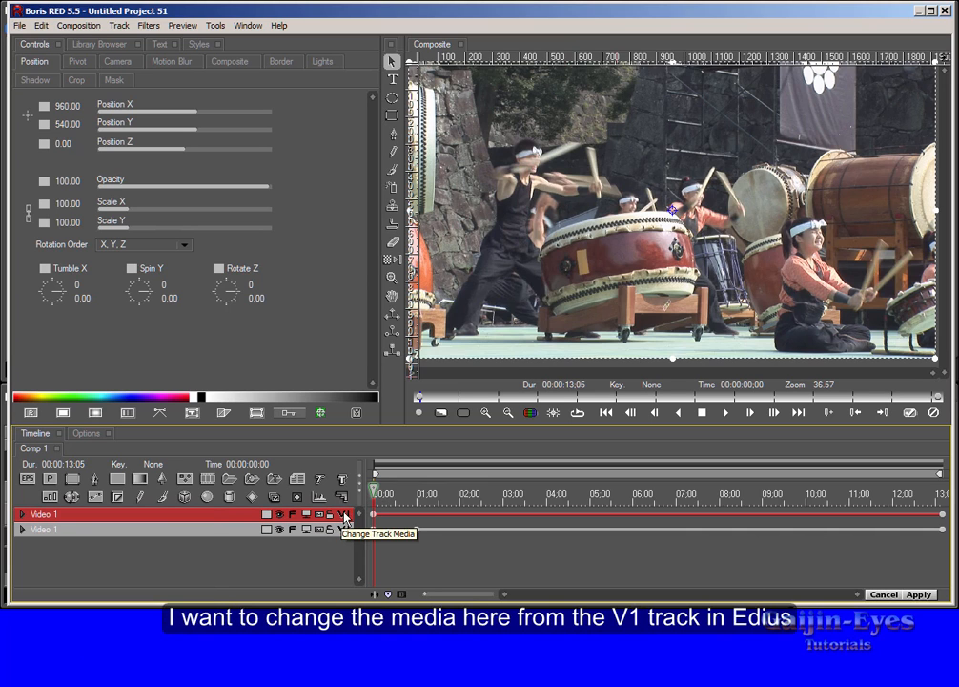
Step: Load the GEYES main1.png still image as the new top track's media
click(342, 514)
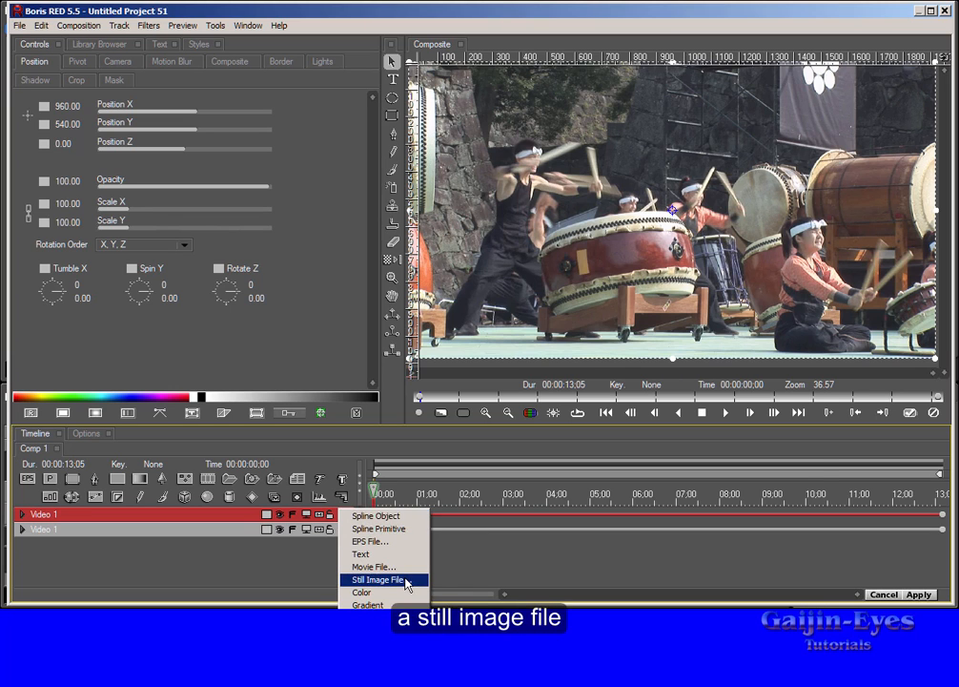
click(375, 579)
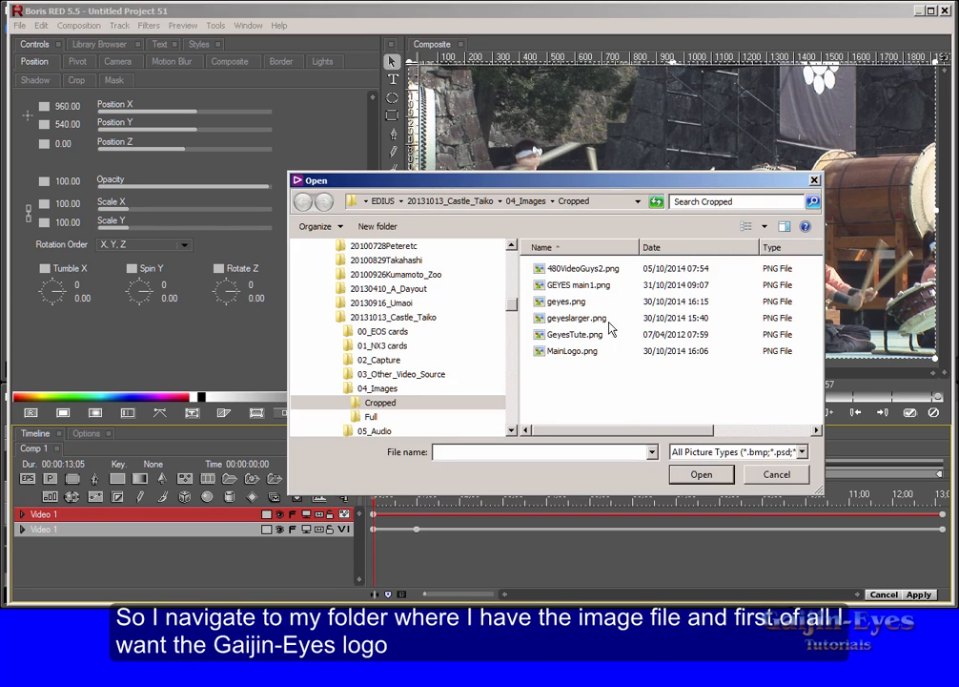
click(578, 285)
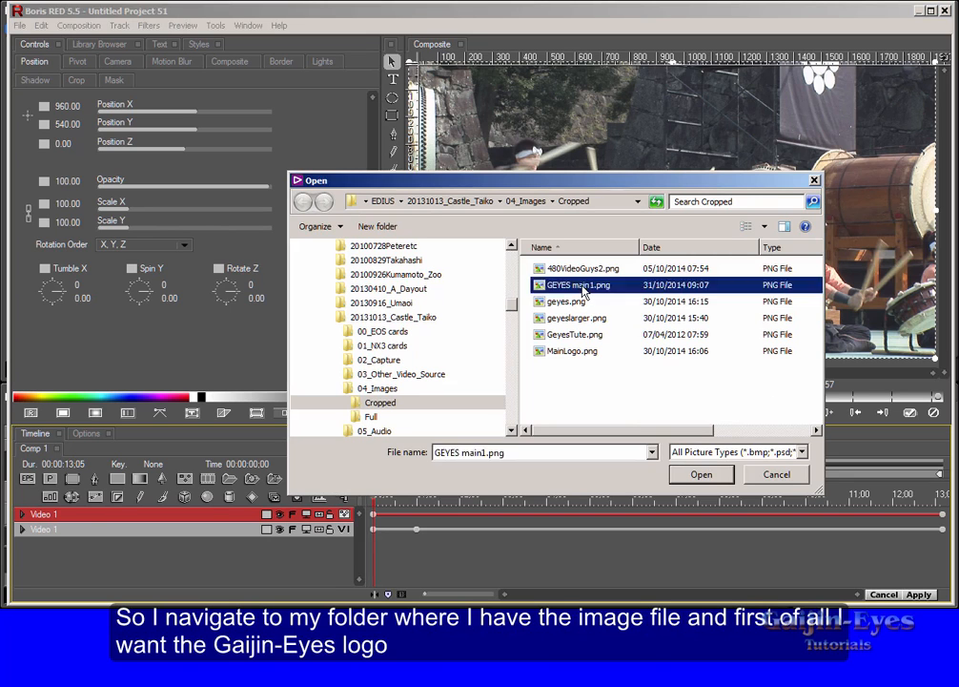
Step: Scrub the composition from the start to the 8-second frame
click(701, 474)
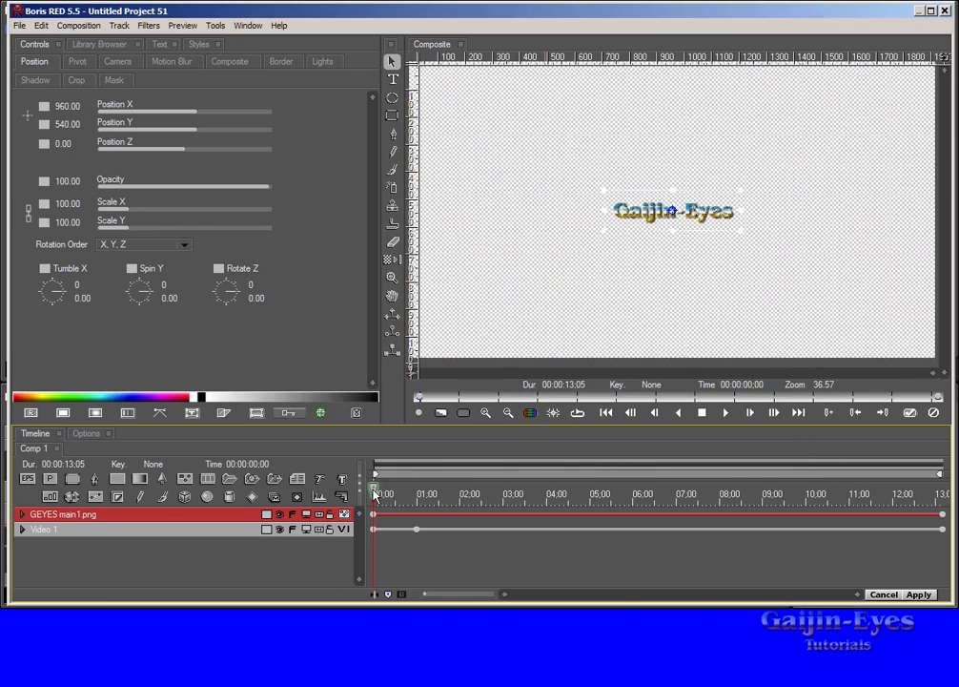
drag(373, 489, 405, 489)
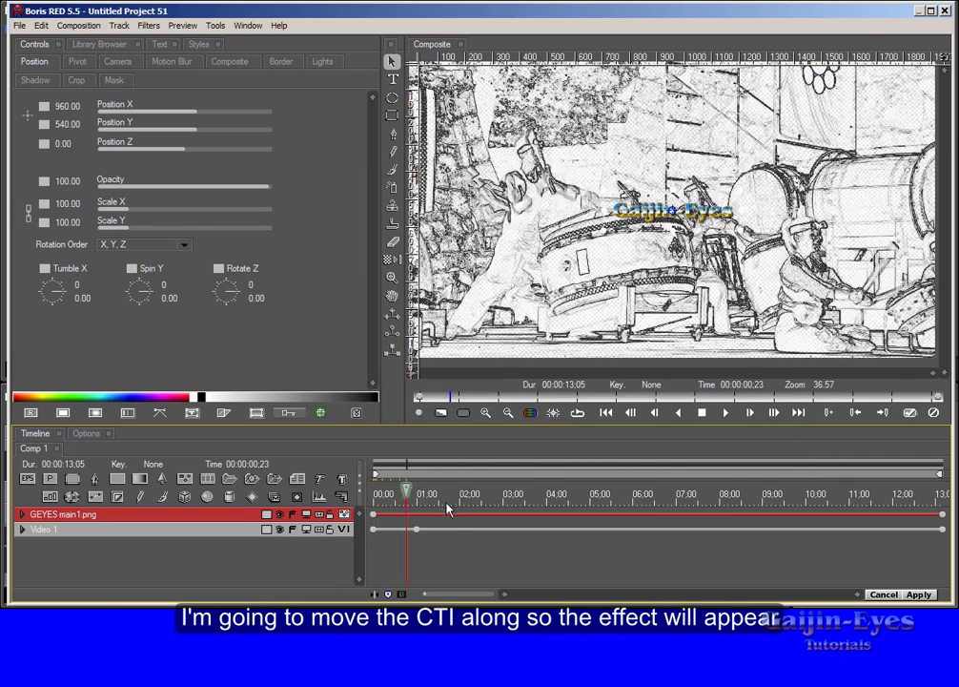
drag(406, 491, 515, 492)
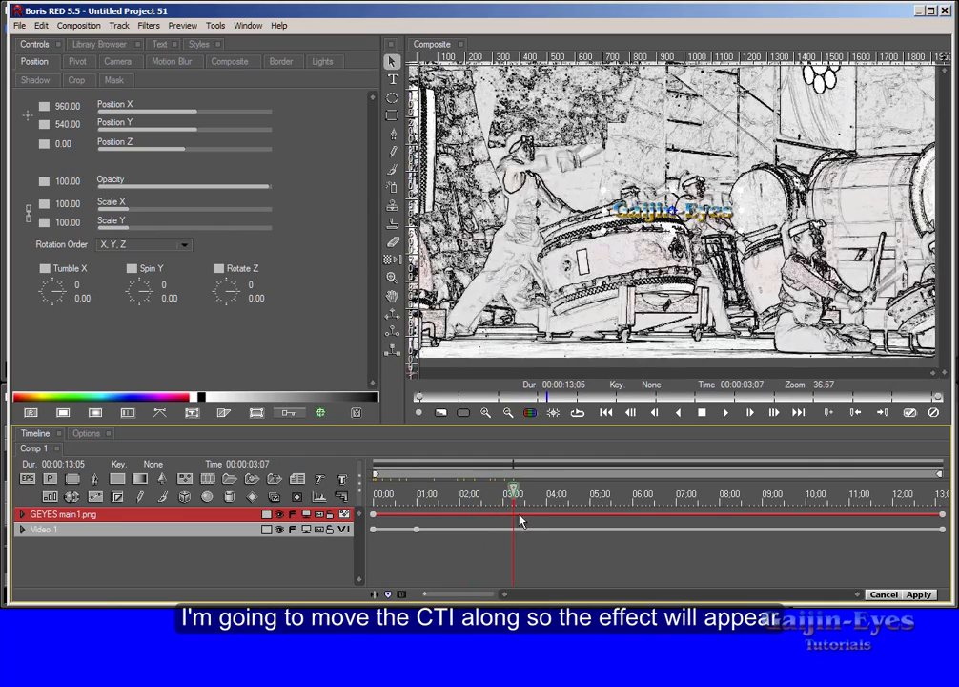
drag(515, 493, 604, 493)
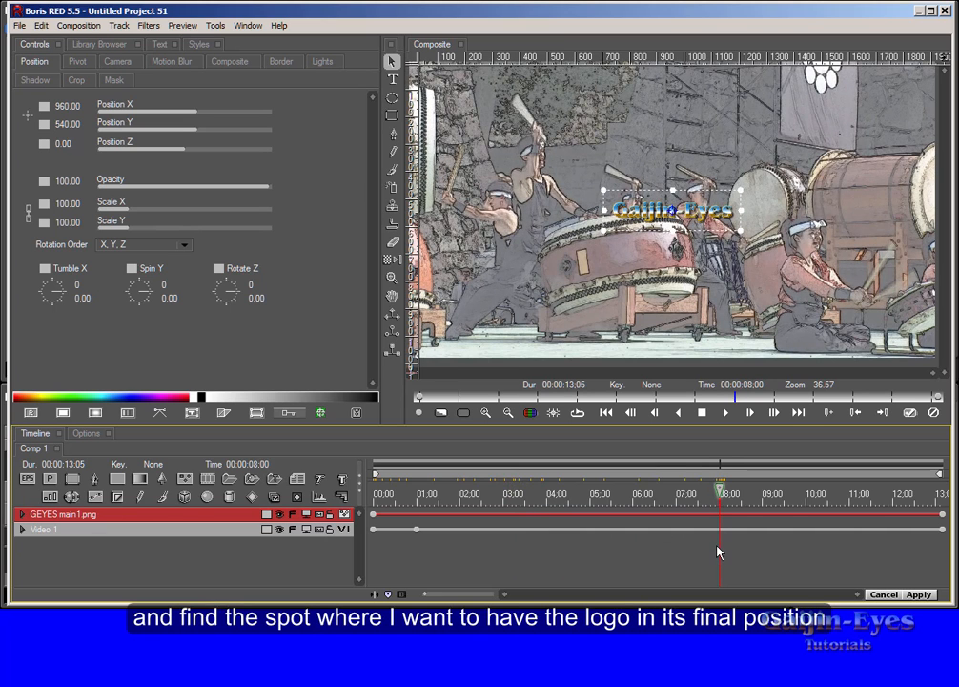
Step: Keyframe the logo at 8 seconds, scale it to 180% and drag it lower
key(Ctrl+n)
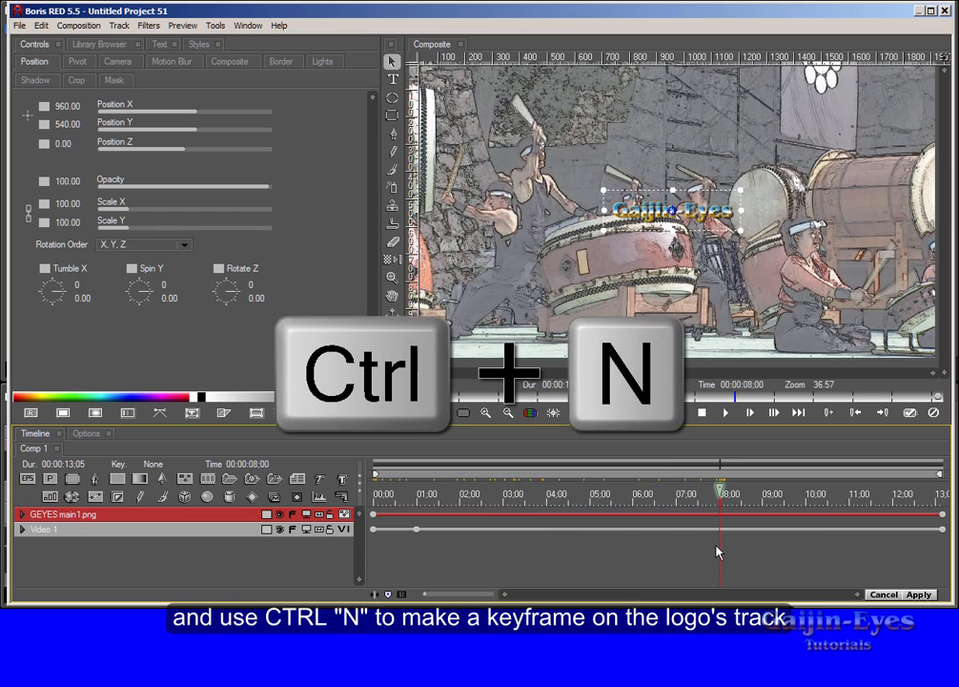
key(ctrl+n)
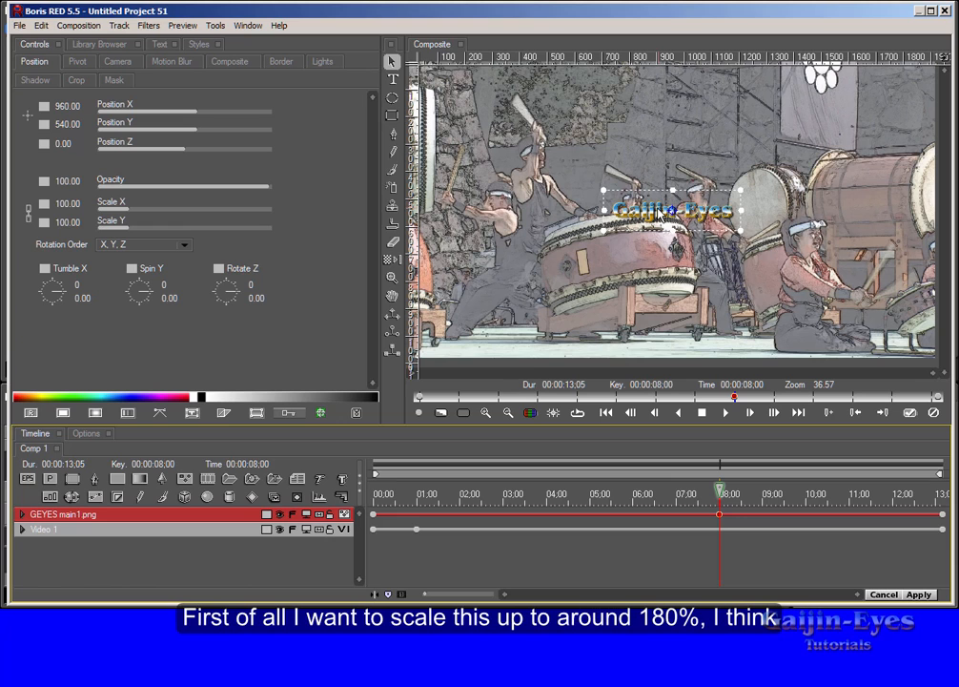
mouse_move(76, 208)
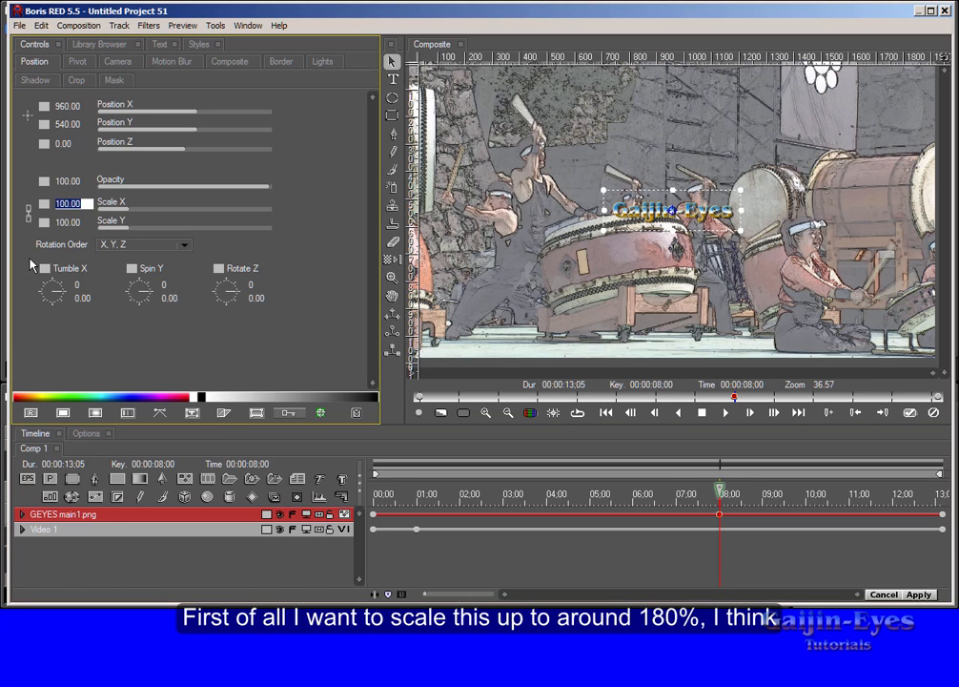
text(180)
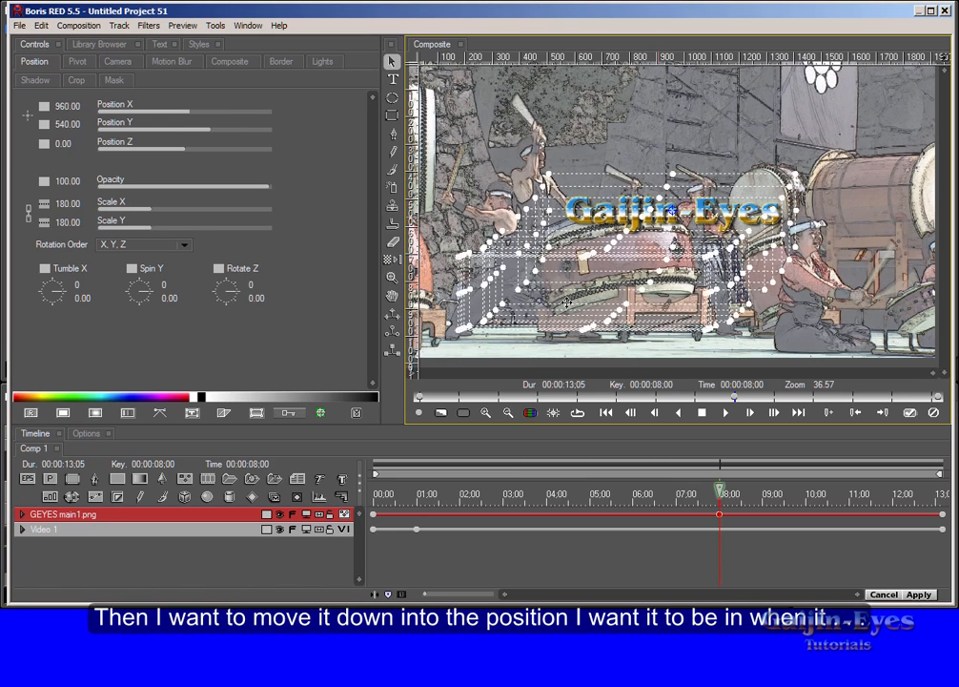
drag(668, 209, 572, 300)
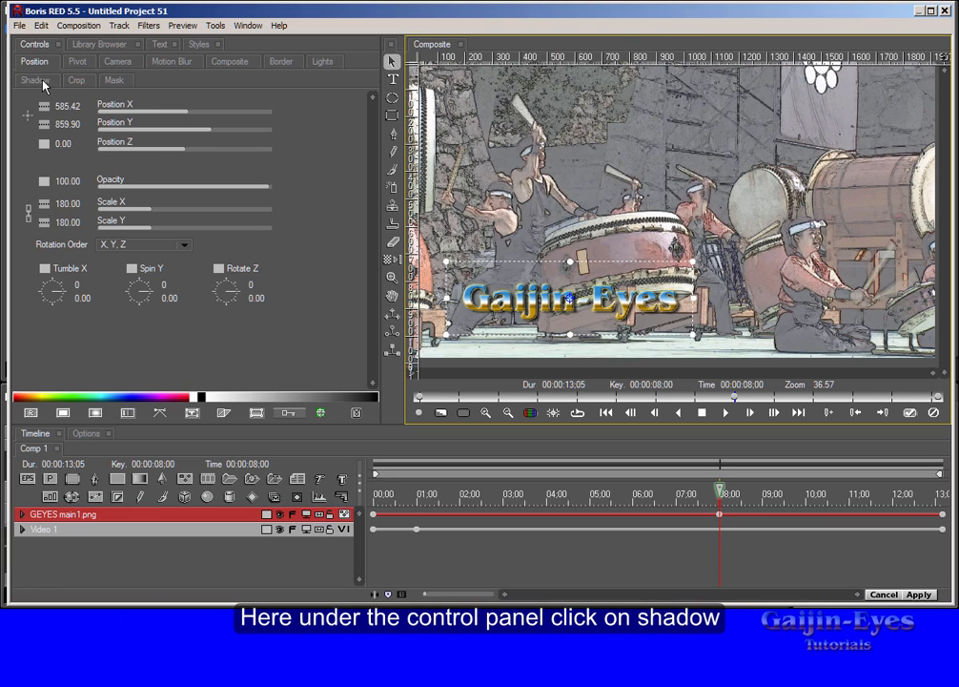
Step: Tick Shadow On in the Shadow tab for the Gaijin-Eyes logo
click(35, 80)
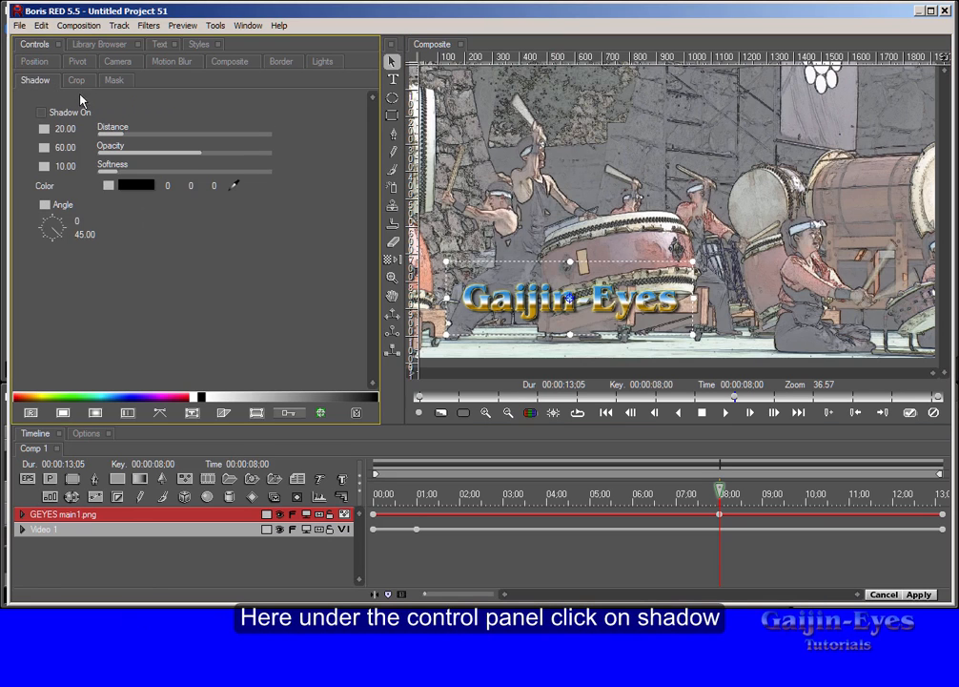
click(41, 112)
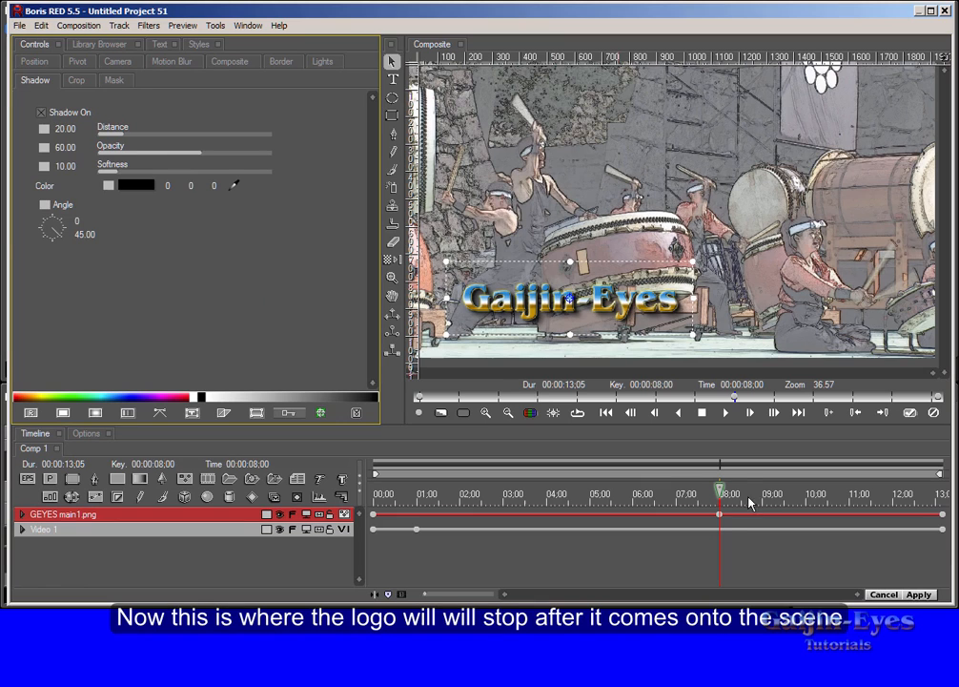
mouse_move(720, 520)
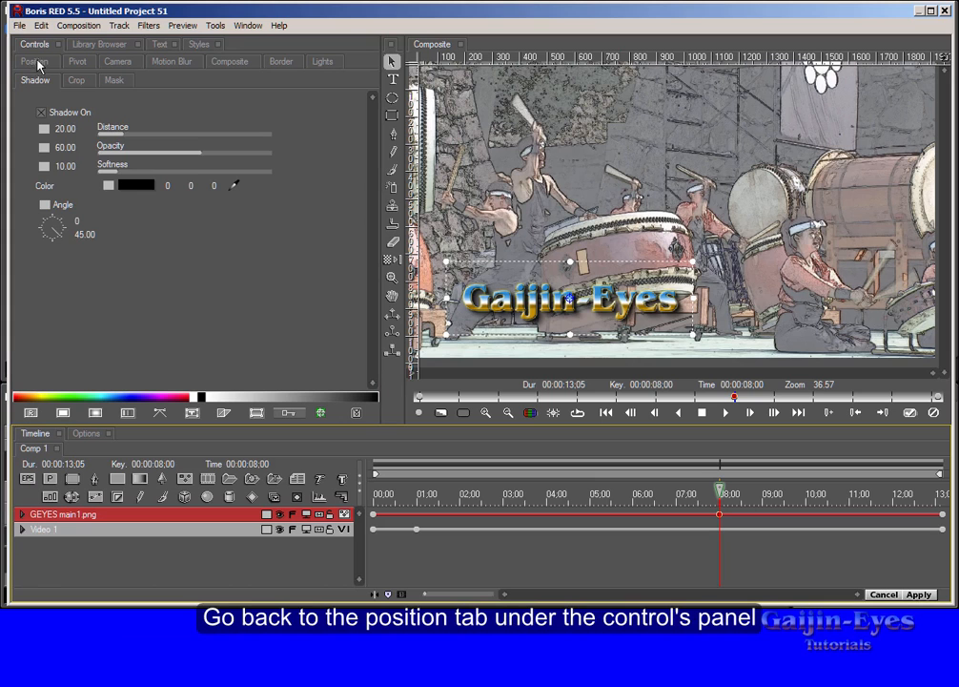
Step: Set the logo's Position X interpolation to Hold in the Position settings
click(34, 61)
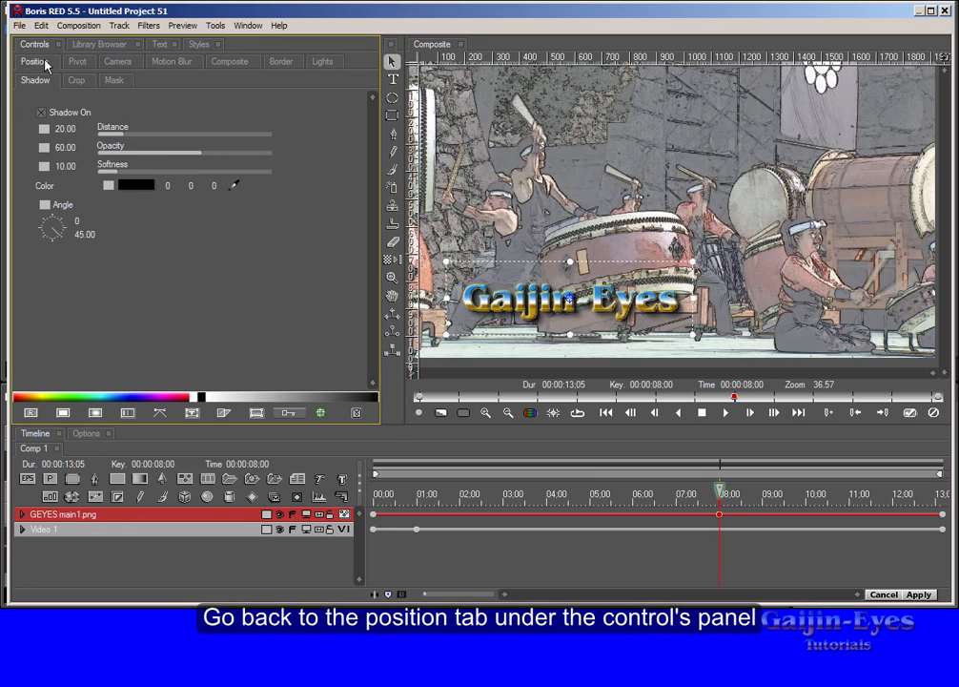
click(35, 61)
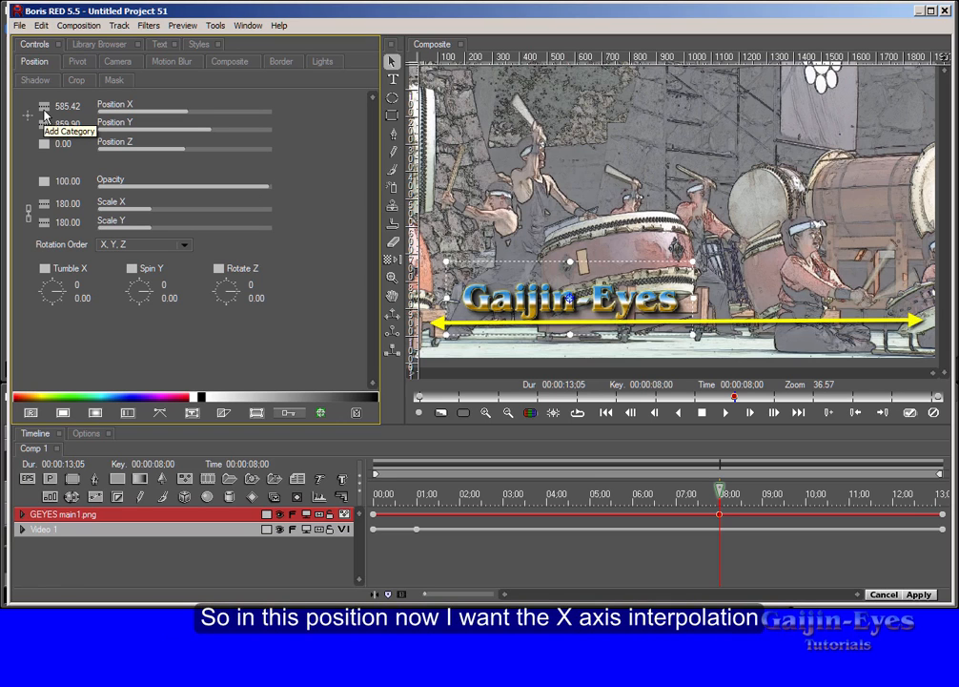
click(43, 104)
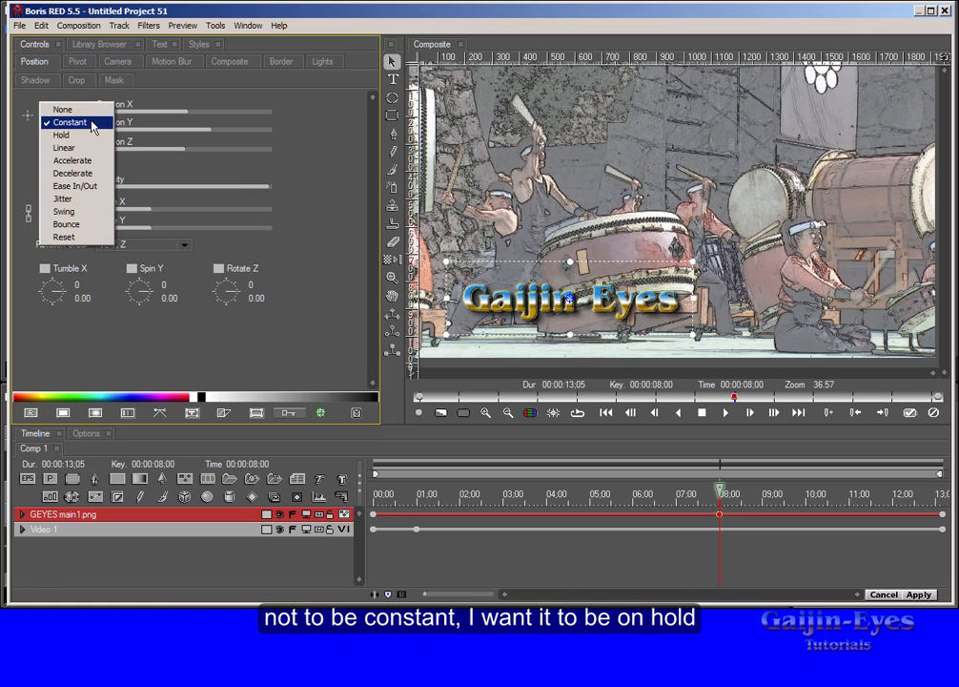
mouse_move(61, 135)
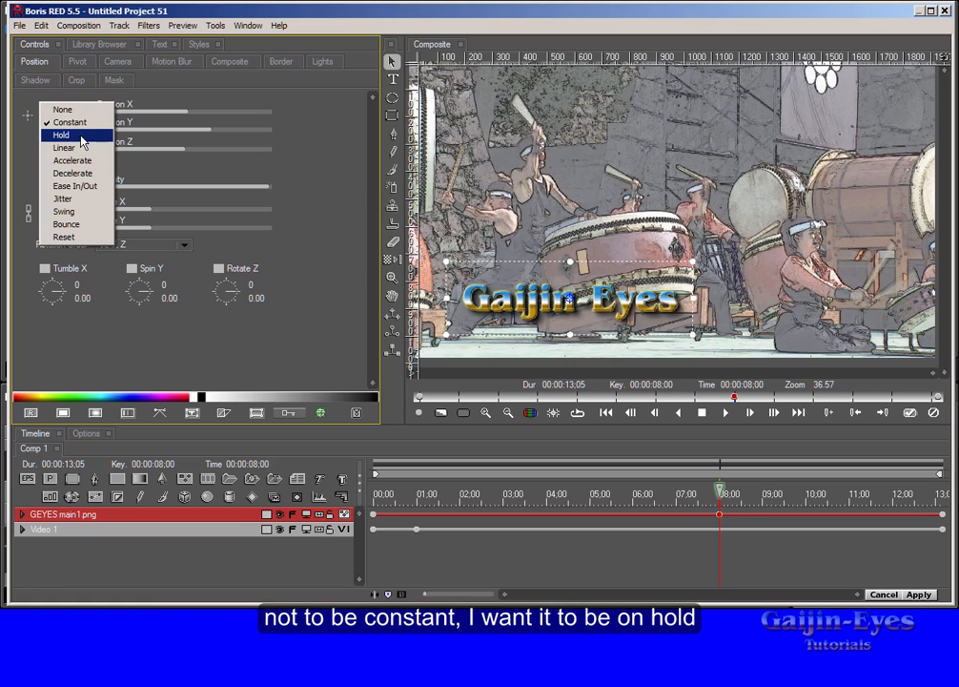
click(61, 135)
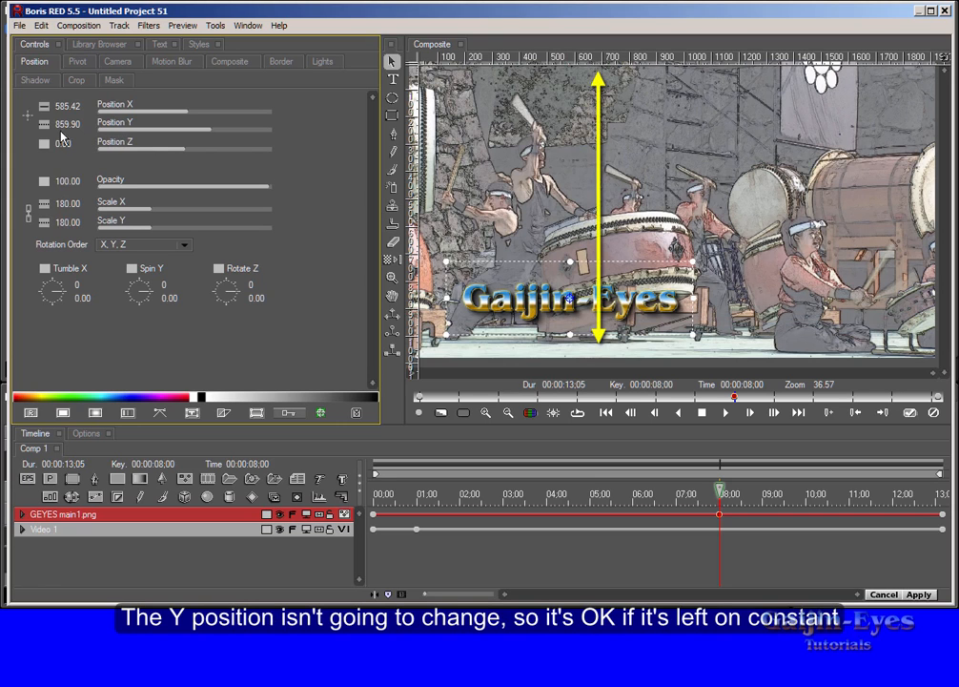
click(44, 105)
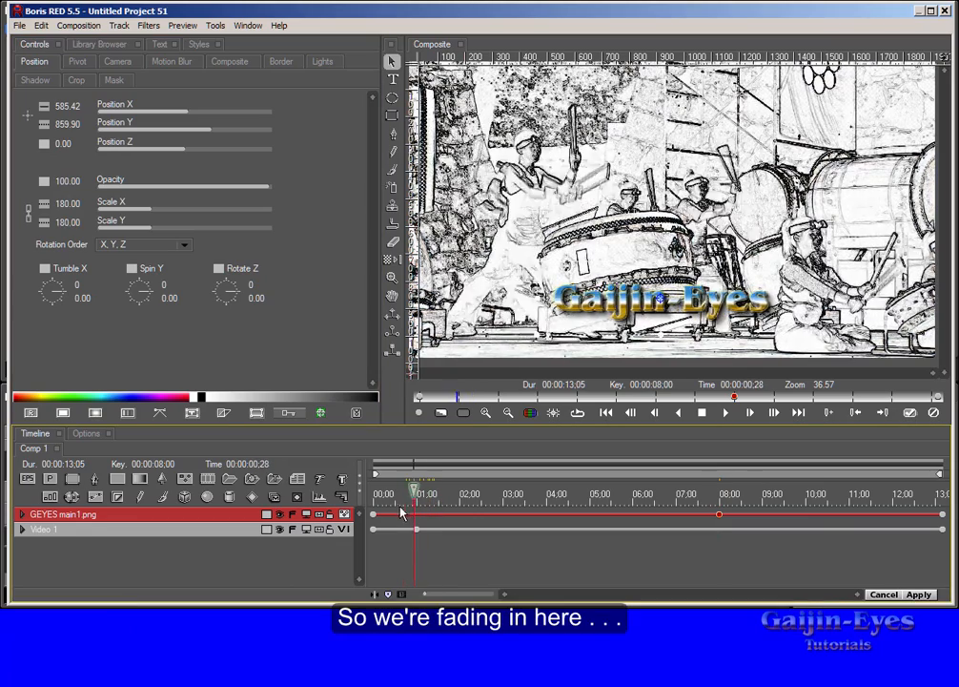
Step: Move the logo track's first keyframe to 1;03, where the video finishes fading in
drag(414, 494, 382, 494)
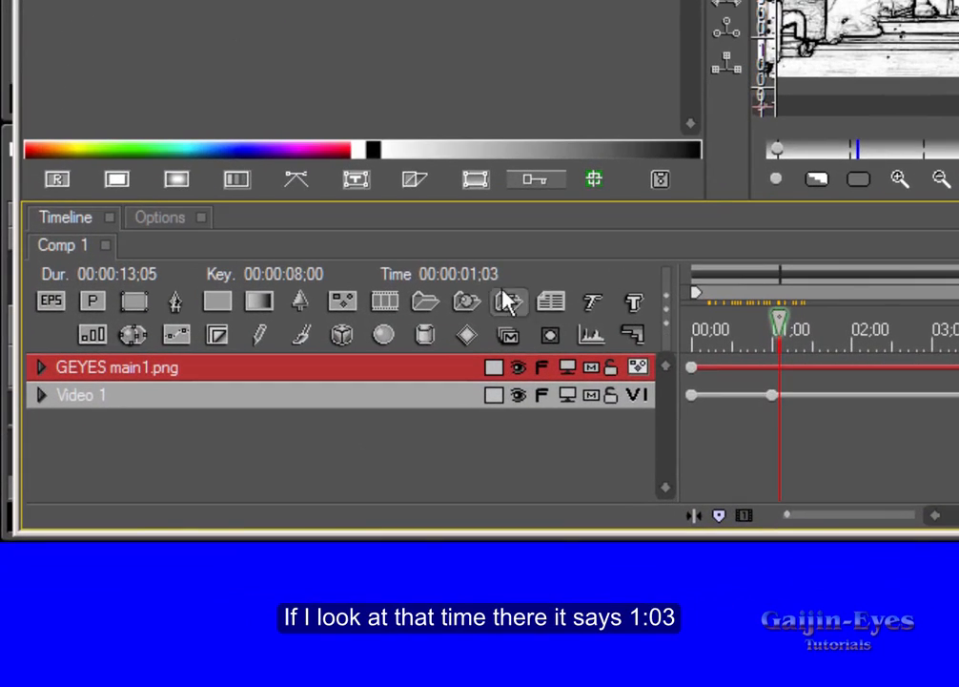
mouse_move(479, 301)
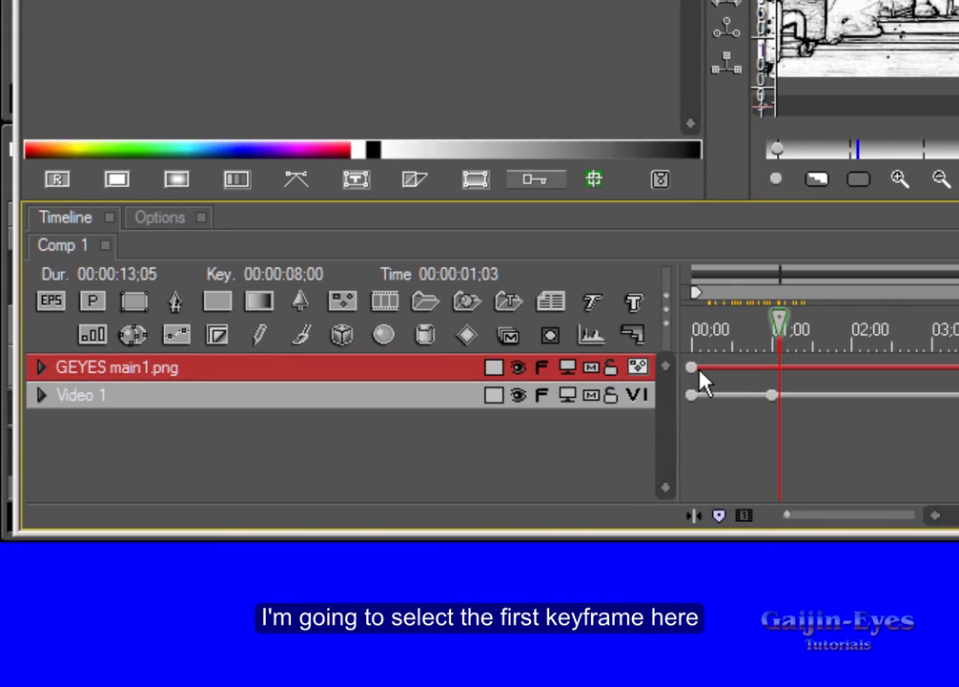
click(692, 368)
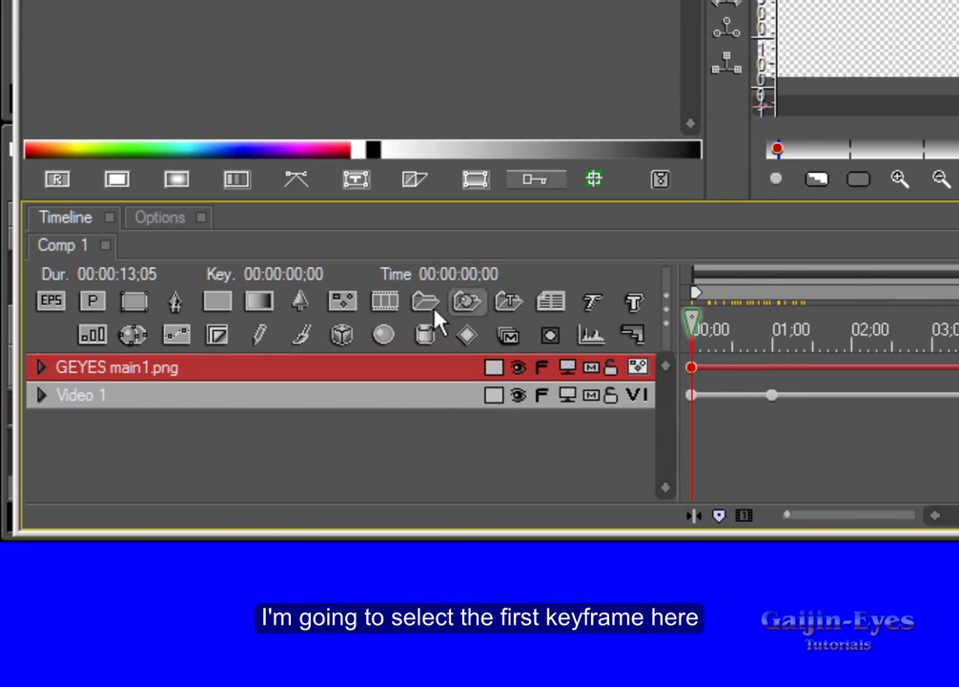
click(281, 274)
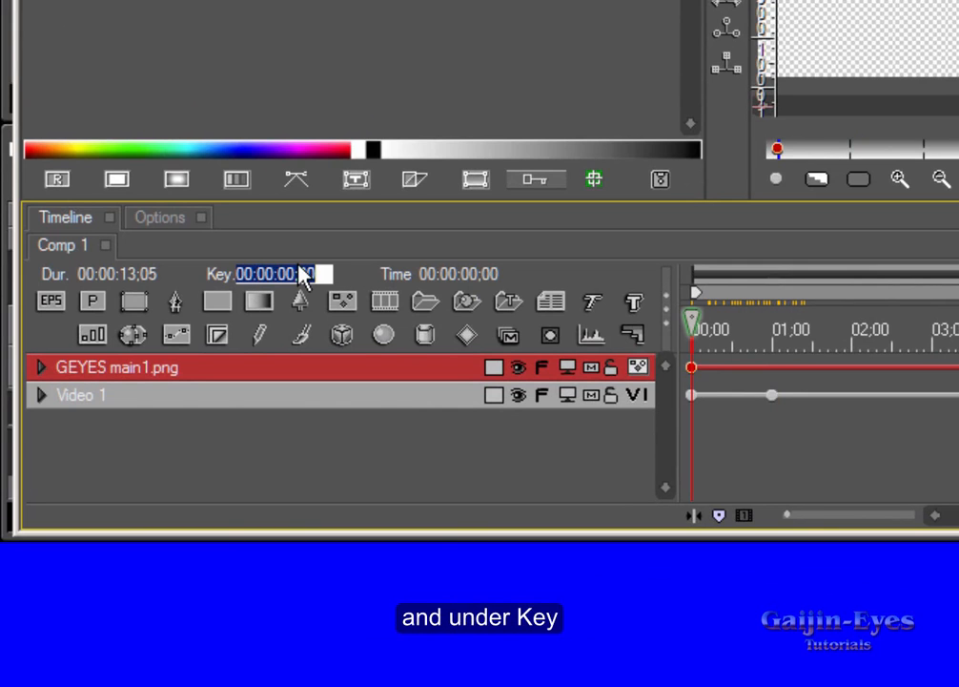
text(10)
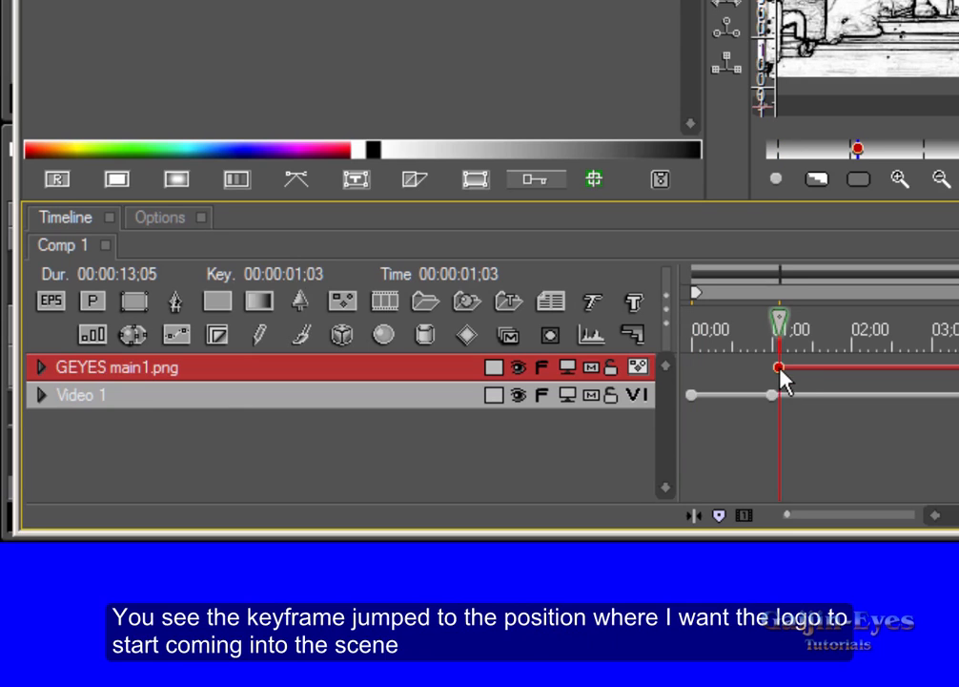
mouse_move(754, 380)
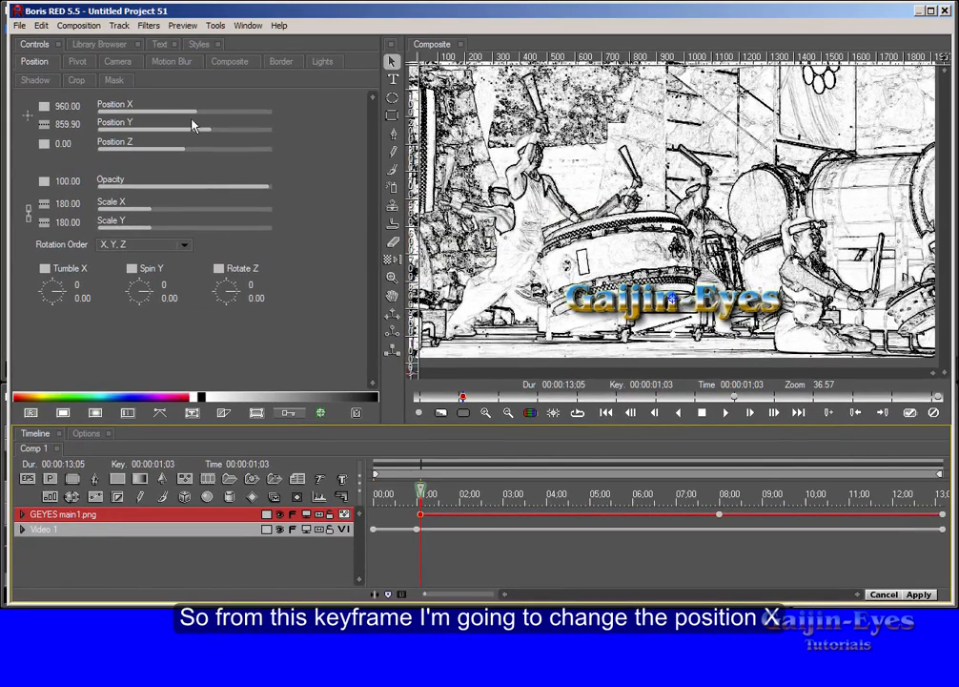
Step: Start the logo off-screen left at Position X -570 with Linear interpolation, previewing the slide-in
drag(208, 113, 195, 113)
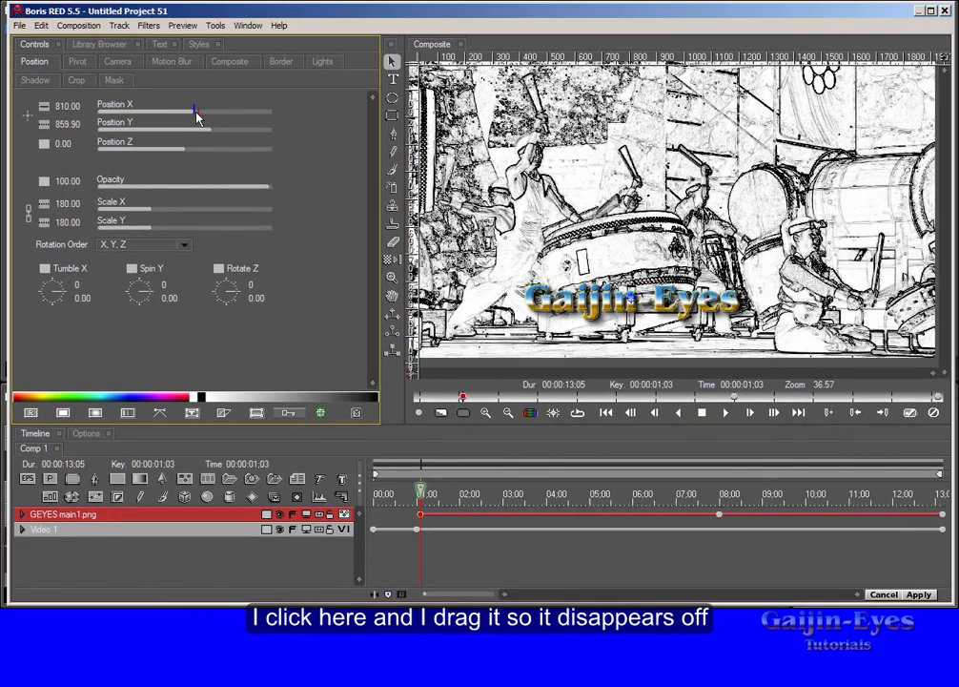
drag(196, 113, 181, 112)
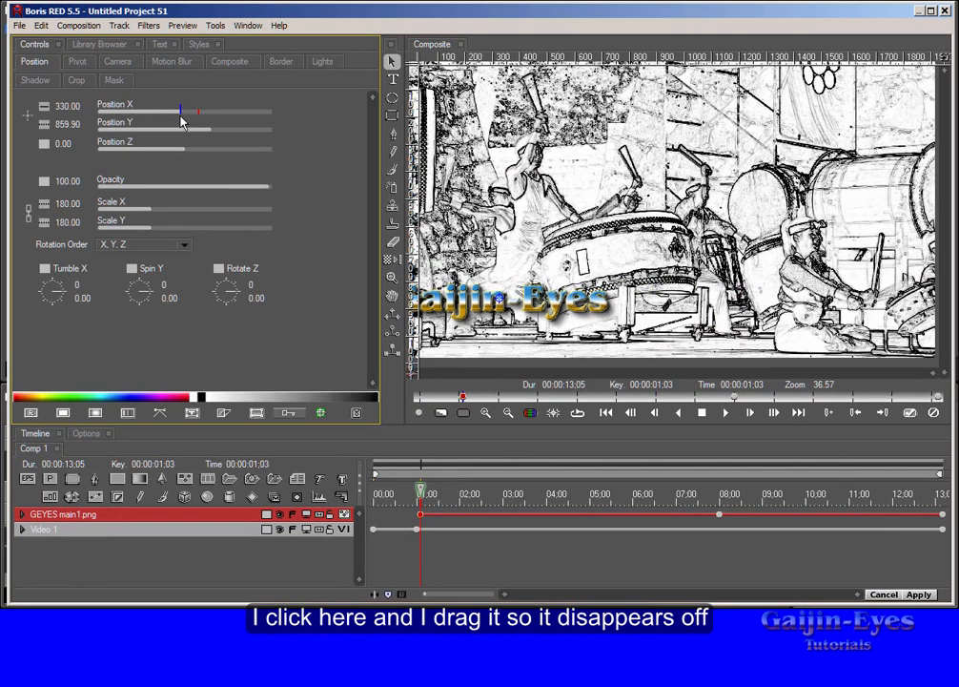
drag(181, 112, 167, 111)
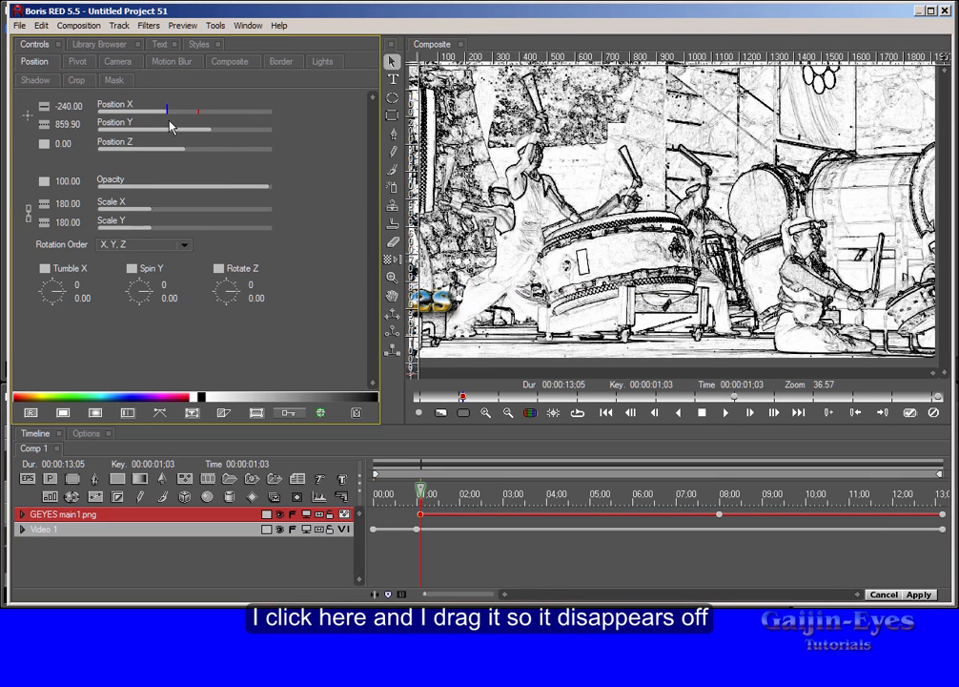
drag(167, 110, 157, 109)
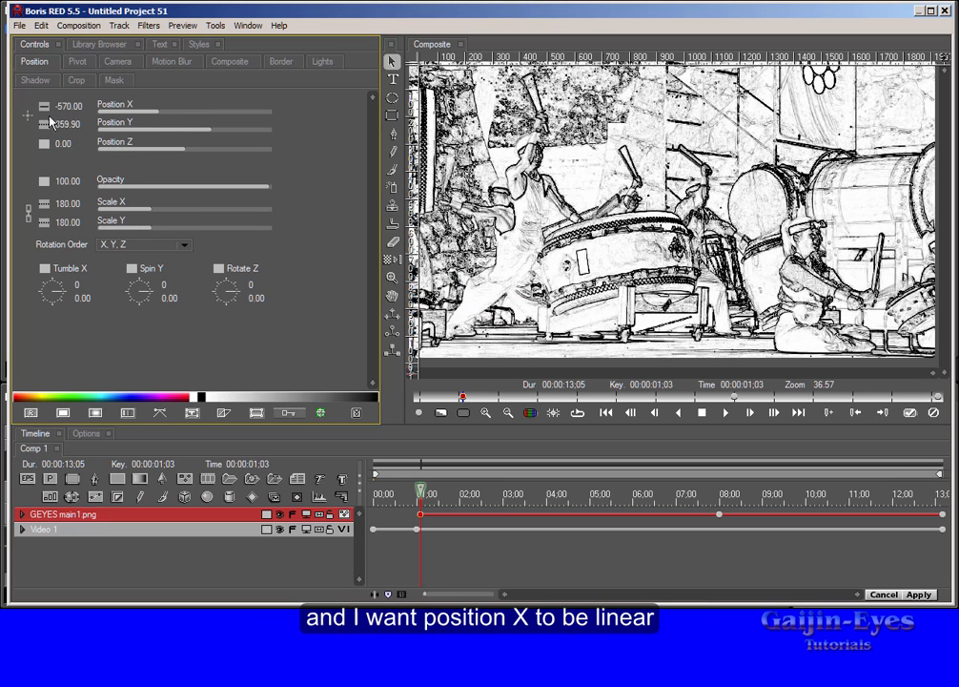
mouse_move(44, 111)
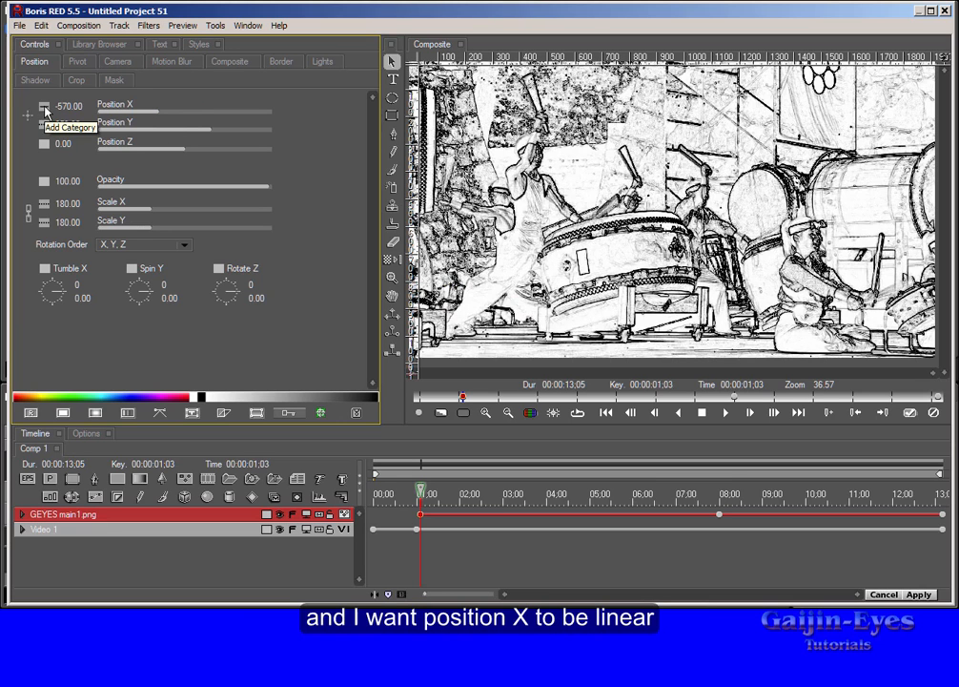
click(43, 109)
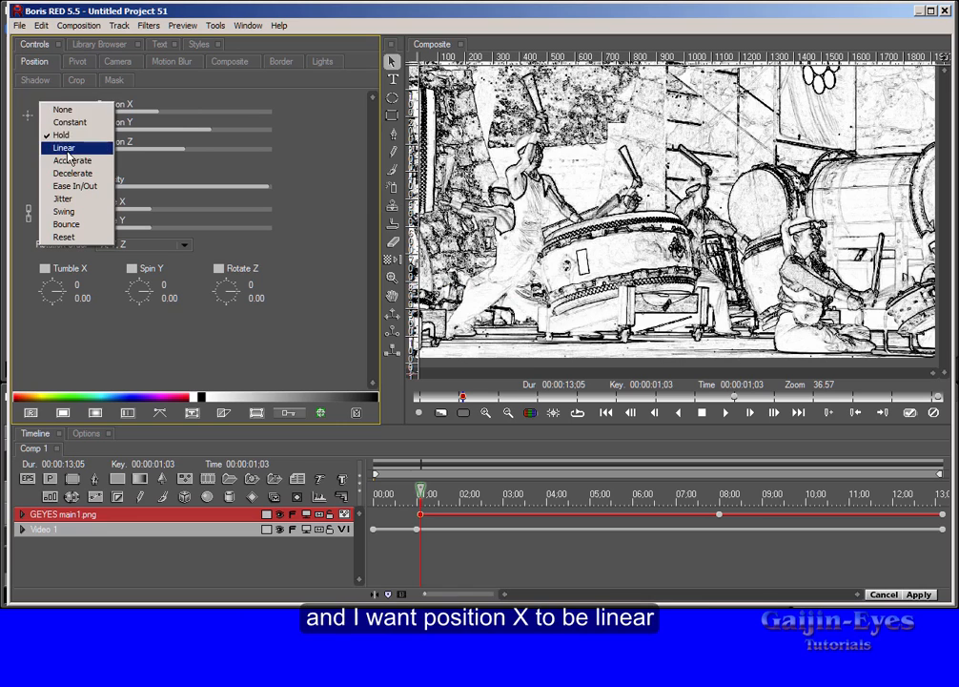
click(64, 147)
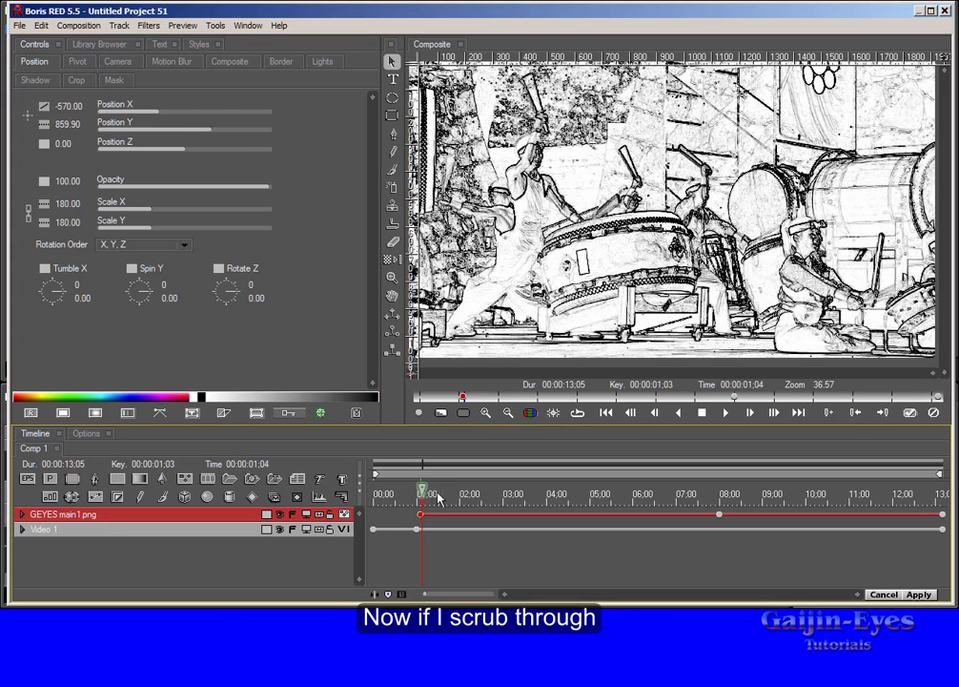
drag(419, 493, 534, 493)
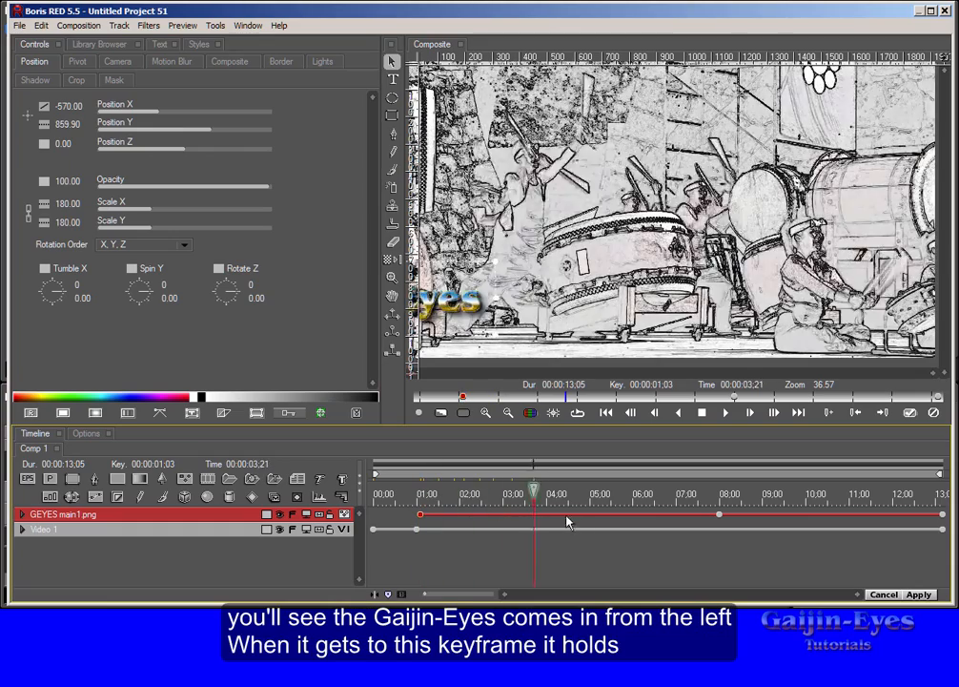
drag(534, 493, 661, 493)
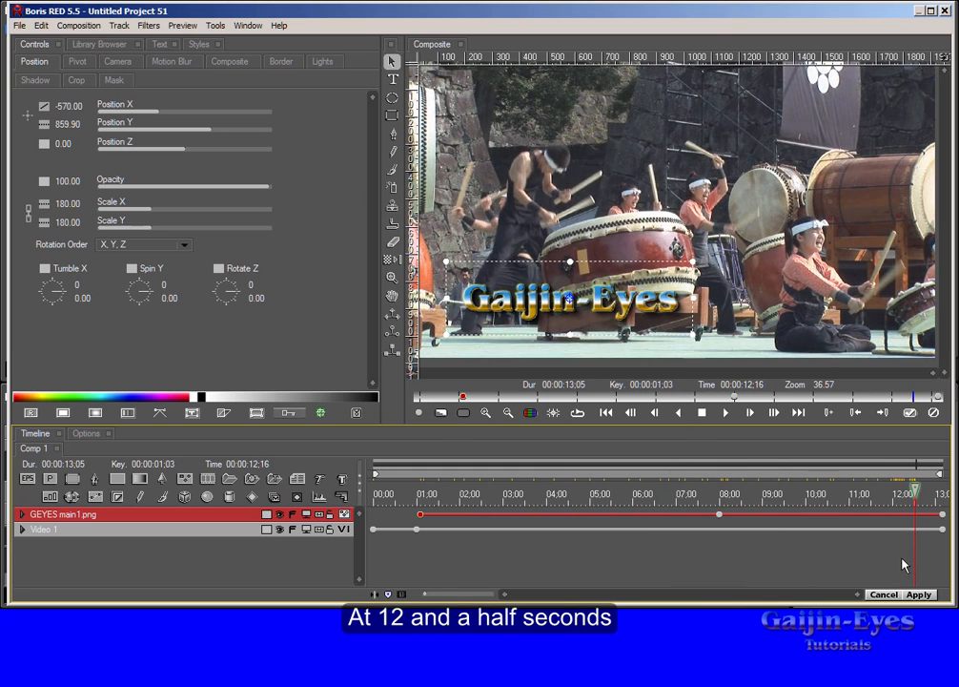
Step: Add a linear keyframe at 12;16 and set opacity to 0 at the final keyframe
key(ctrl+n)
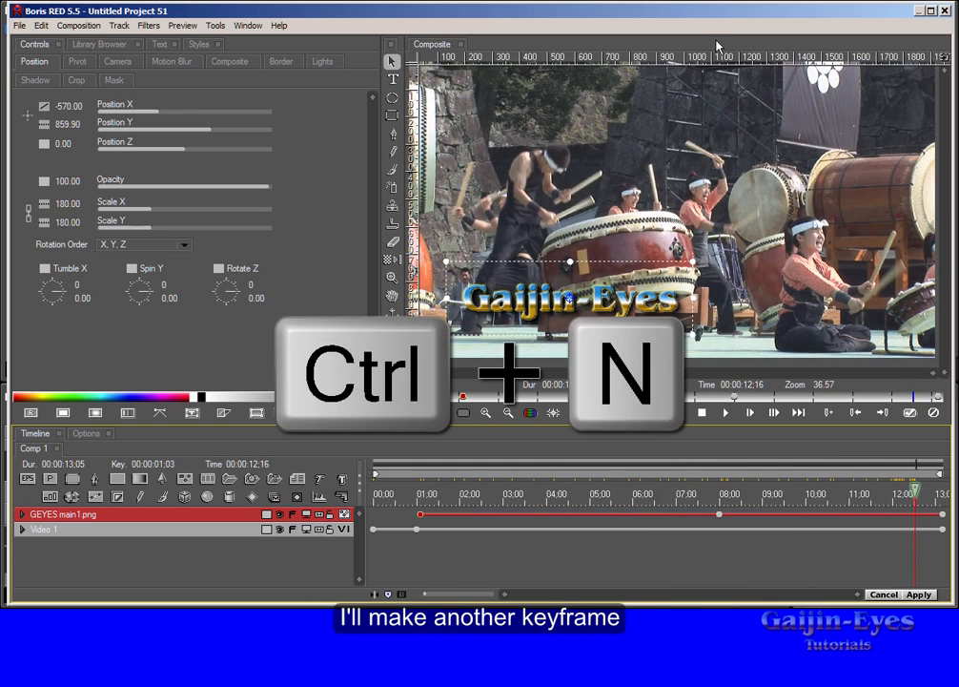
key(ctrl+n)
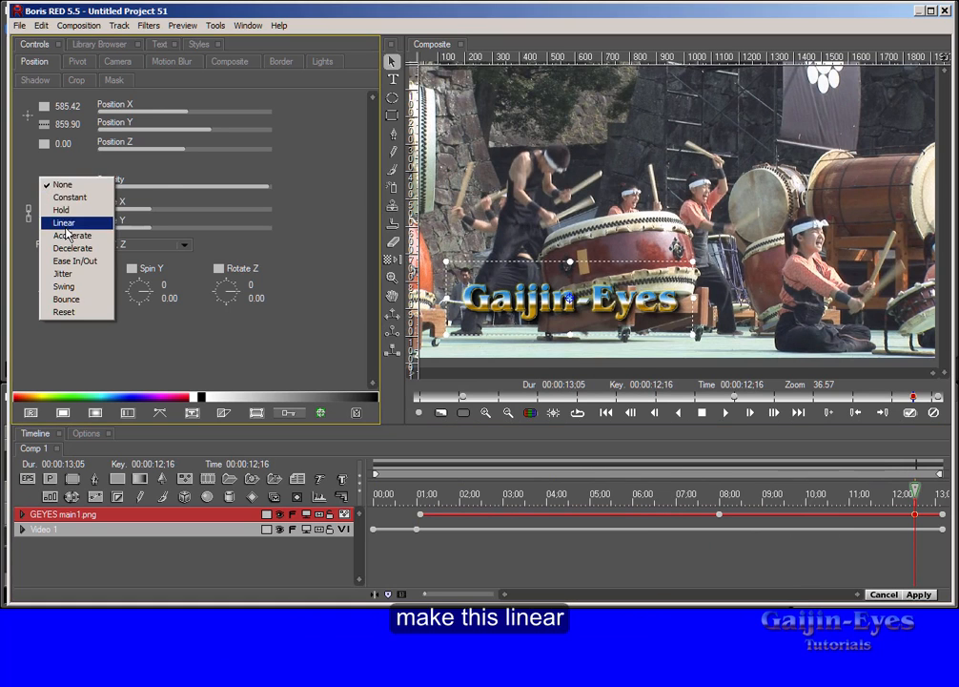
click(64, 222)
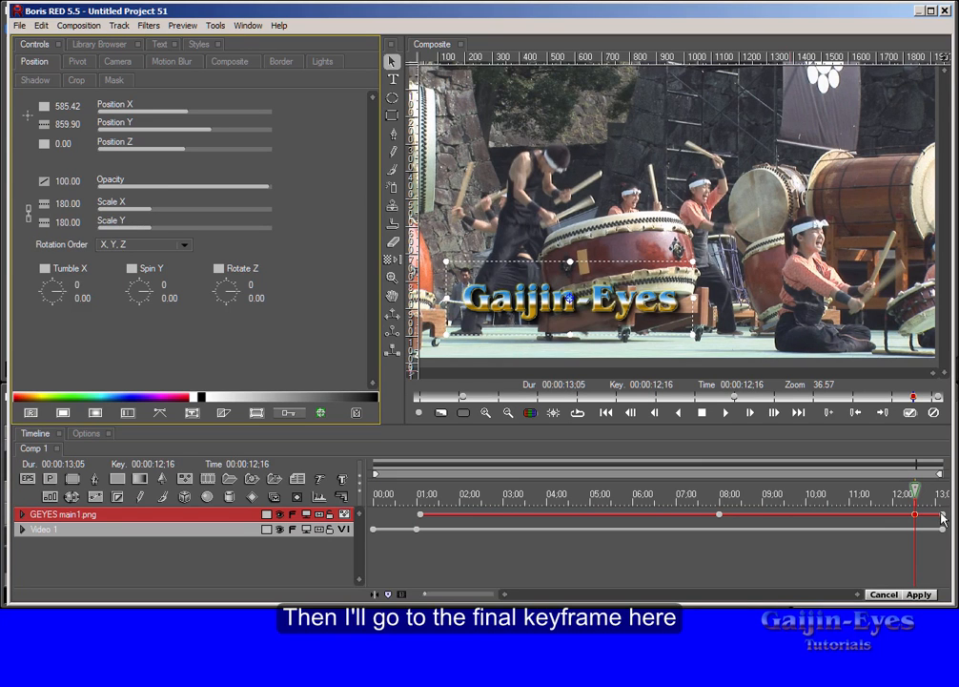
click(942, 515)
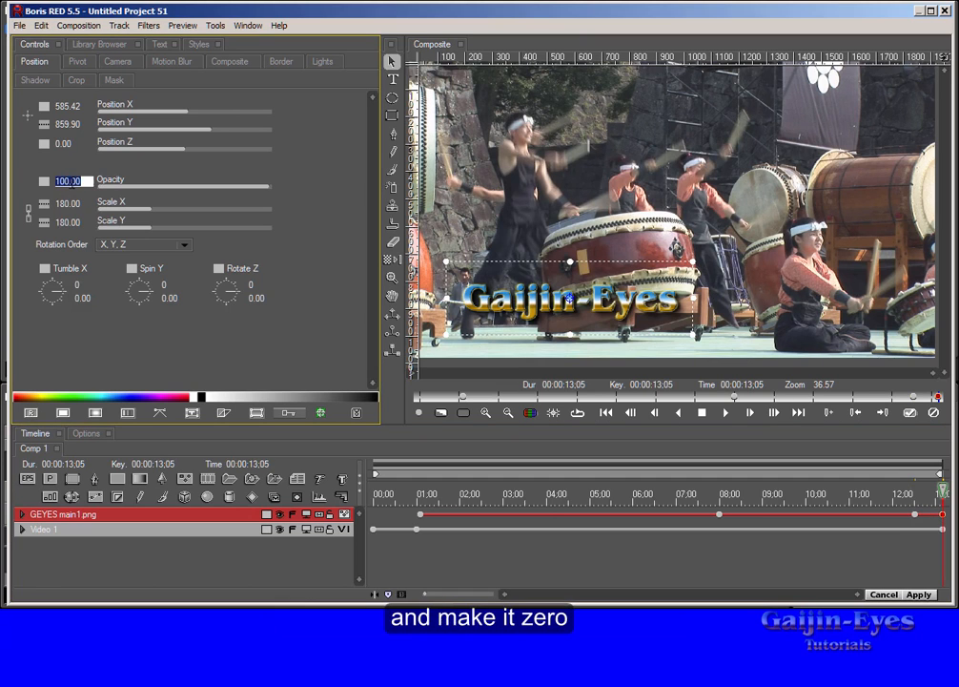
text(0.00)
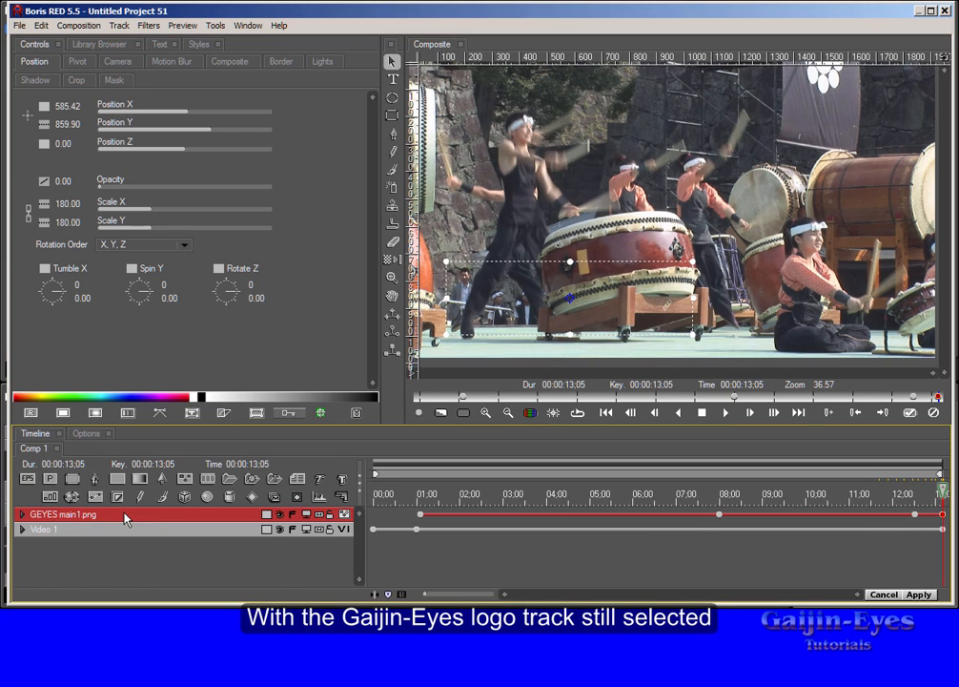
Step: Duplicate the logo track and swap the copy's media to the 480VideoGuys2.png image
key(ctrl+d)
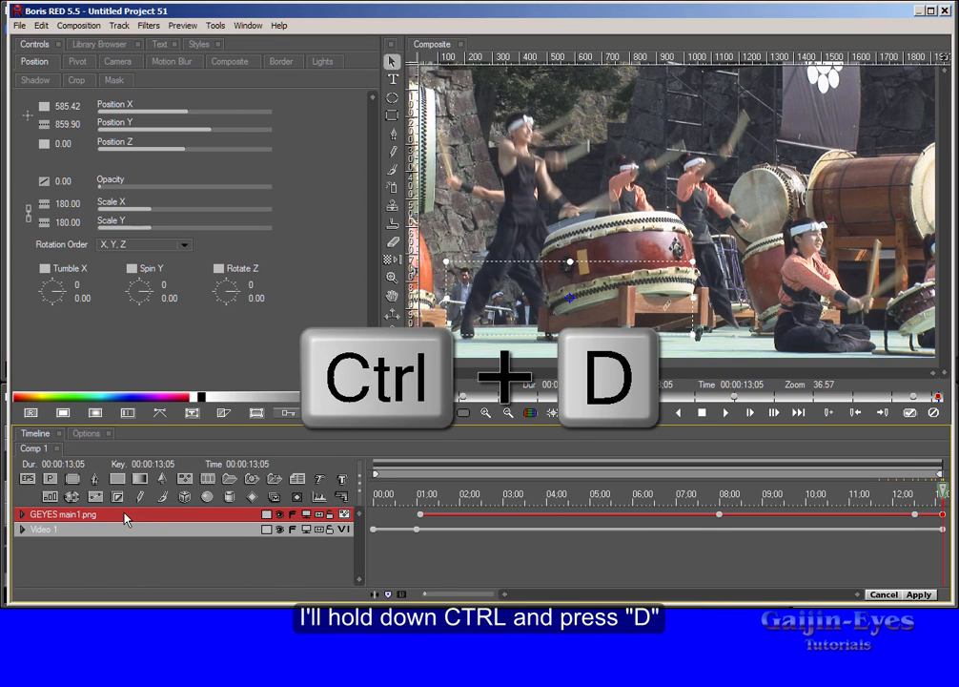
key(ctrl+d)
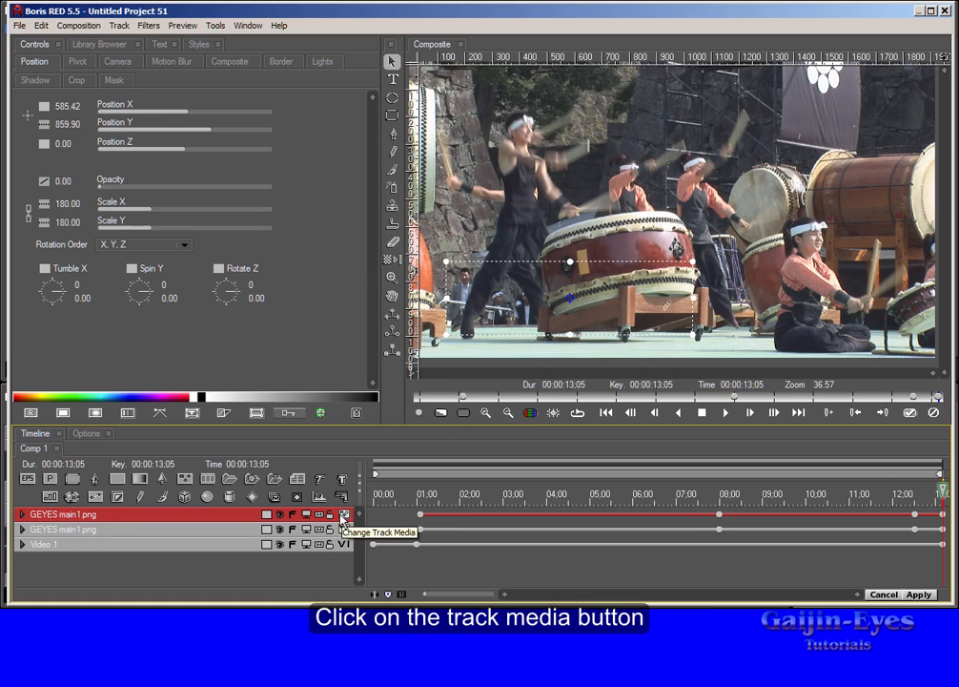
click(343, 514)
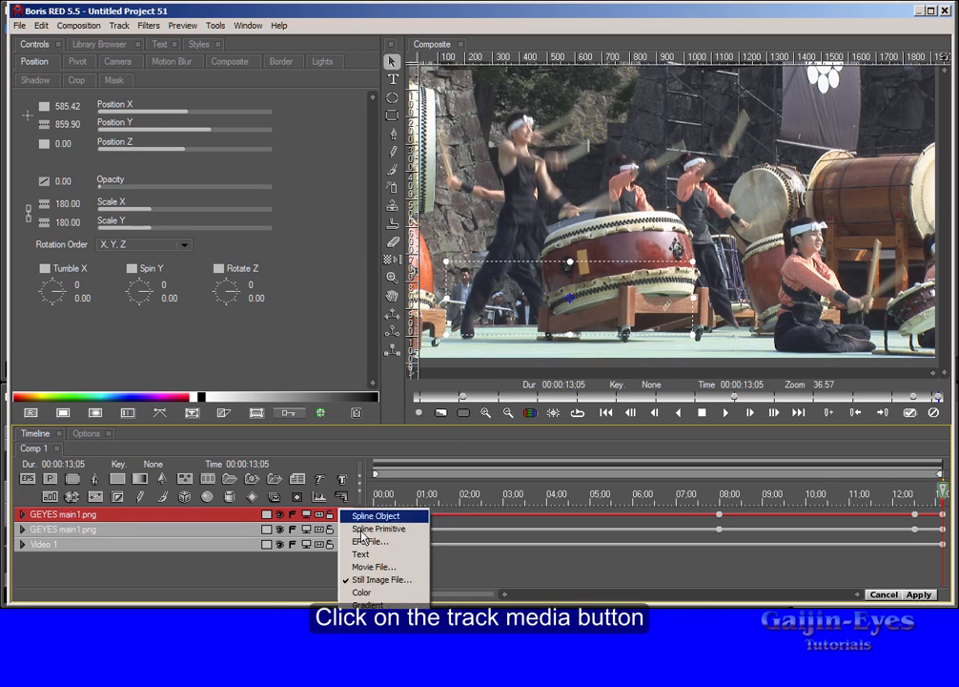
click(380, 579)
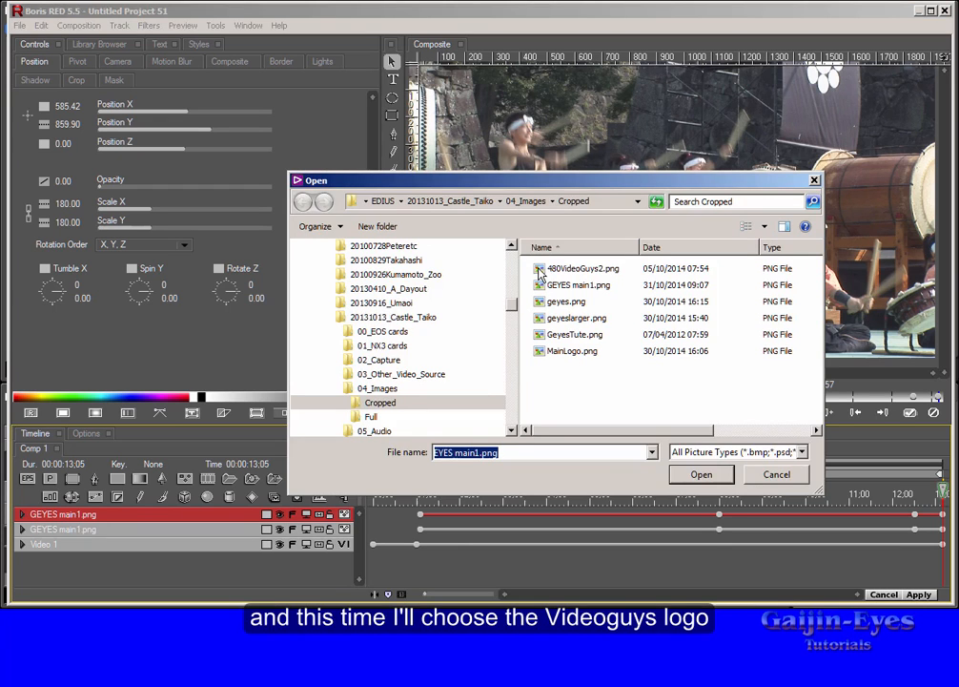
click(701, 474)
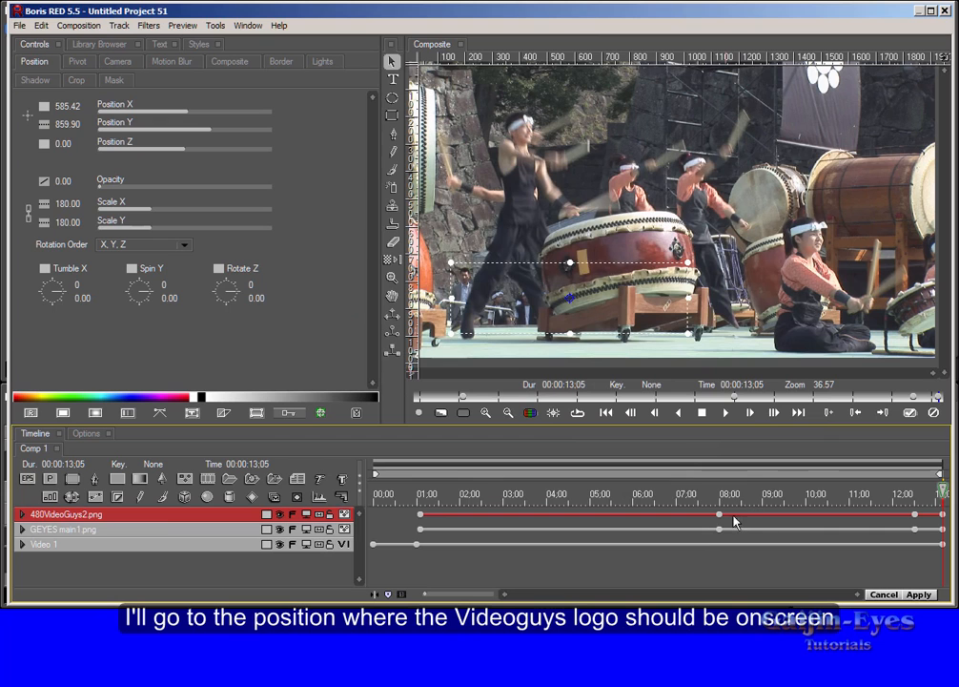
mouse_move(722, 520)
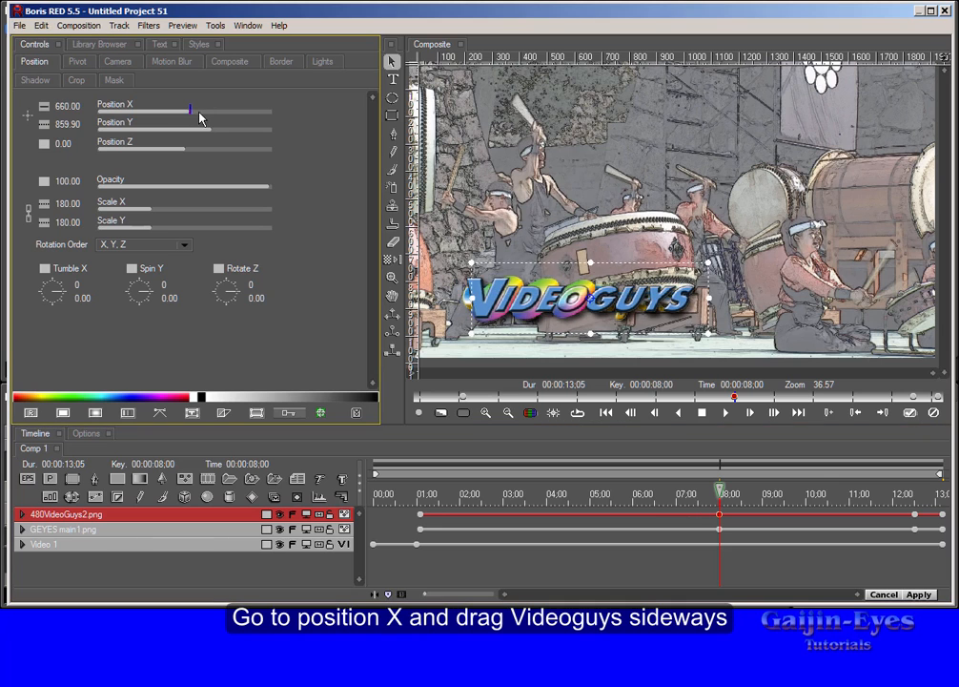
Step: At 8 seconds, place Videoguys right of Gaijin-Eyes and scale it to about 142%
drag(189, 113, 207, 113)
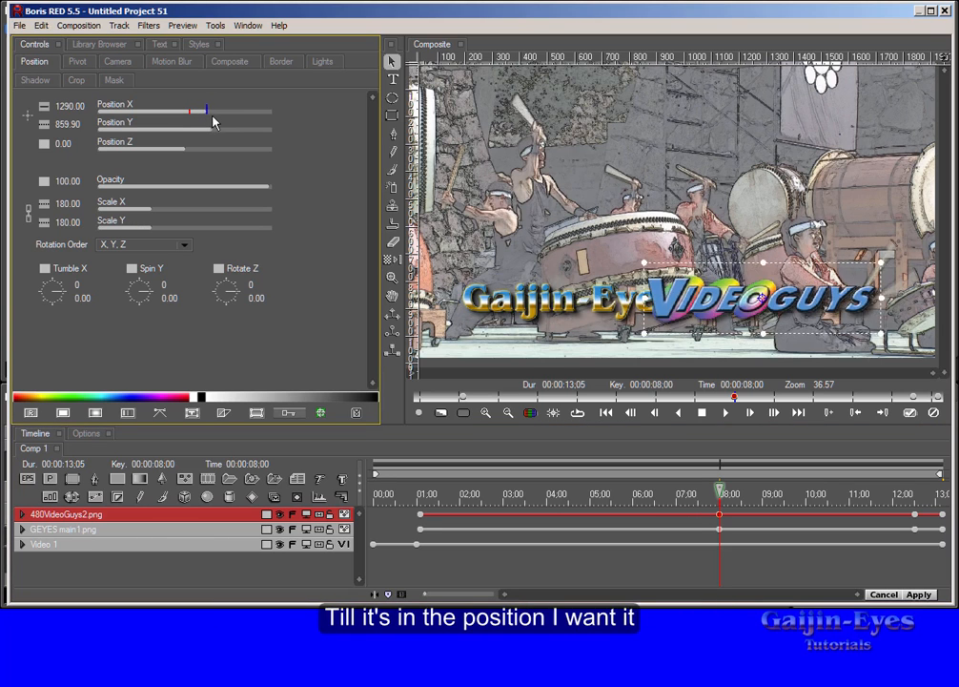
drag(191, 112, 211, 112)
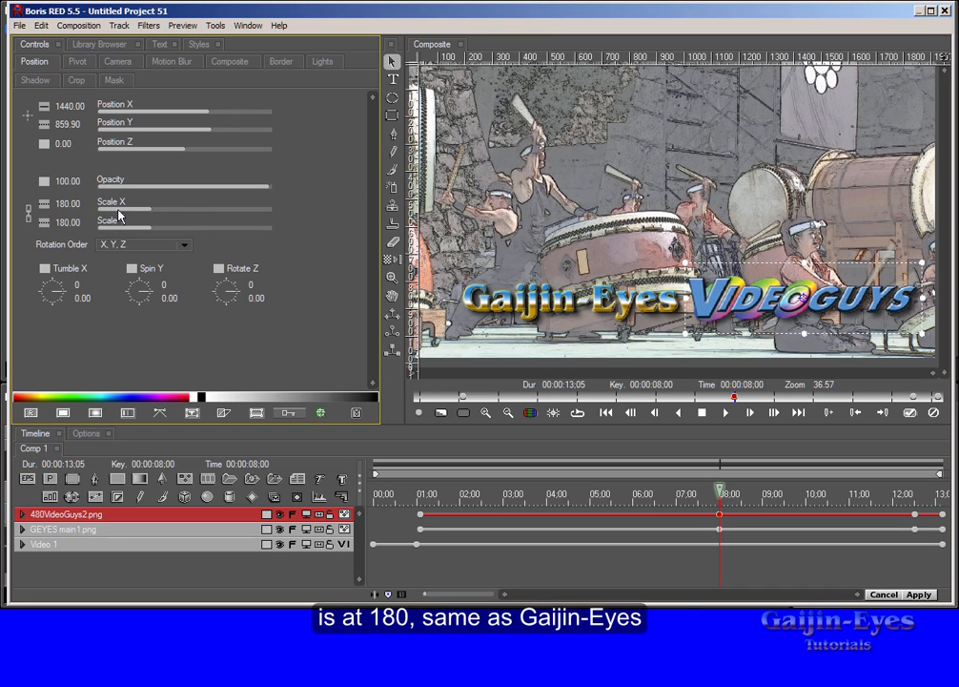
mouse_move(152, 214)
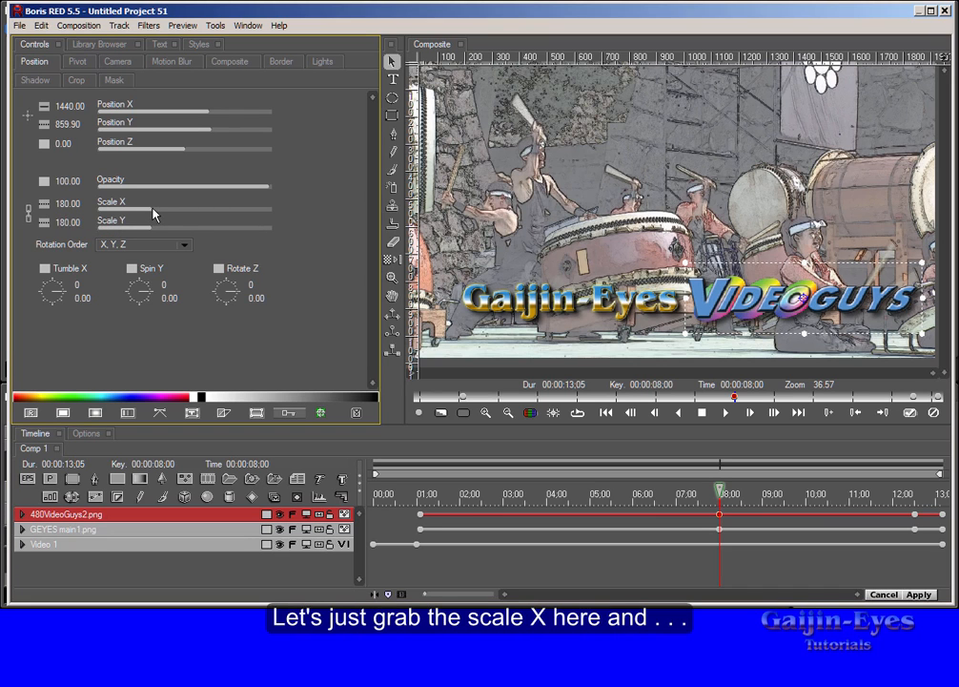
drag(167, 208, 148, 209)
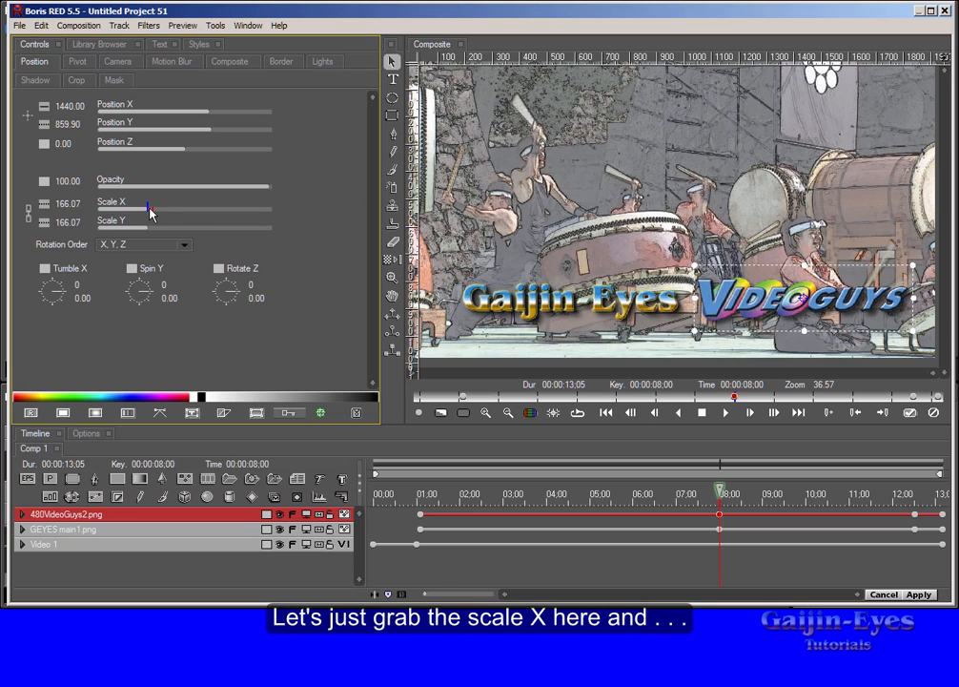
drag(149, 208, 141, 208)
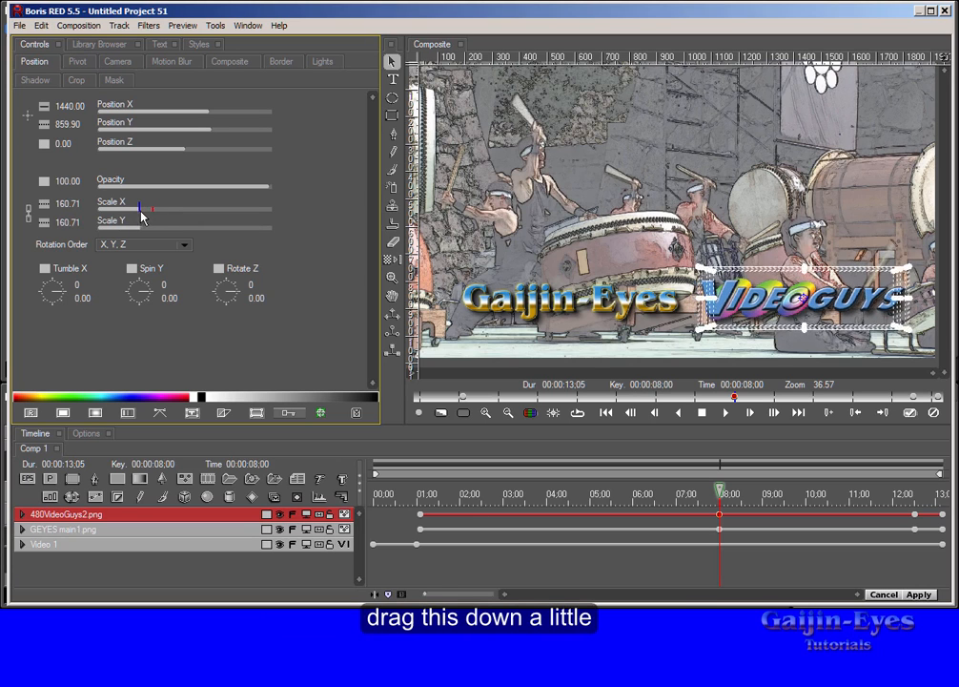
drag(148, 208, 133, 208)
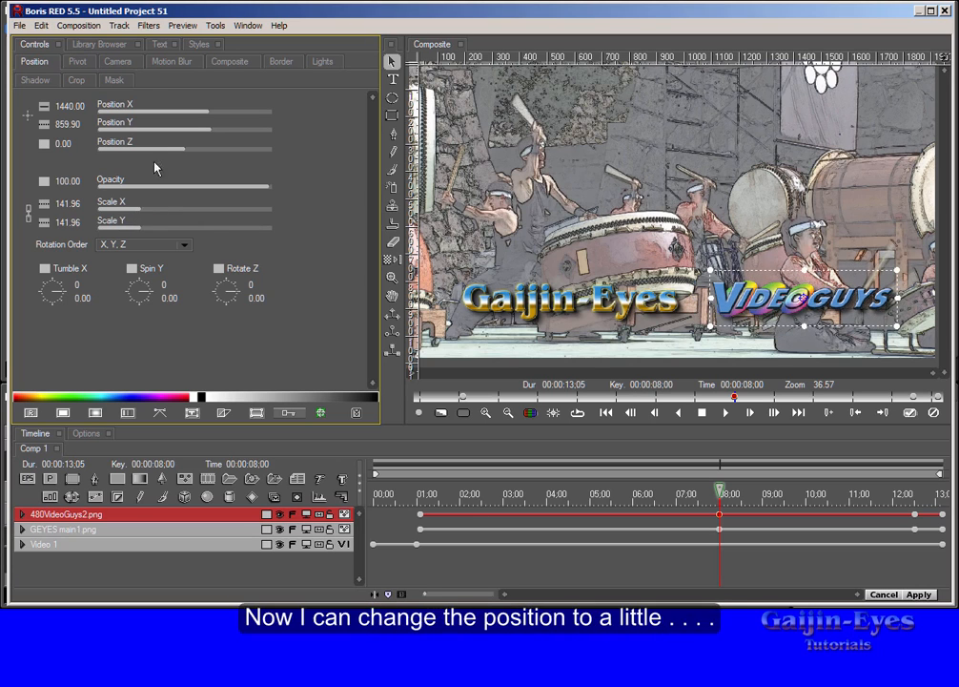
drag(258, 114, 203, 114)
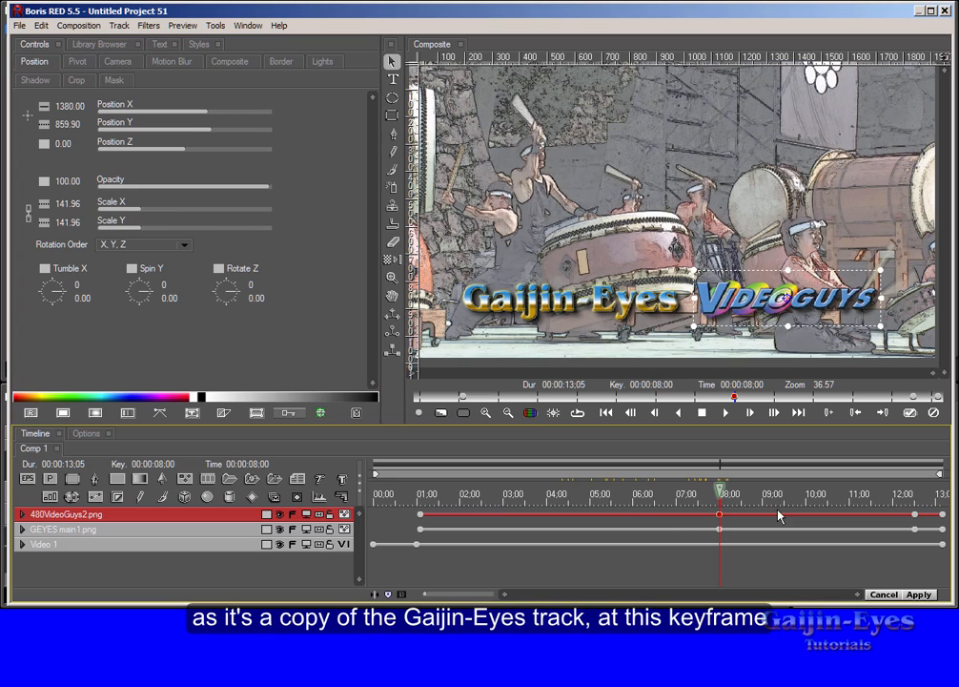
mouse_move(513, 556)
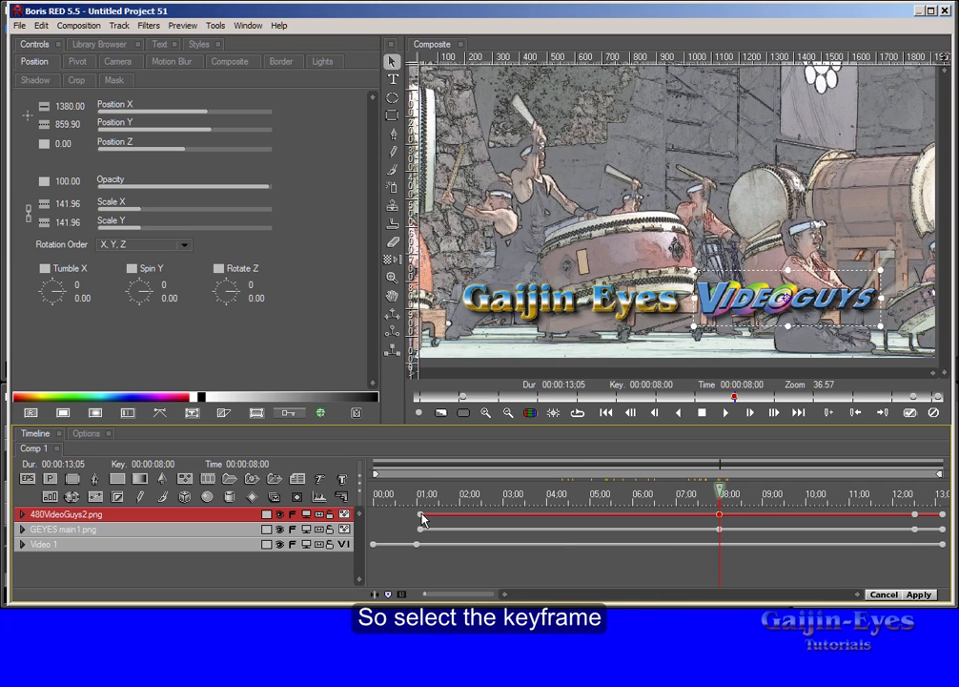
Step: At the 1;03 keyframe, set Videoguys Position X to 2250, off-screen right, and scrub to check
click(420, 515)
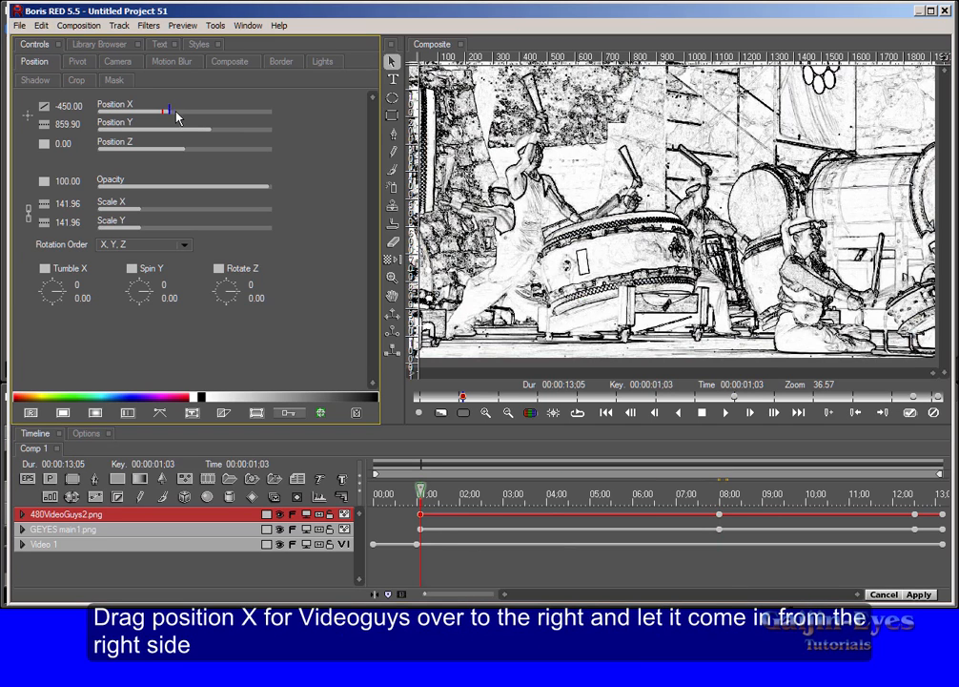
drag(170, 113, 196, 112)
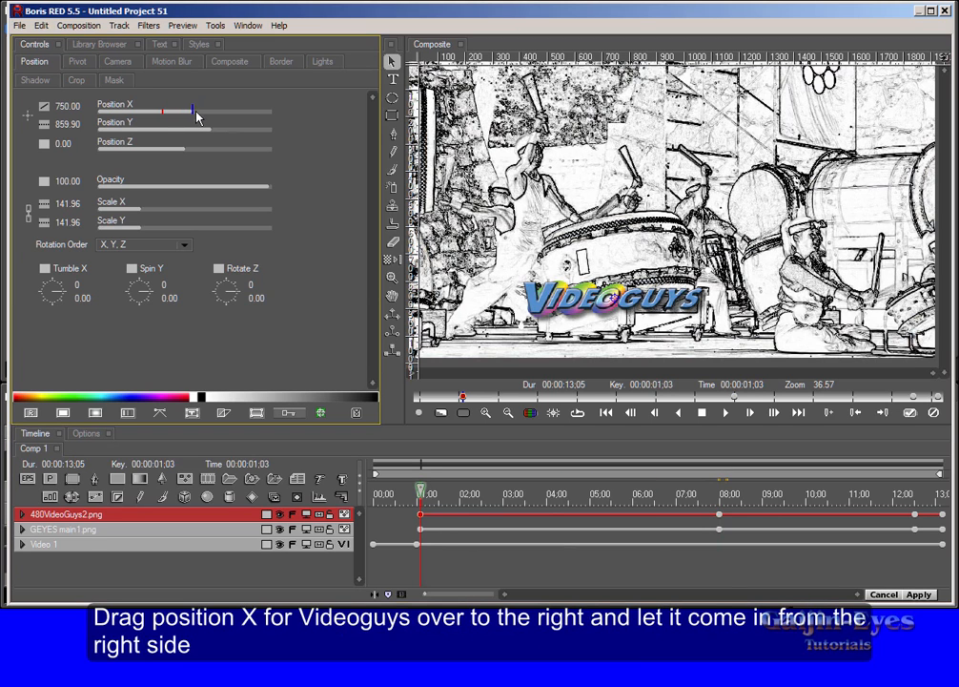
drag(193, 112, 221, 113)
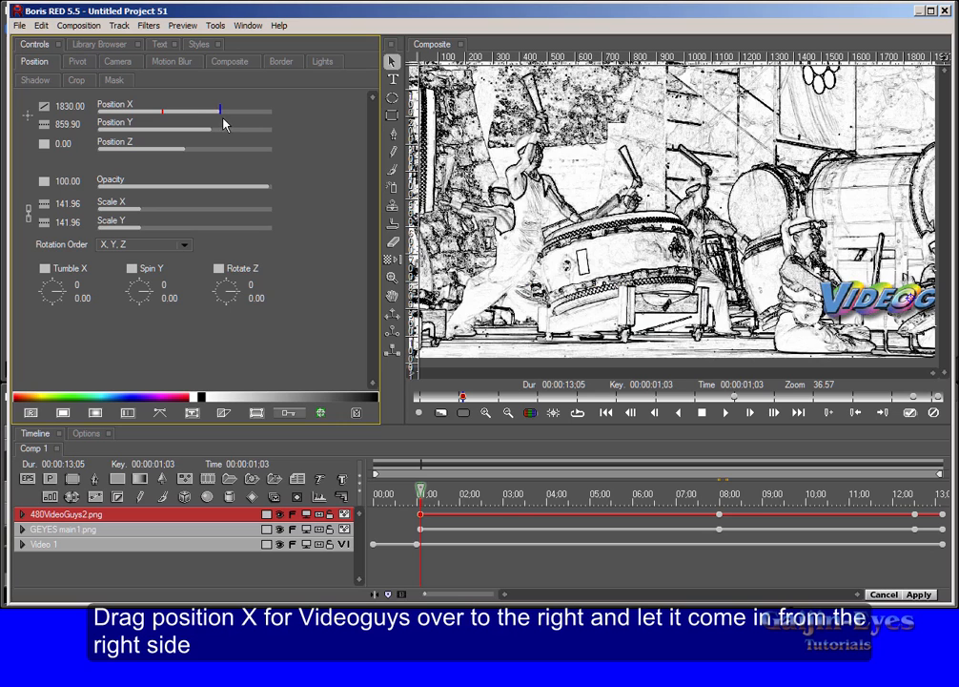
drag(222, 112, 231, 113)
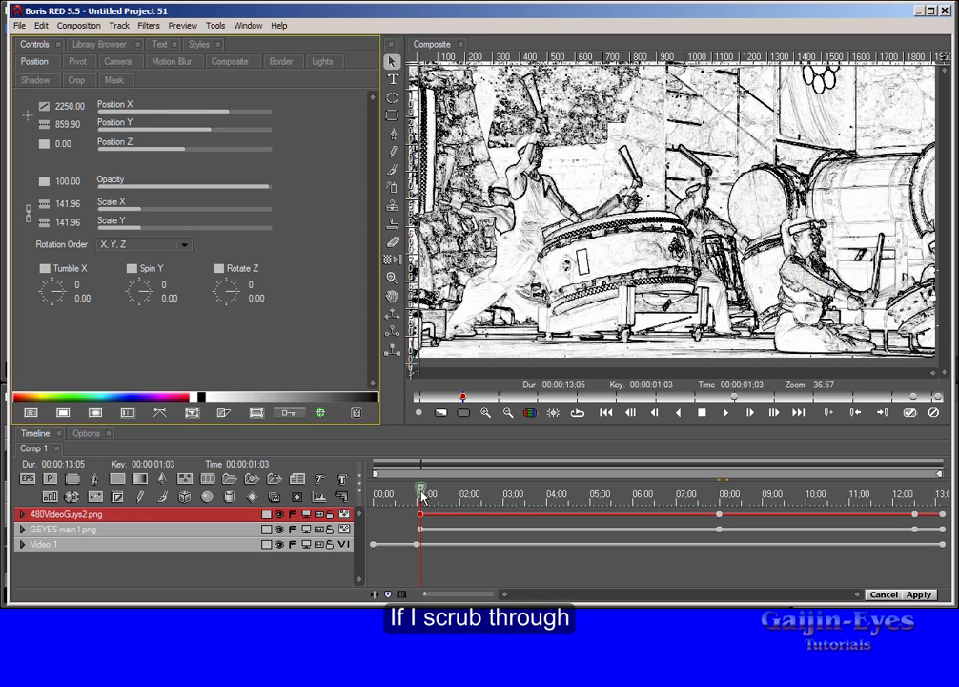
drag(421, 494, 459, 494)
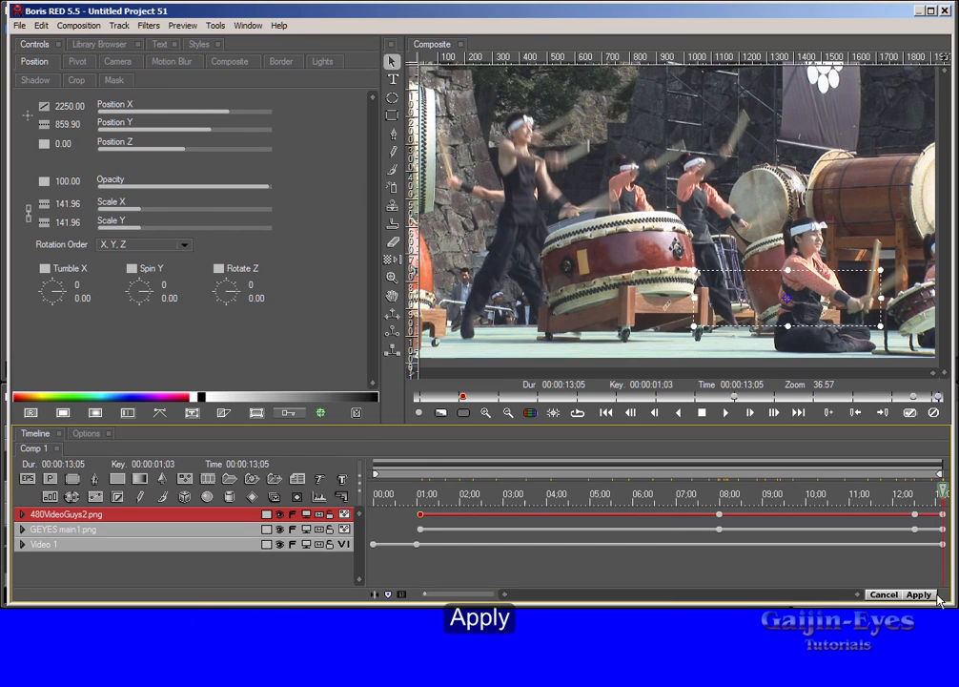
Step: Apply the Boris RED effect, render it with Shift+G, and play back the logos sliding in
click(919, 593)
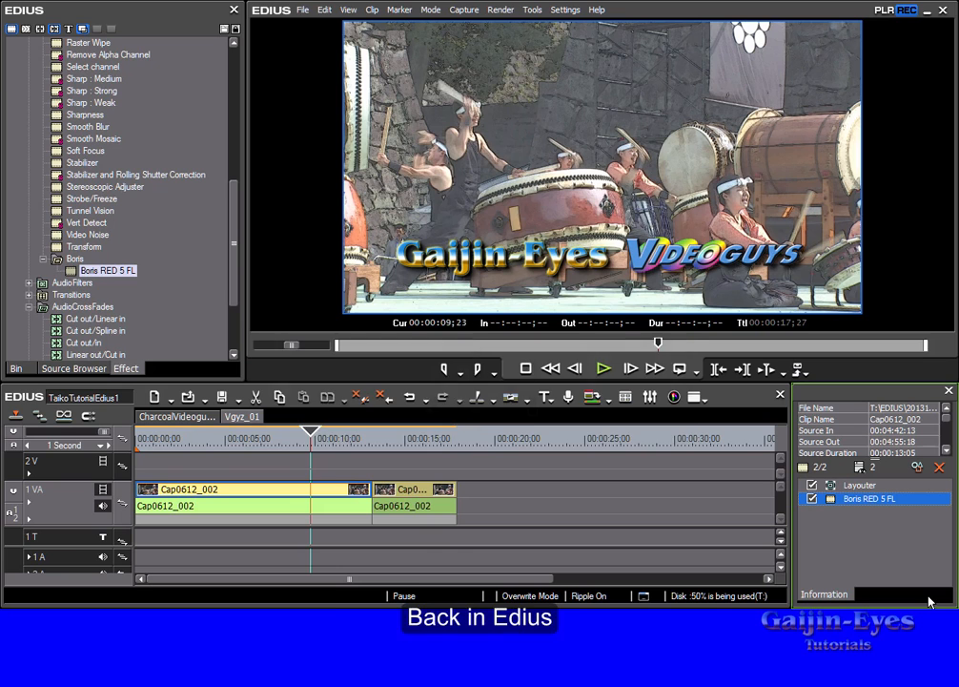
key(shift+g)
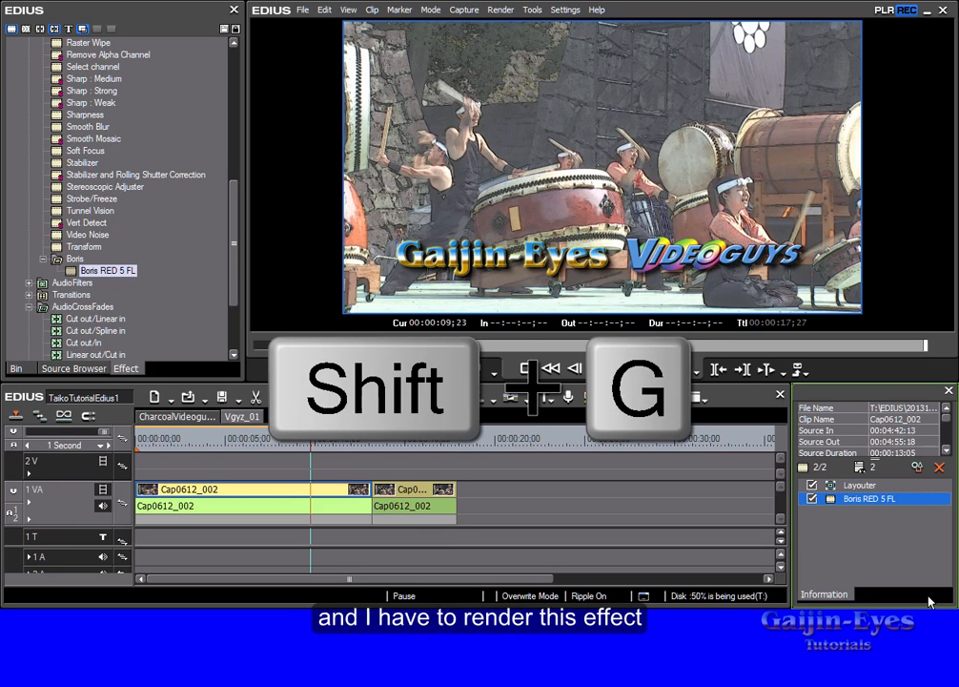
key(shift+g)
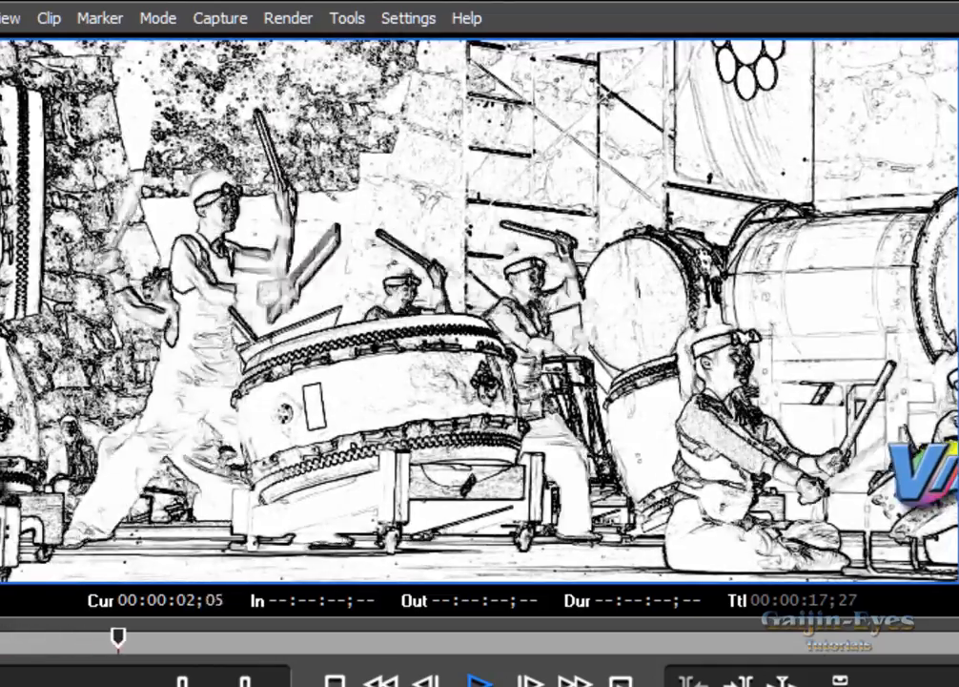
click(474, 679)
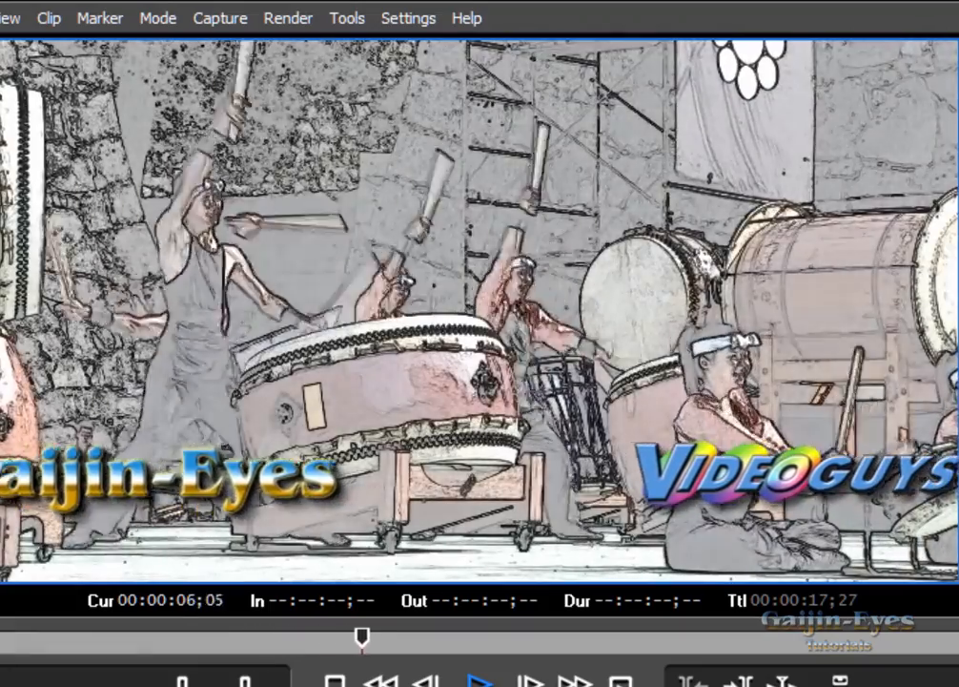
click(482, 681)
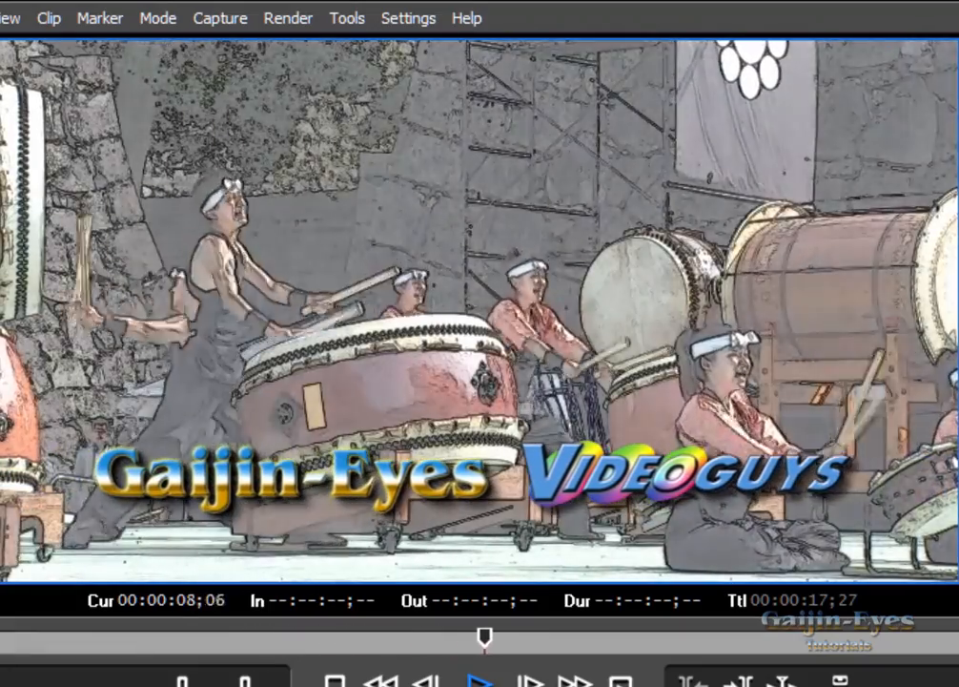